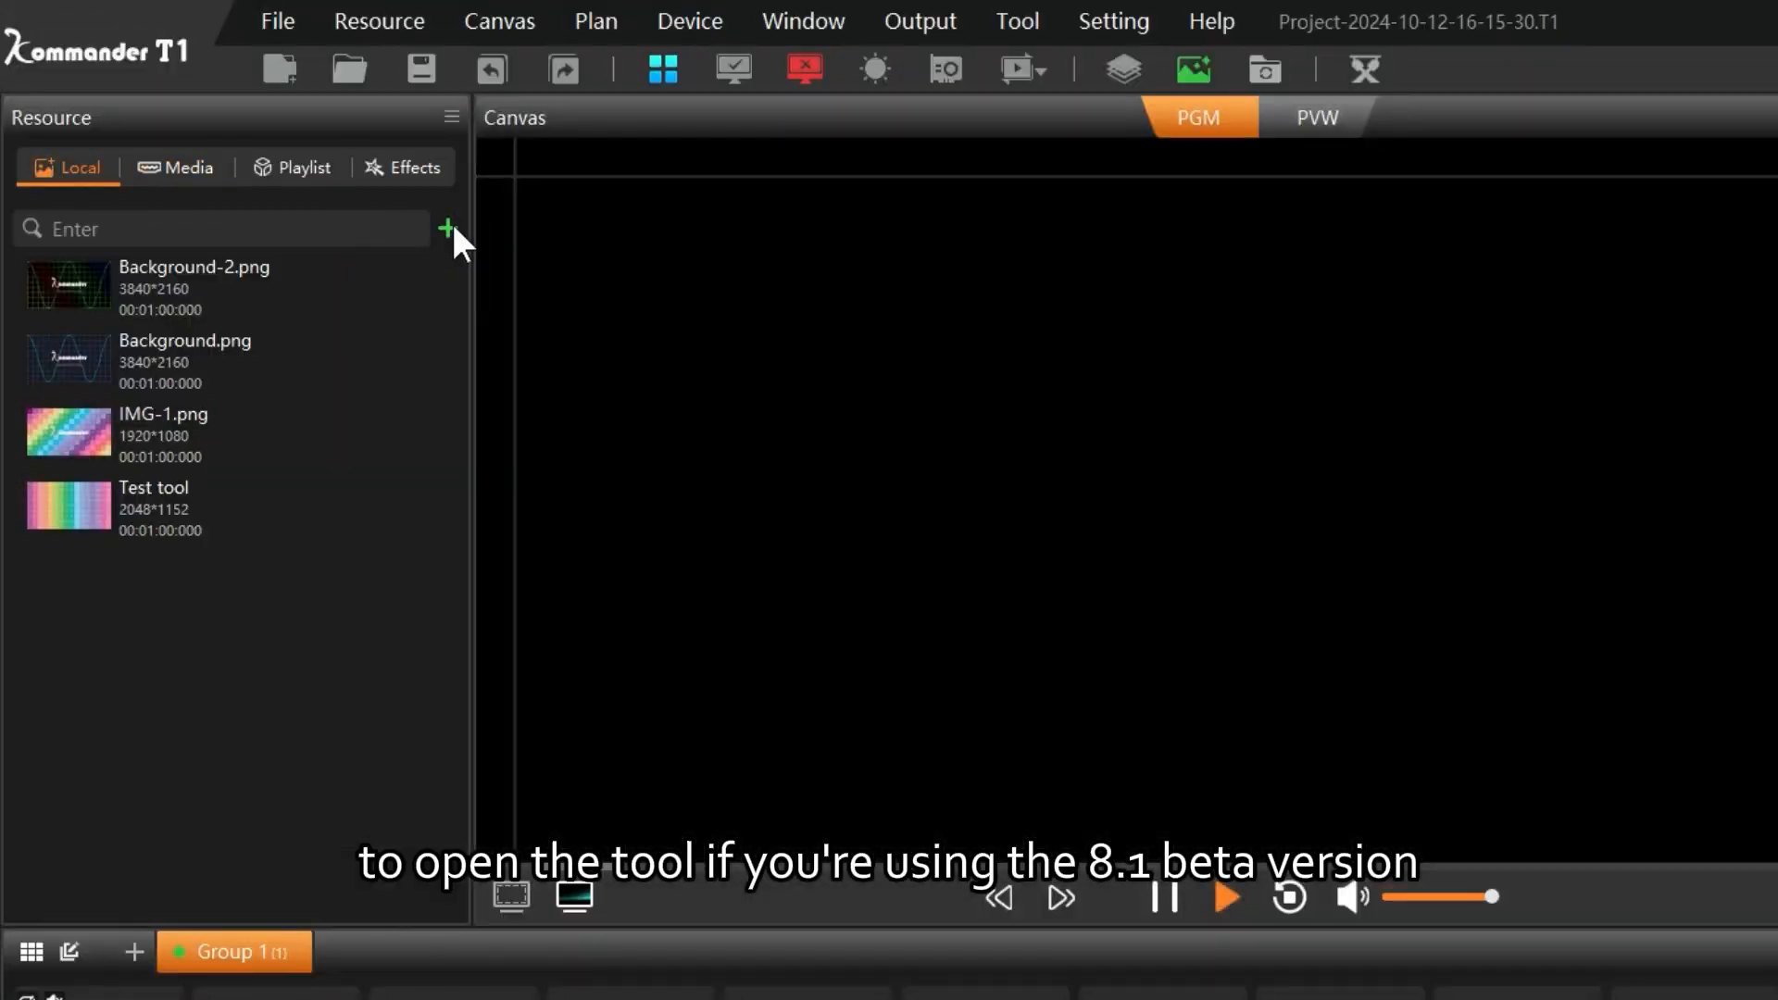
Step: Choose Subtitle from the Local resource panel's add menu under More
{"action": "left_click", "coordinate": [447, 227]}
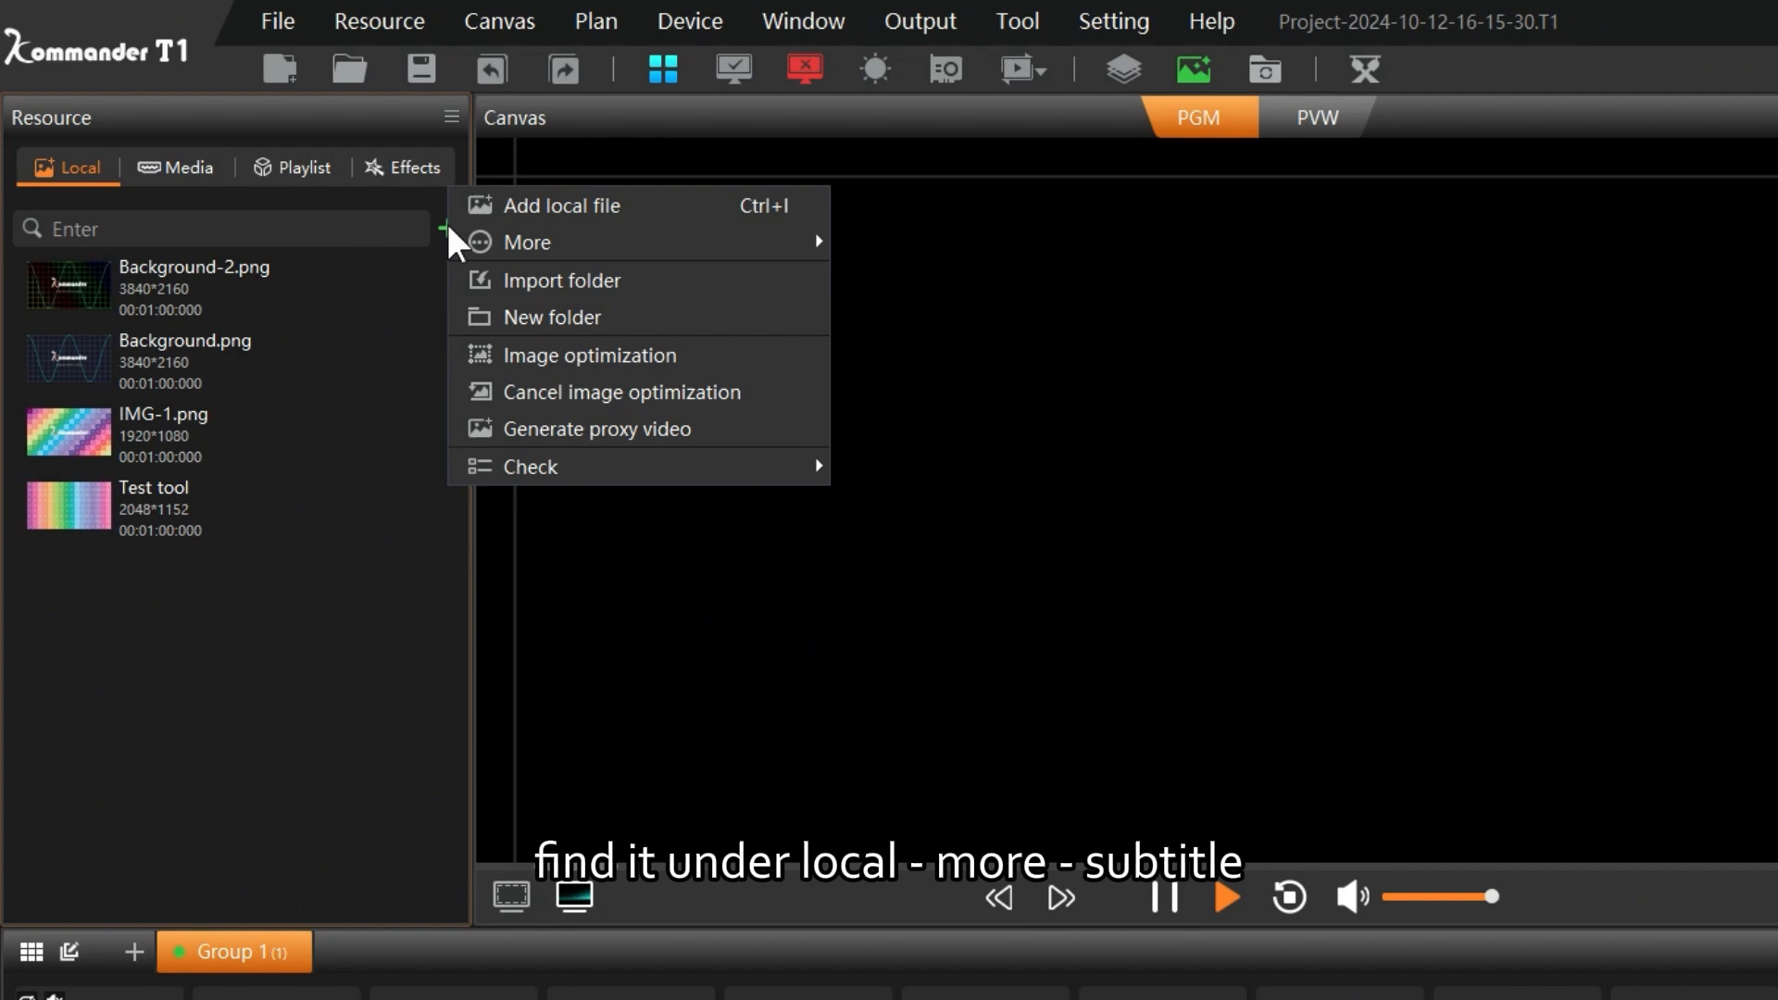
{"action": "mouse_move", "coordinate": [527, 241]}
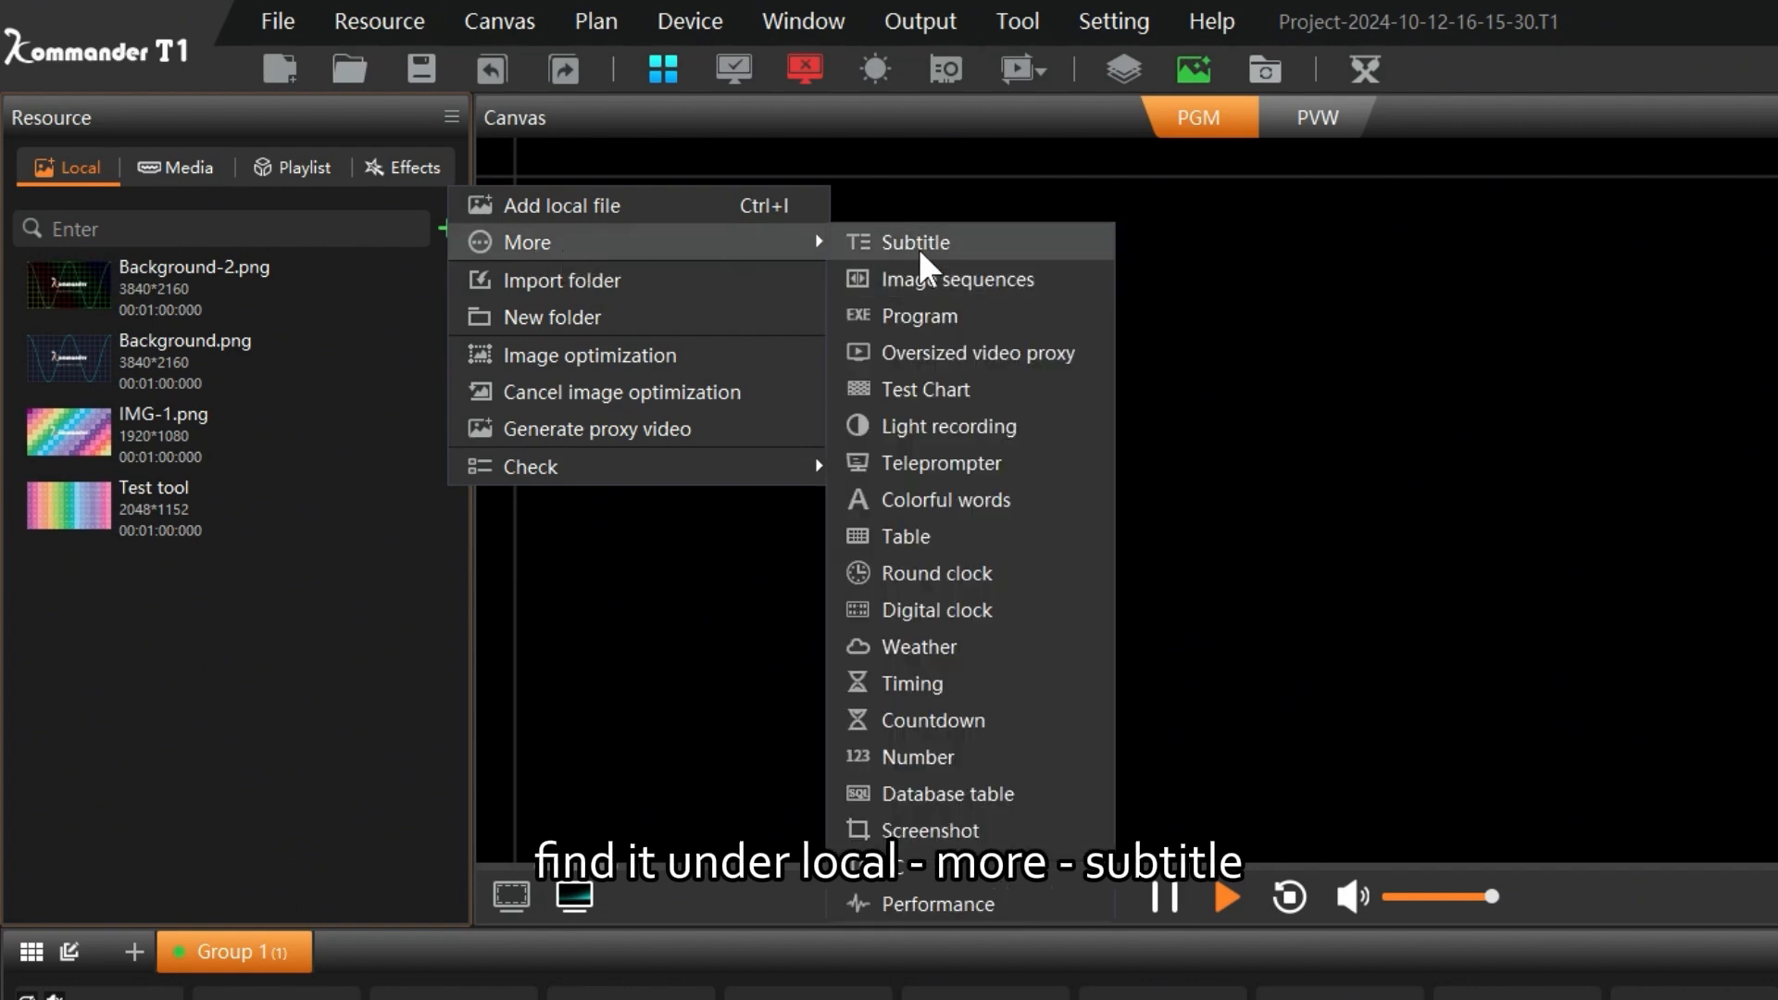
{"action": "left_click", "coordinate": [918, 241]}
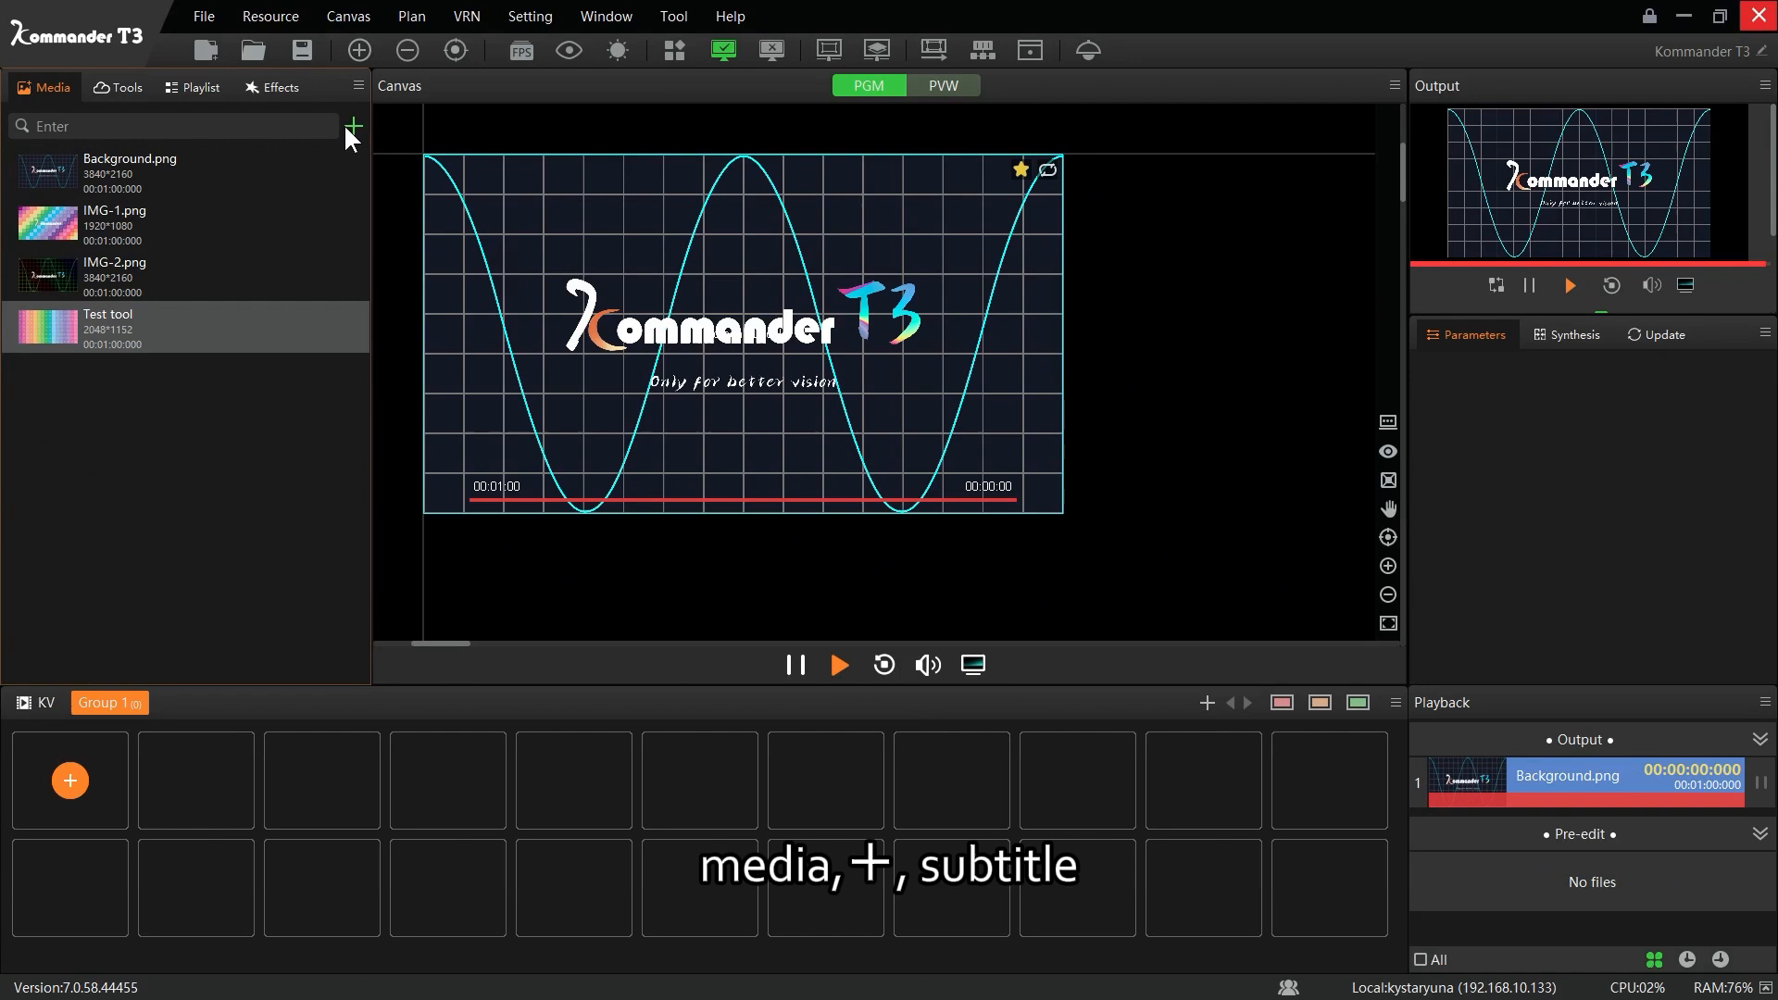
Step: Place a new Subtitle layer from the Tools list onto the canvas
{"action": "left_click", "coordinate": [352, 126]}
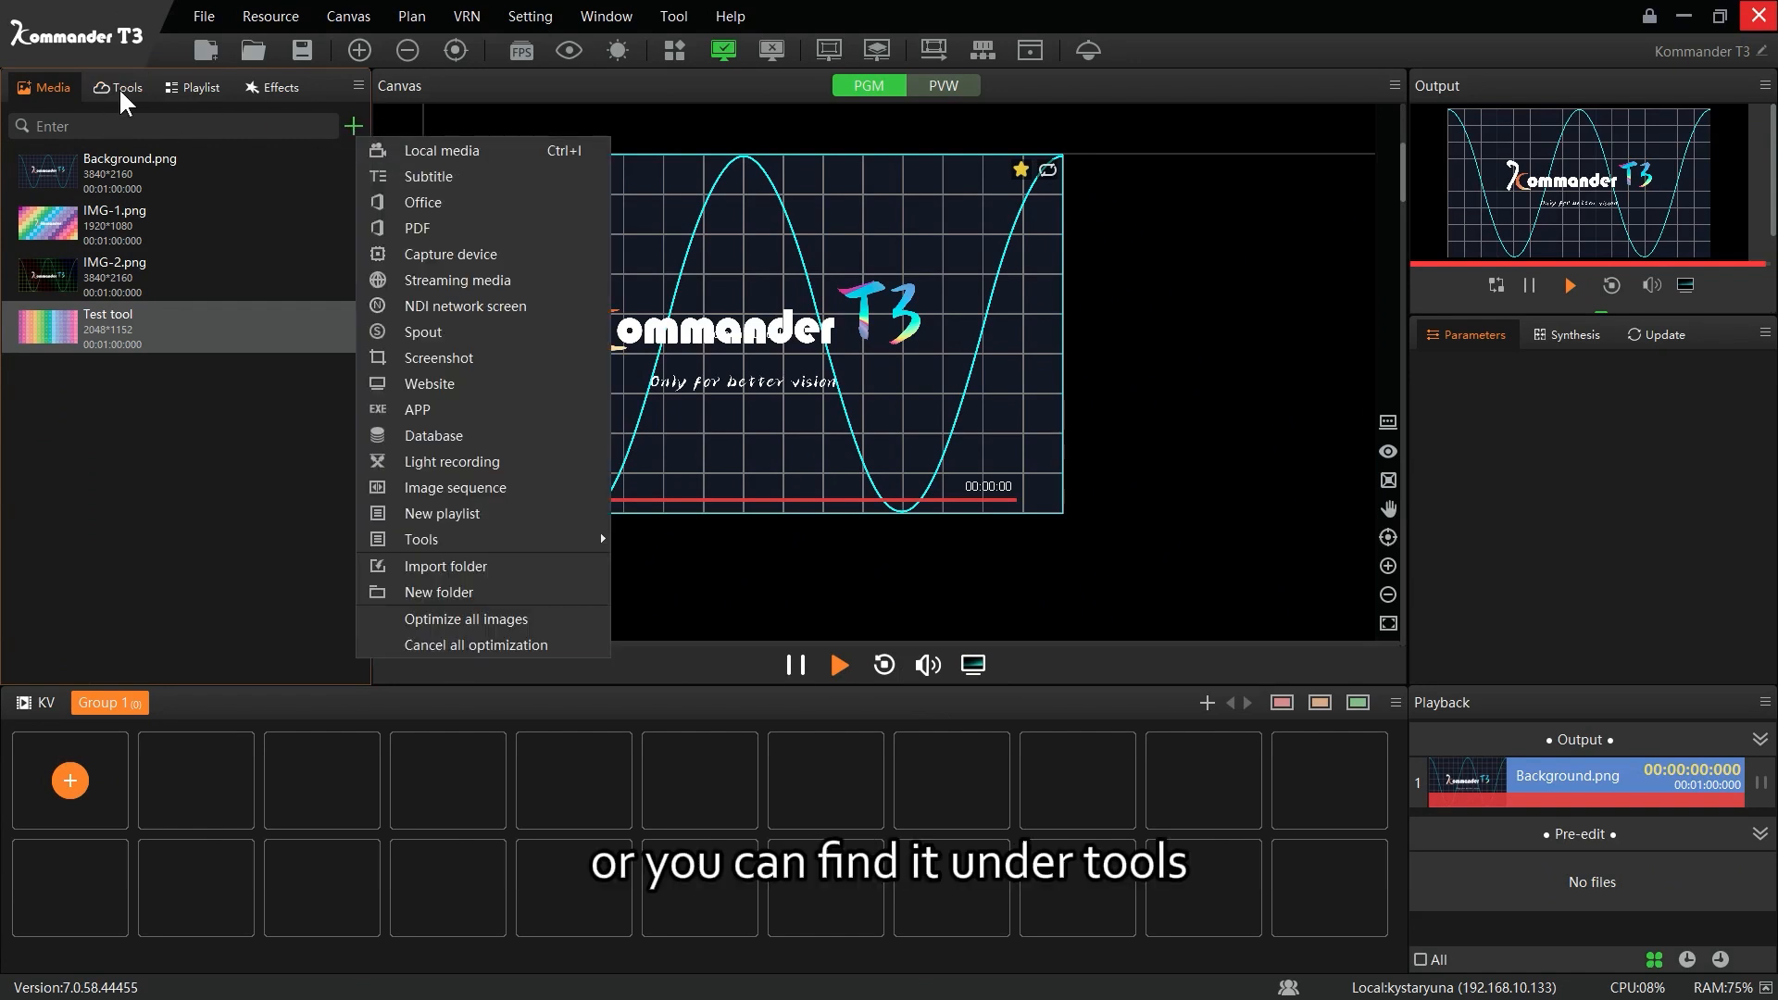
{"action": "left_click", "coordinate": [118, 87]}
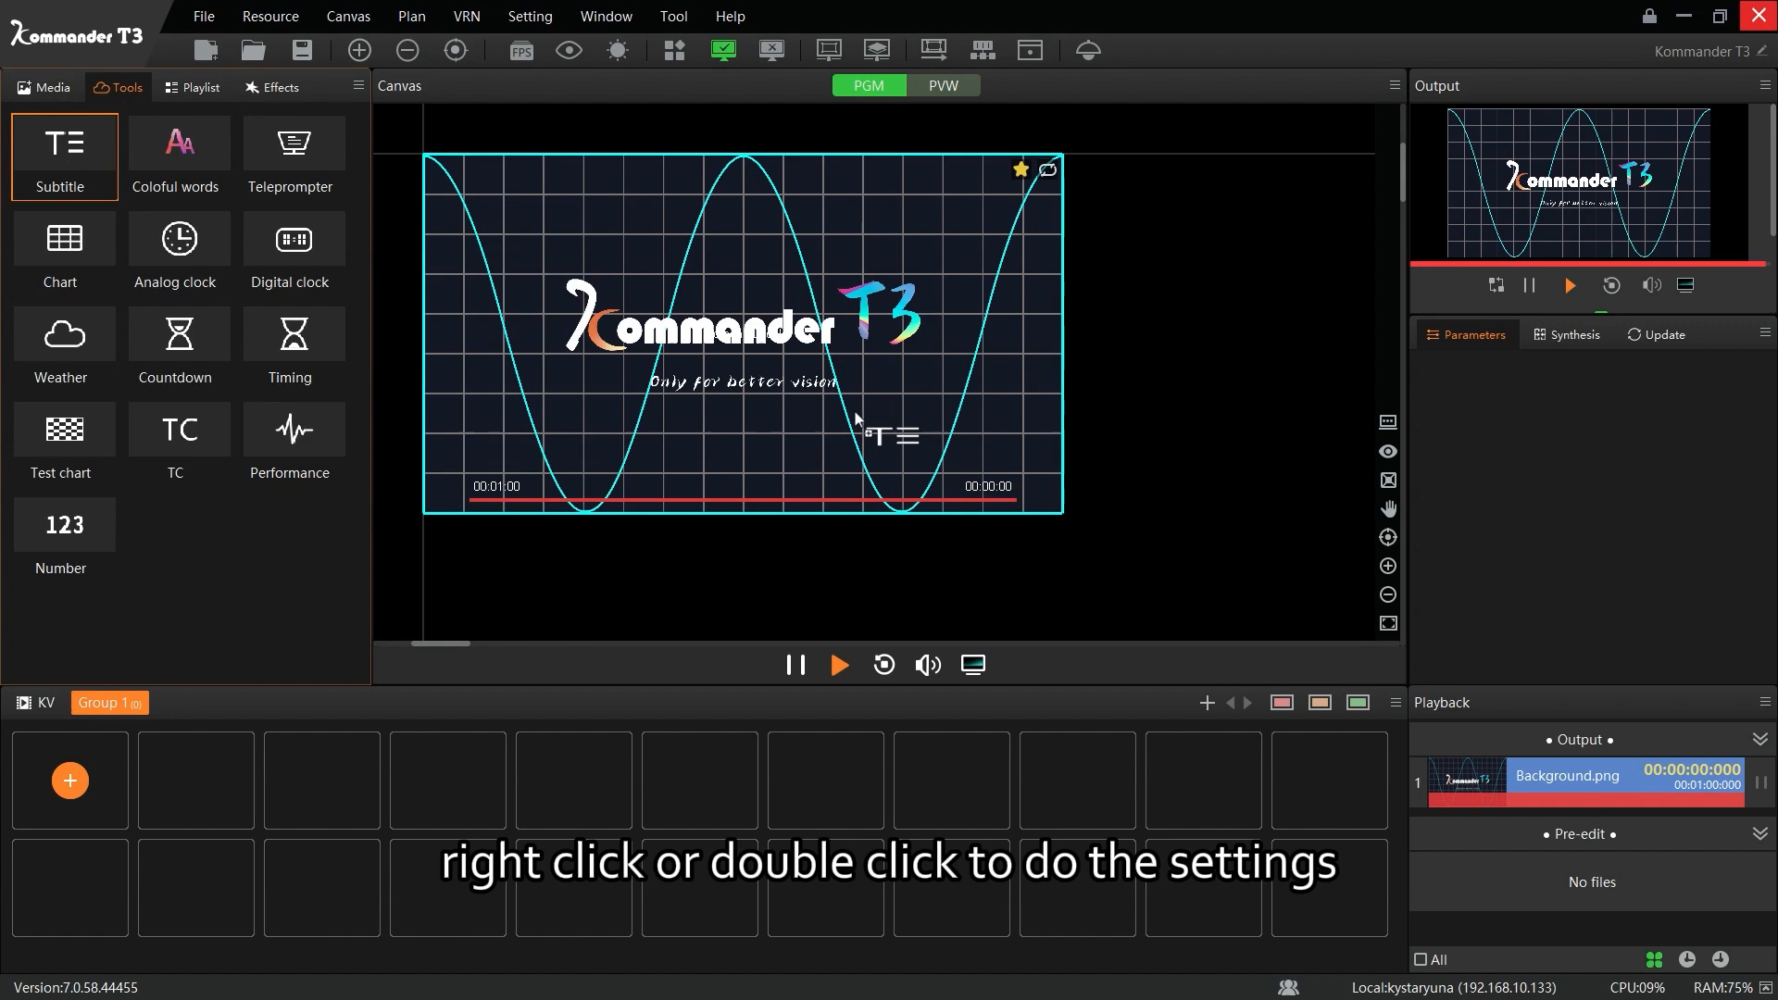
{"action": "left_click", "coordinate": [63, 155]}
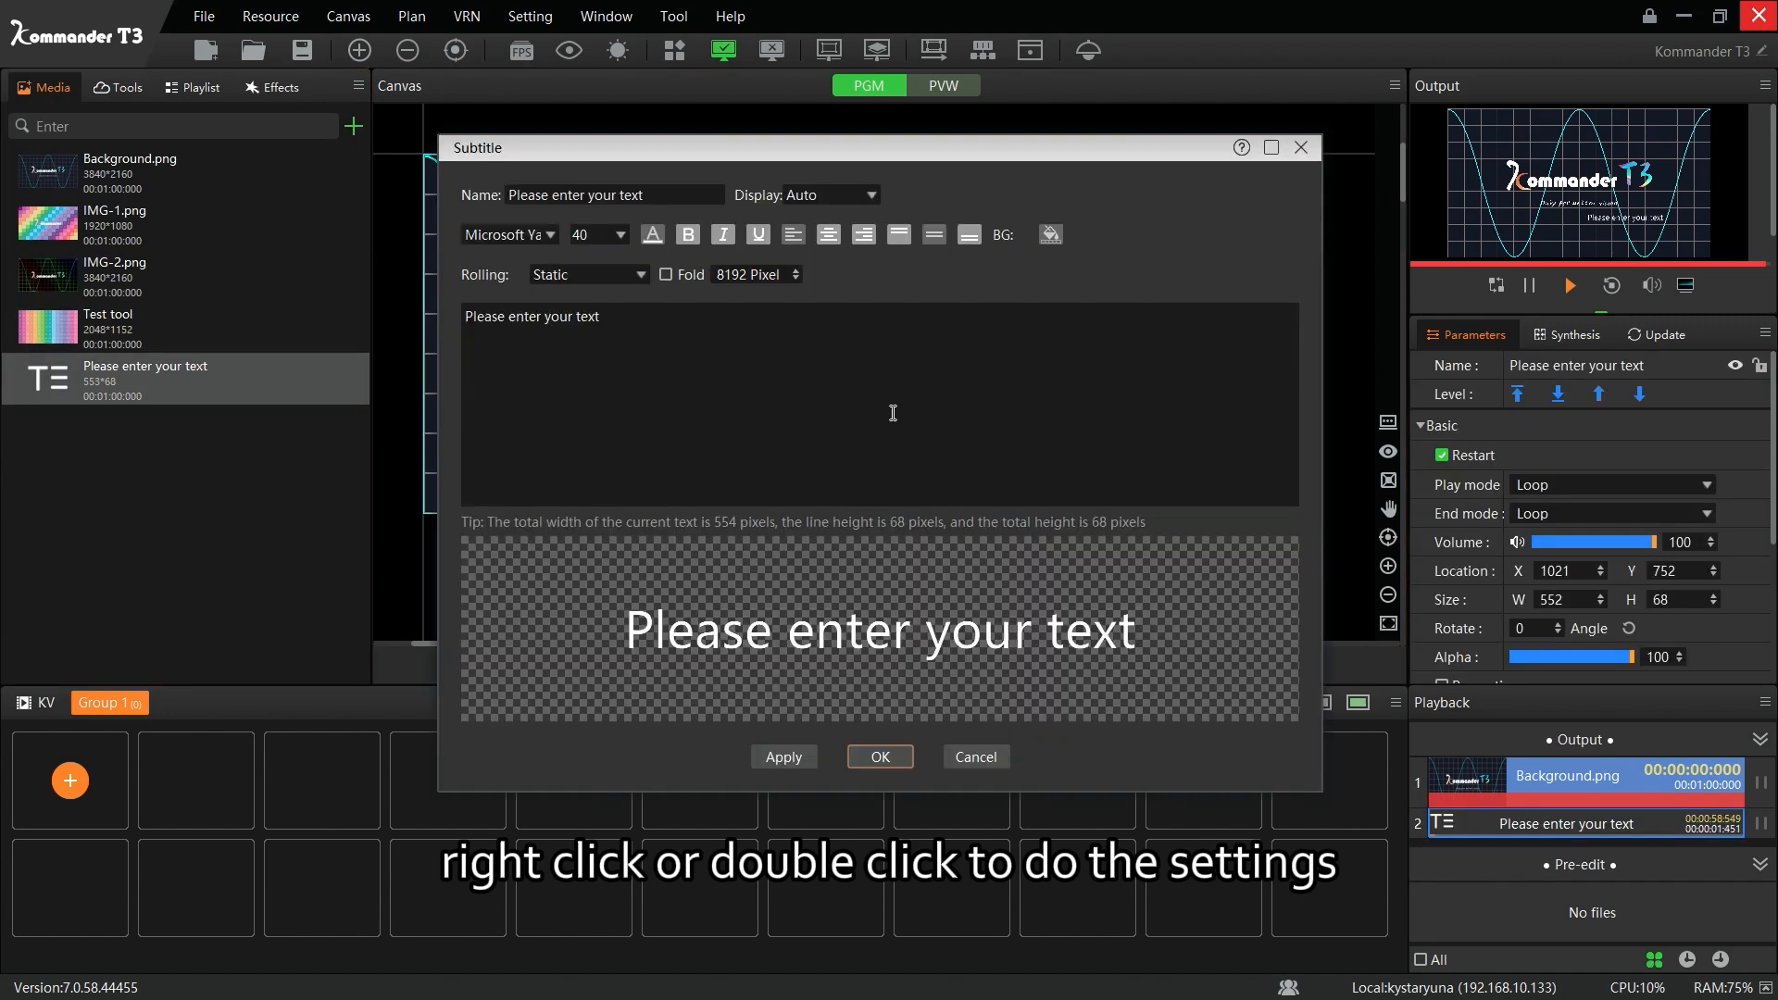
Step: Trim the subtitle name to 'enter your text' and review the Auto/Fixed display choices
{"action": "double_click", "coordinate": [524, 194]}
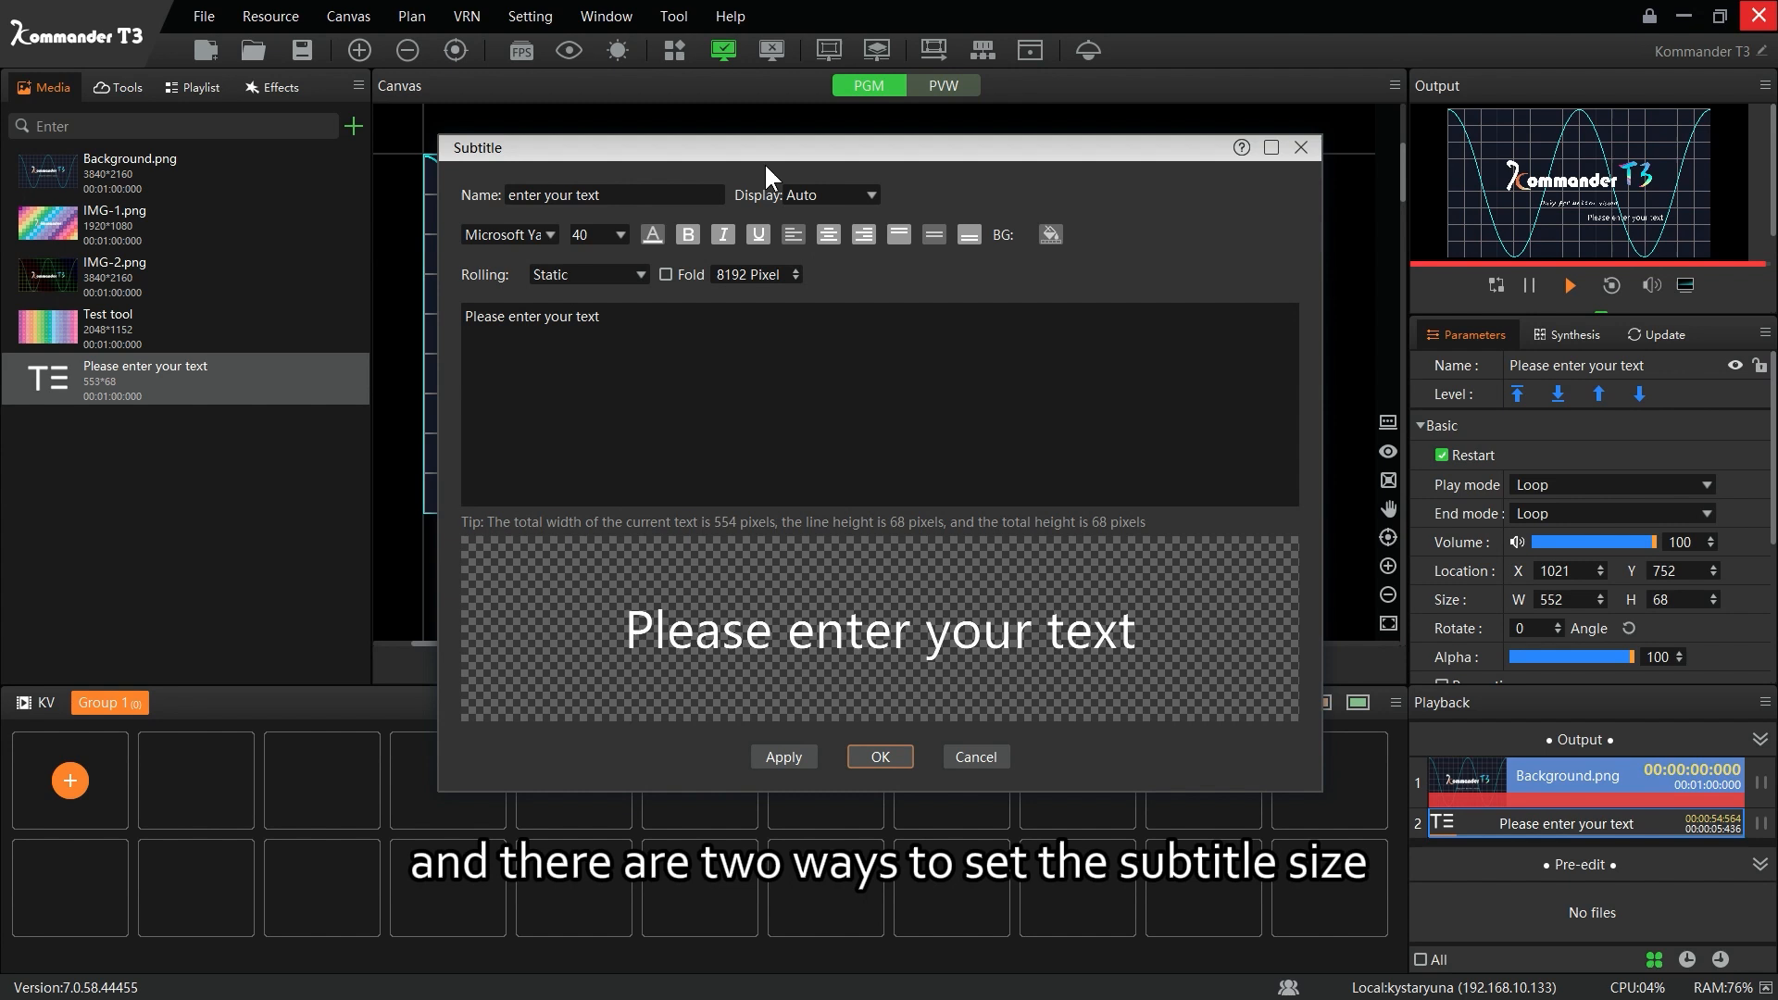
{"action": "left_click", "coordinate": [831, 195]}
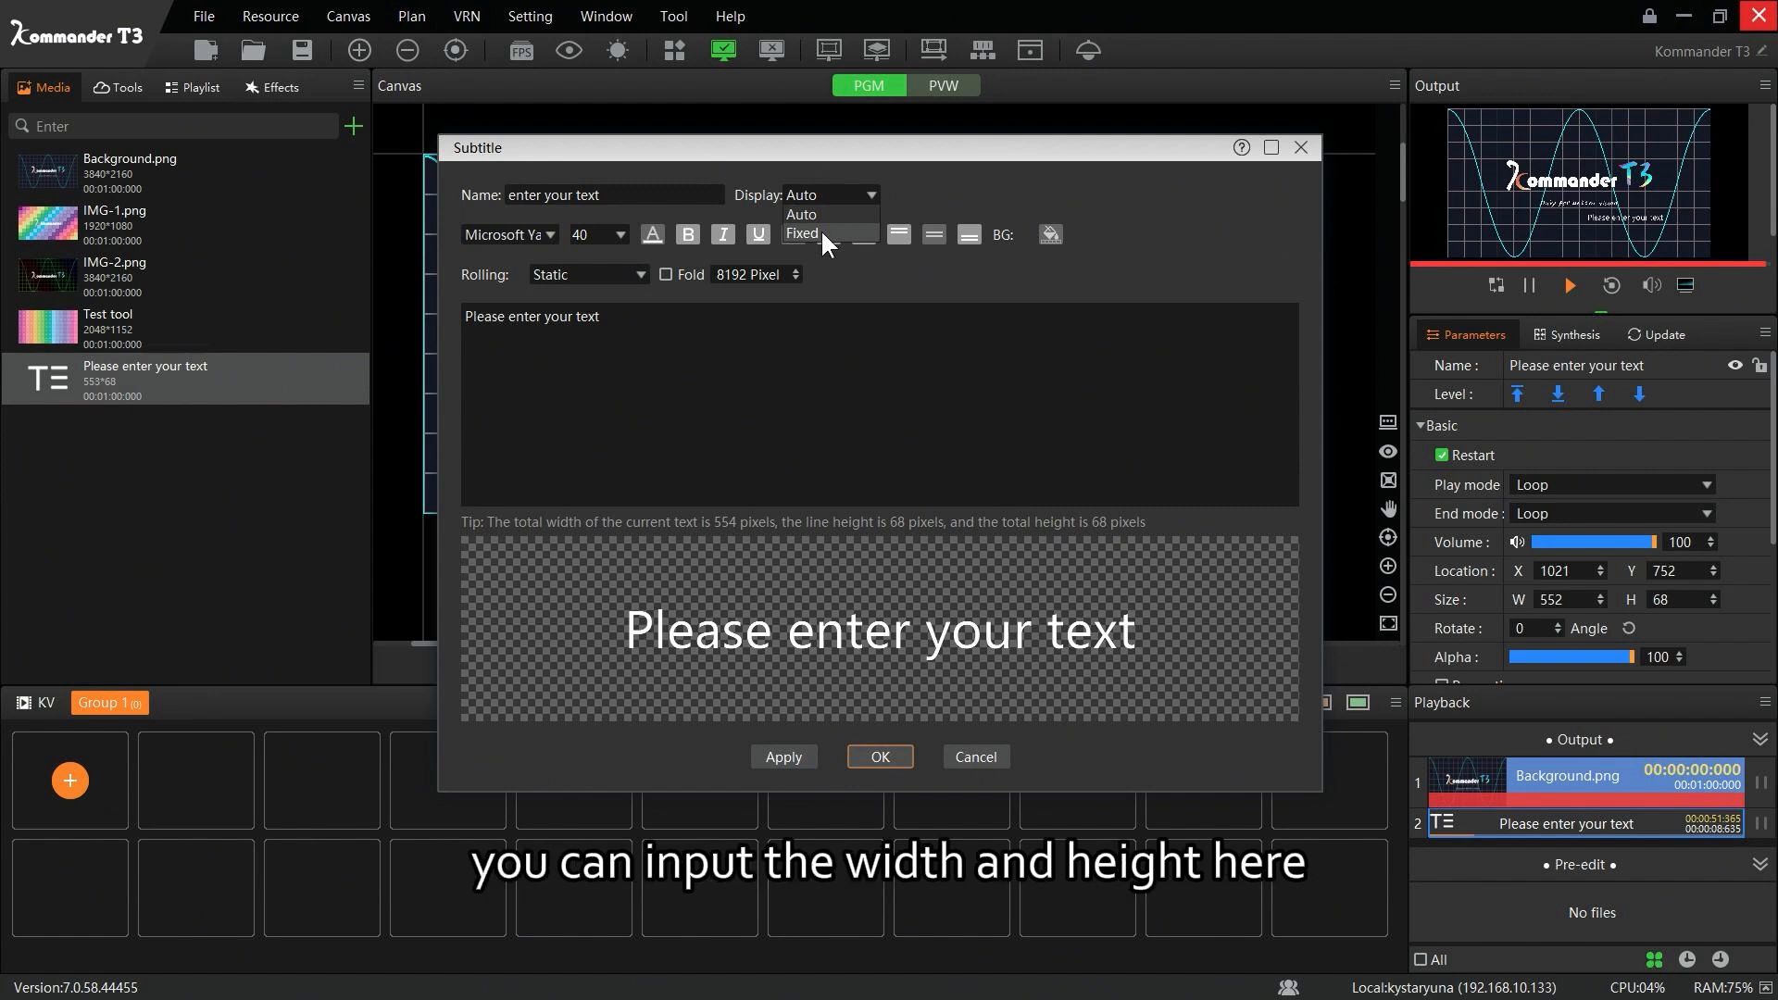
{"action": "left_click", "coordinate": [548, 235]}
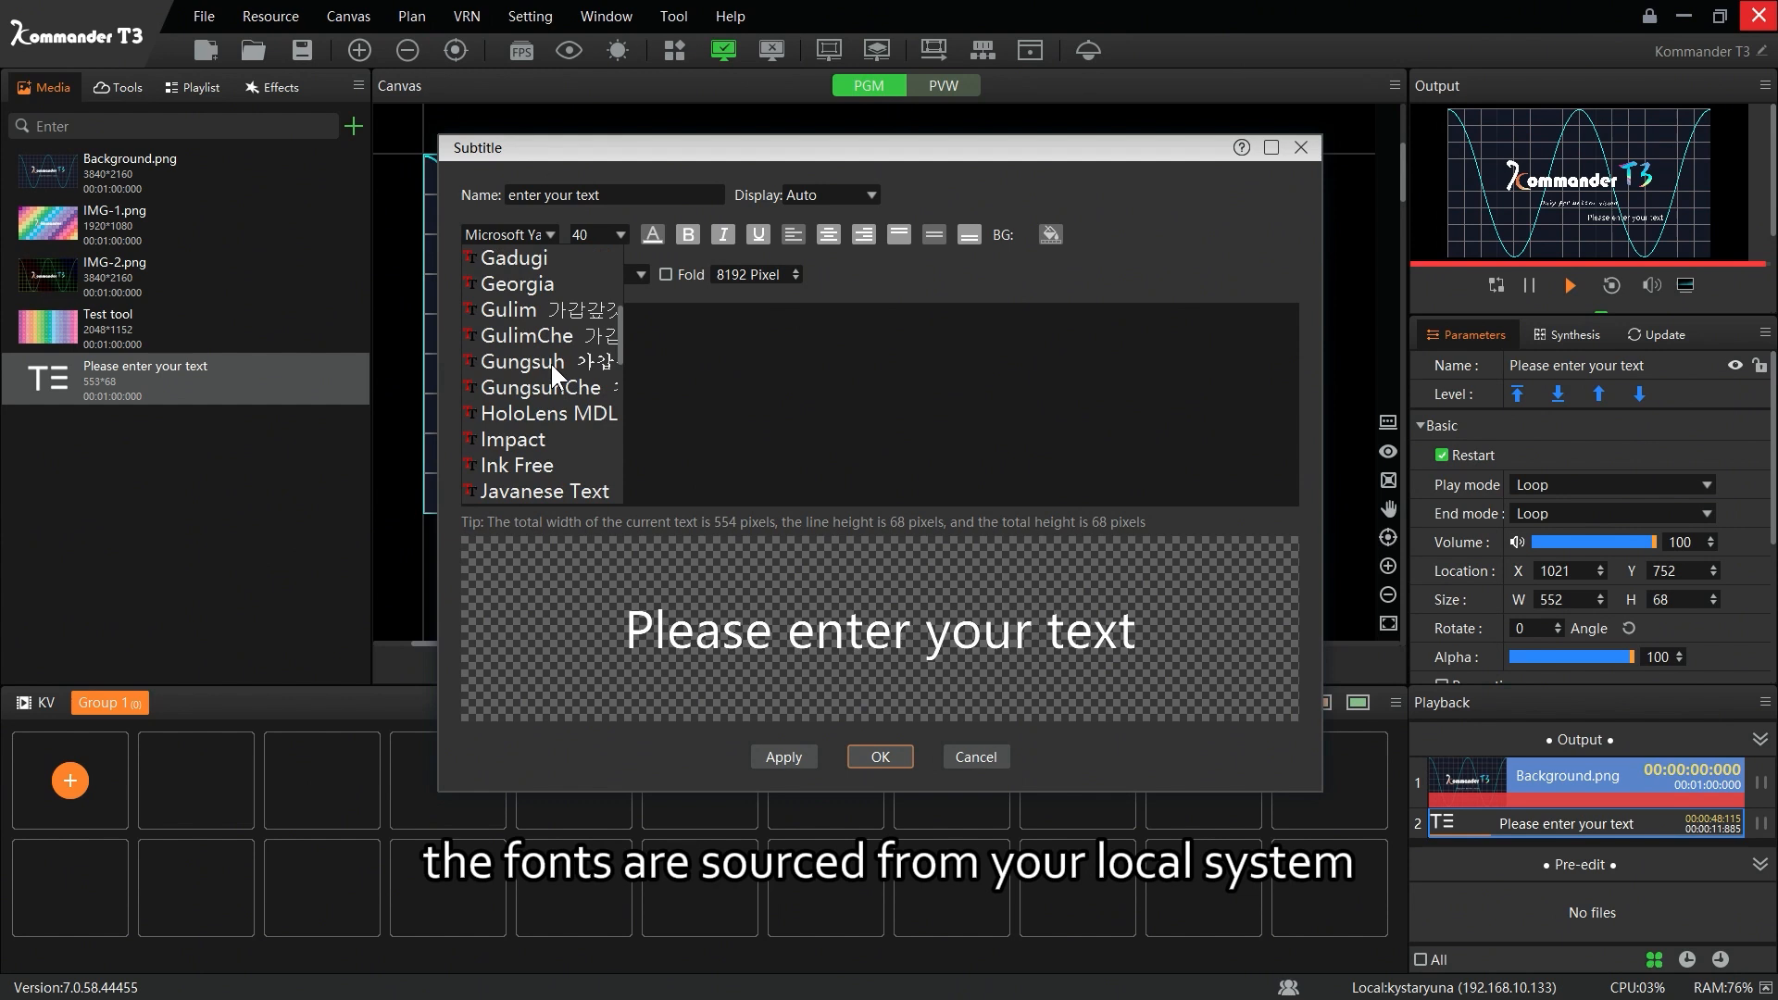
{"action": "scroll", "scroll_direction": "down", "scroll_amount": 3}
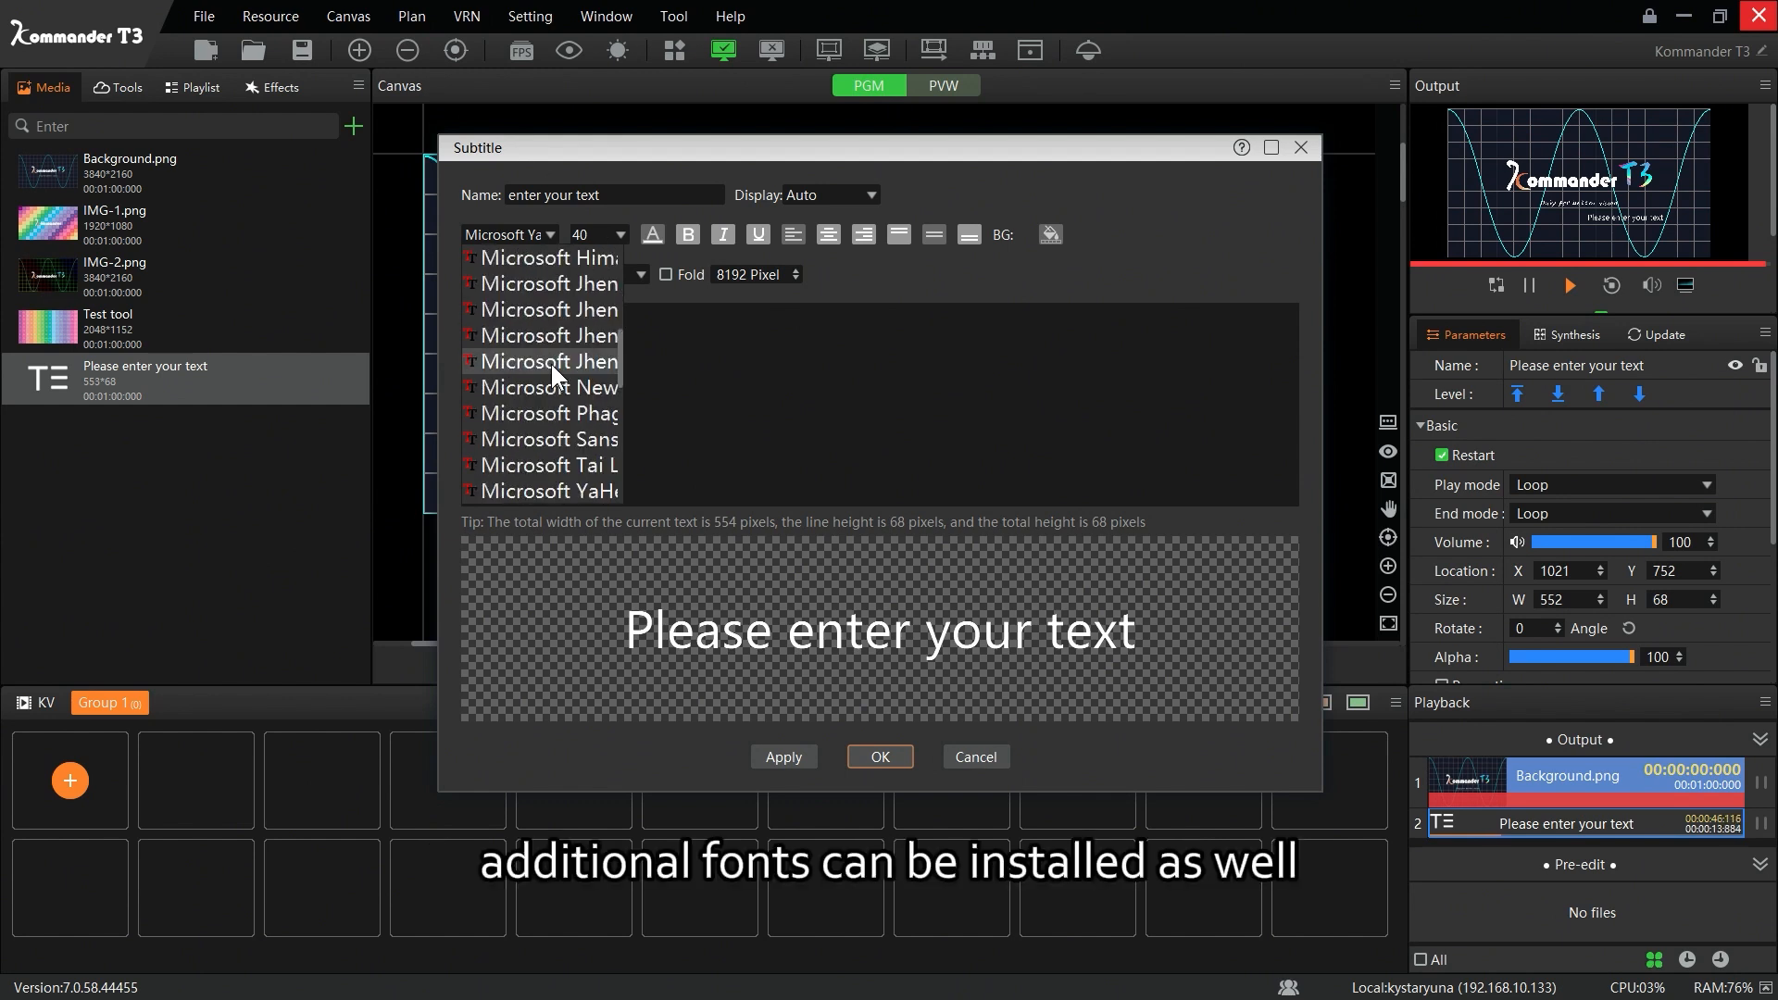
{"action": "scroll", "scroll_direction": "down", "scroll_amount": 3}
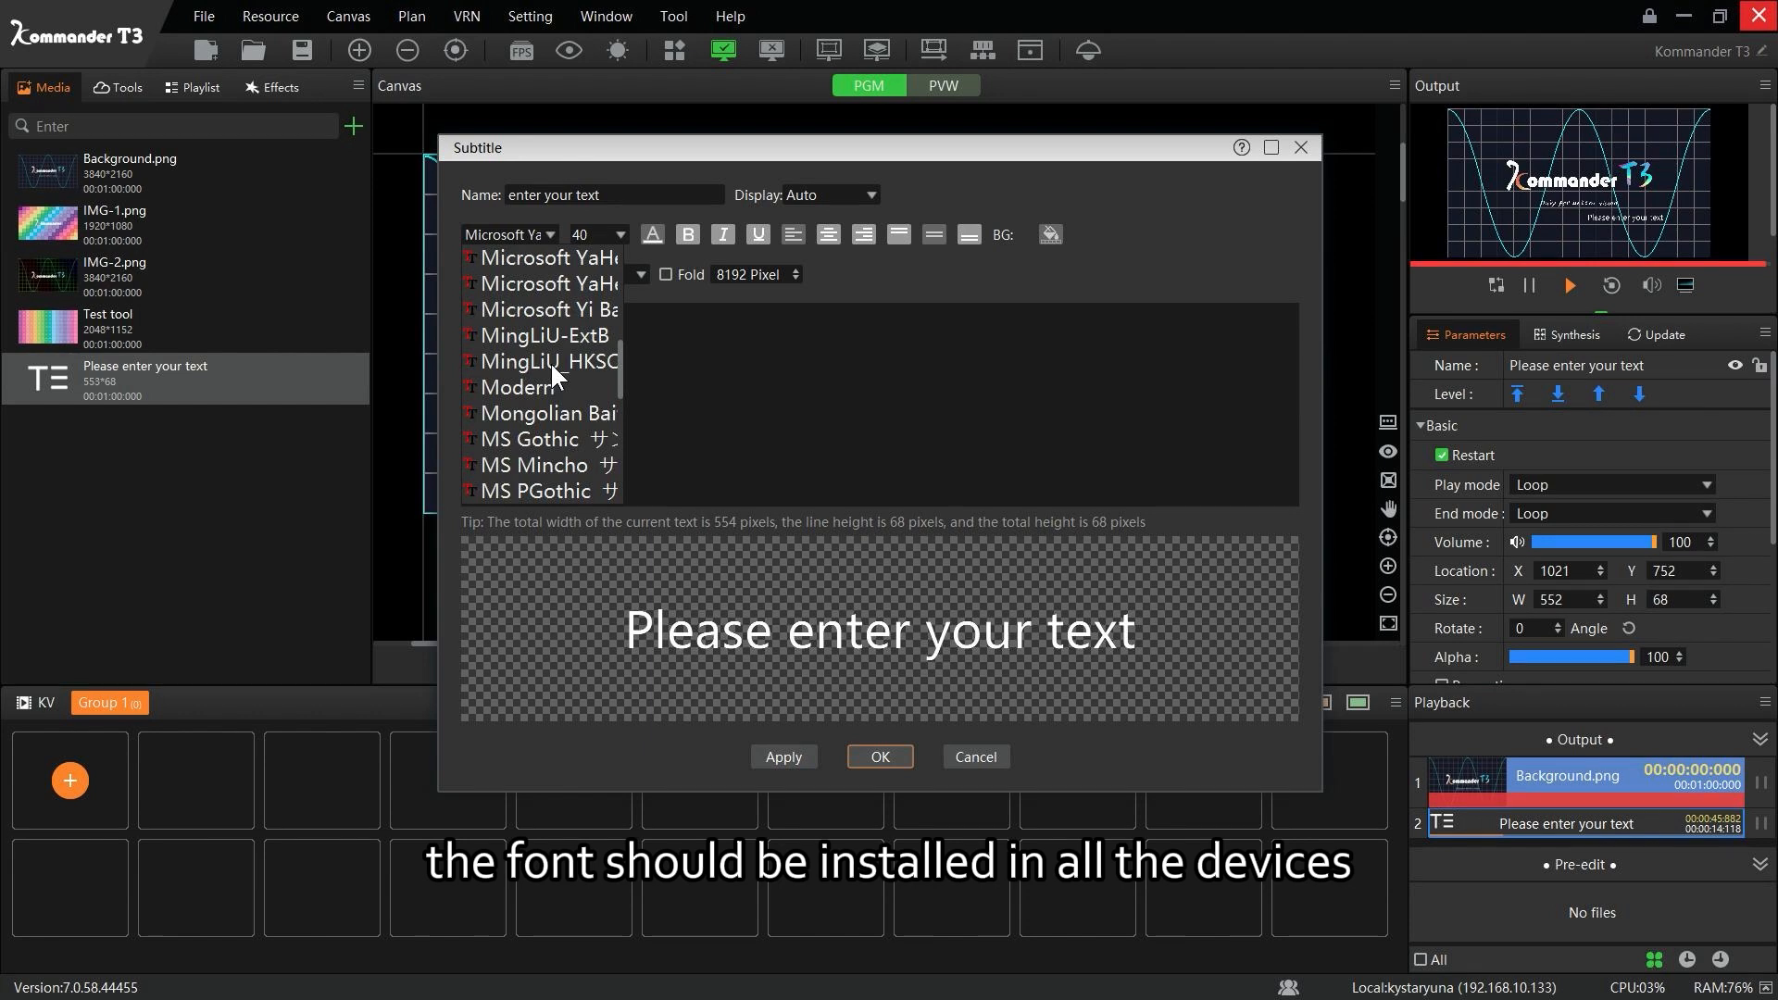
{"action": "left_click", "coordinate": [618, 235]}
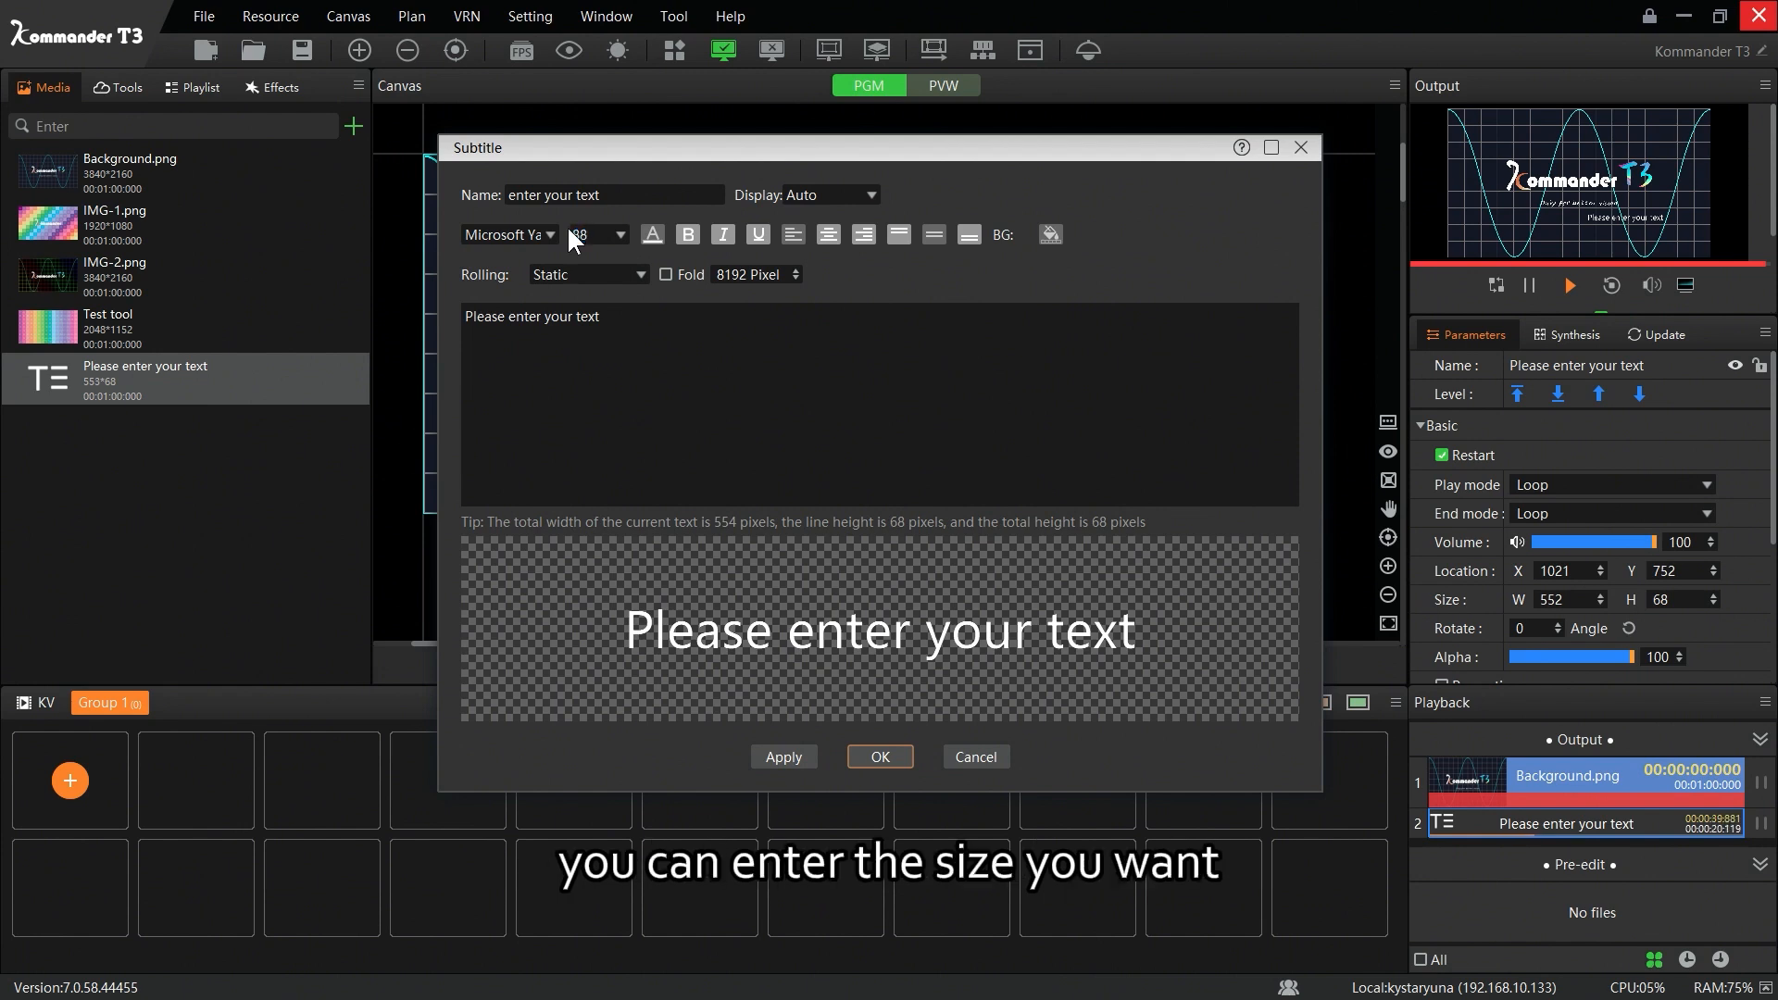
Step: Set the subtitle font size to 88 in yellow-green with a white background colour
{"action": "type", "text": "88"}
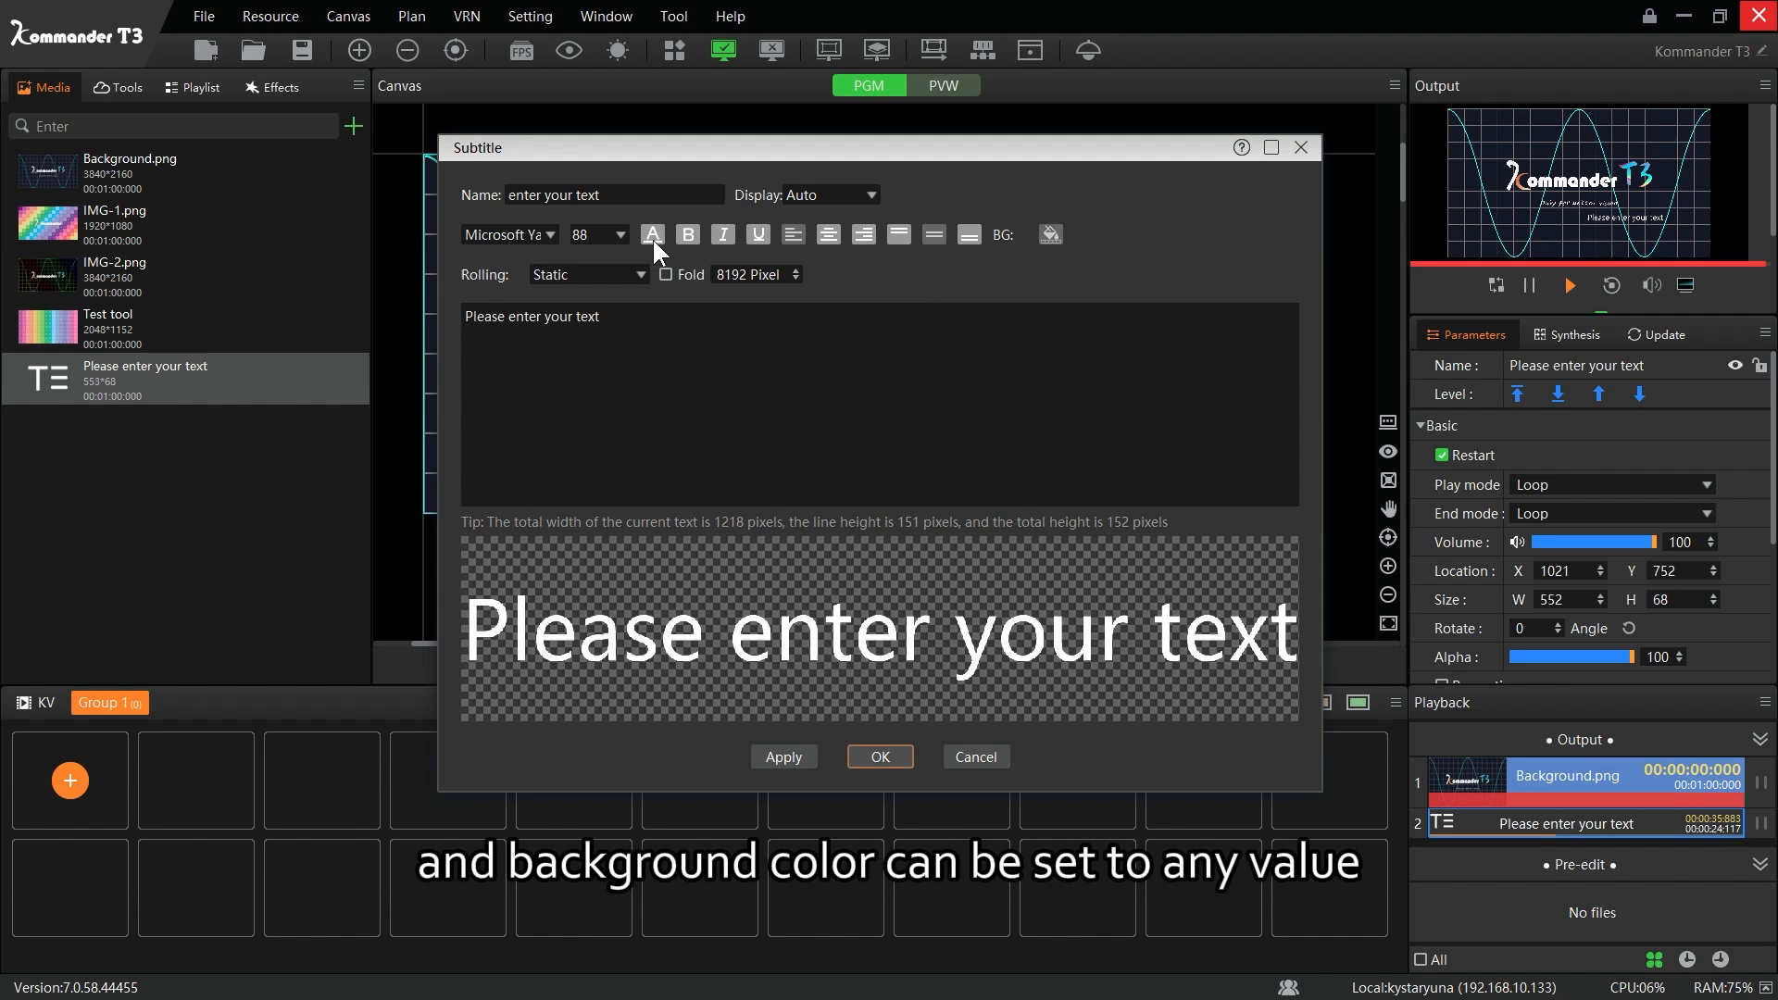
{"action": "left_click", "coordinate": [652, 235]}
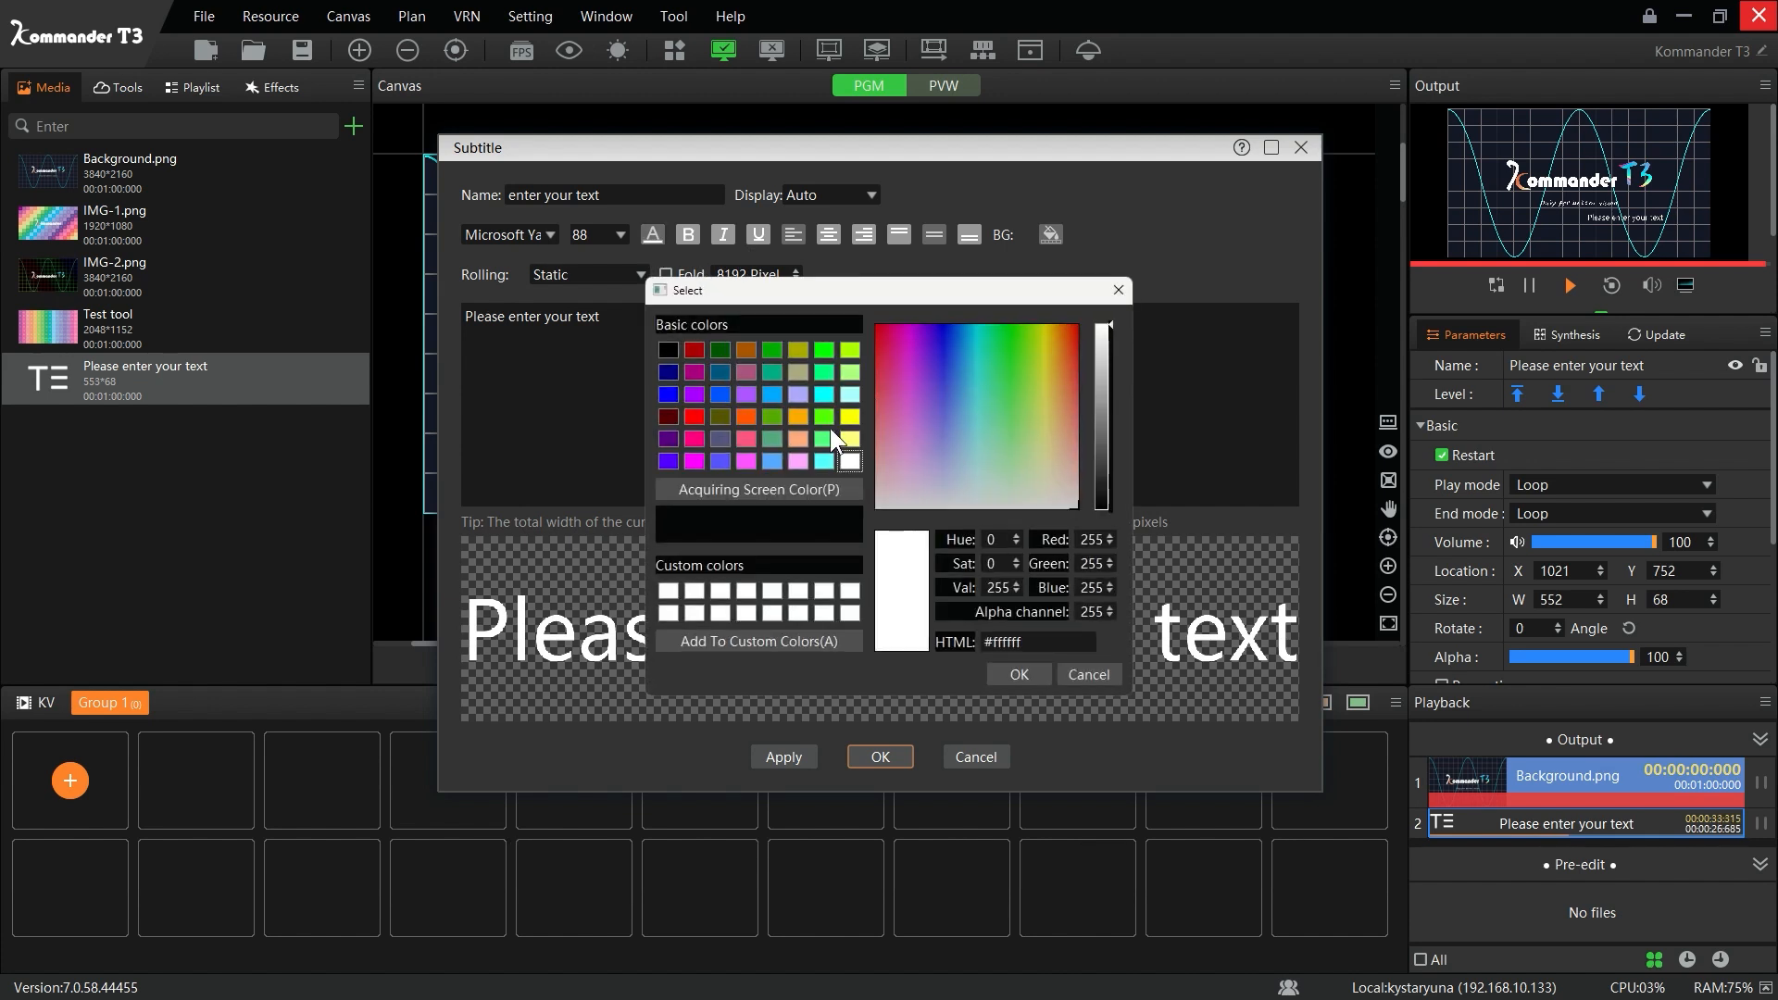
{"action": "left_click", "coordinate": [1015, 674]}
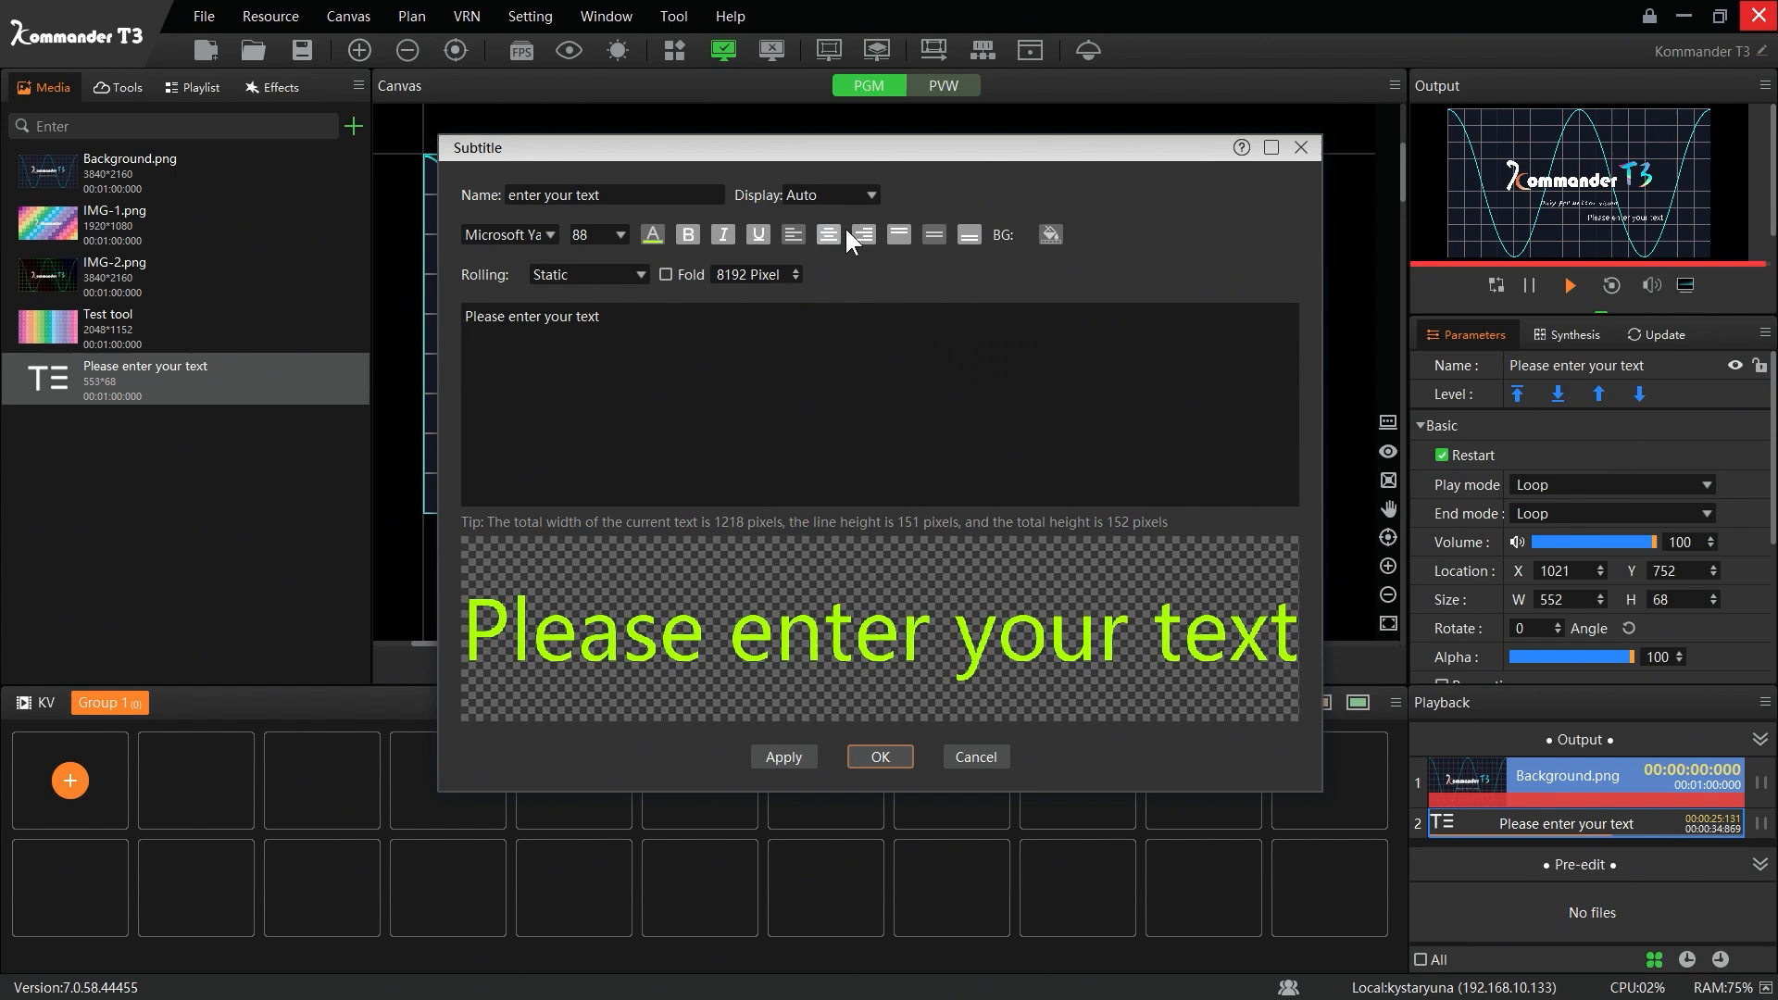
{"action": "left_click", "coordinate": [1048, 235]}
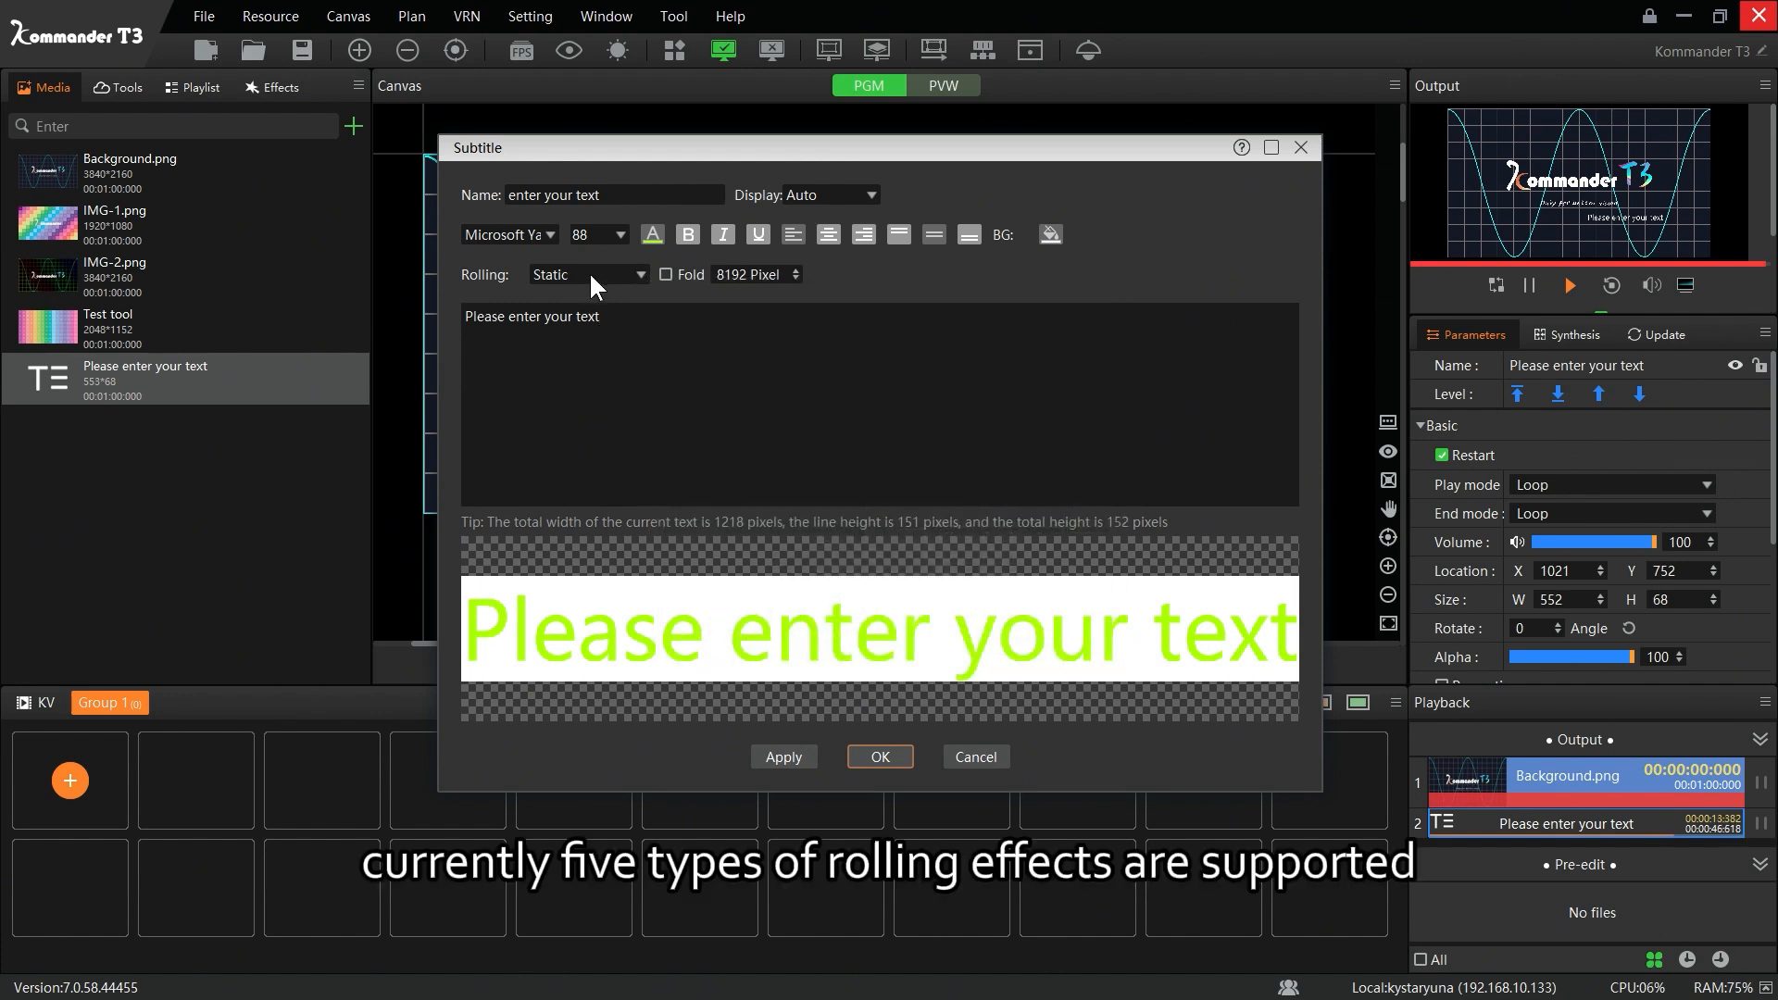
Step: Set the subtitle to roll left-to-right at a faster speed of 6
{"action": "left_click", "coordinate": [587, 274]}
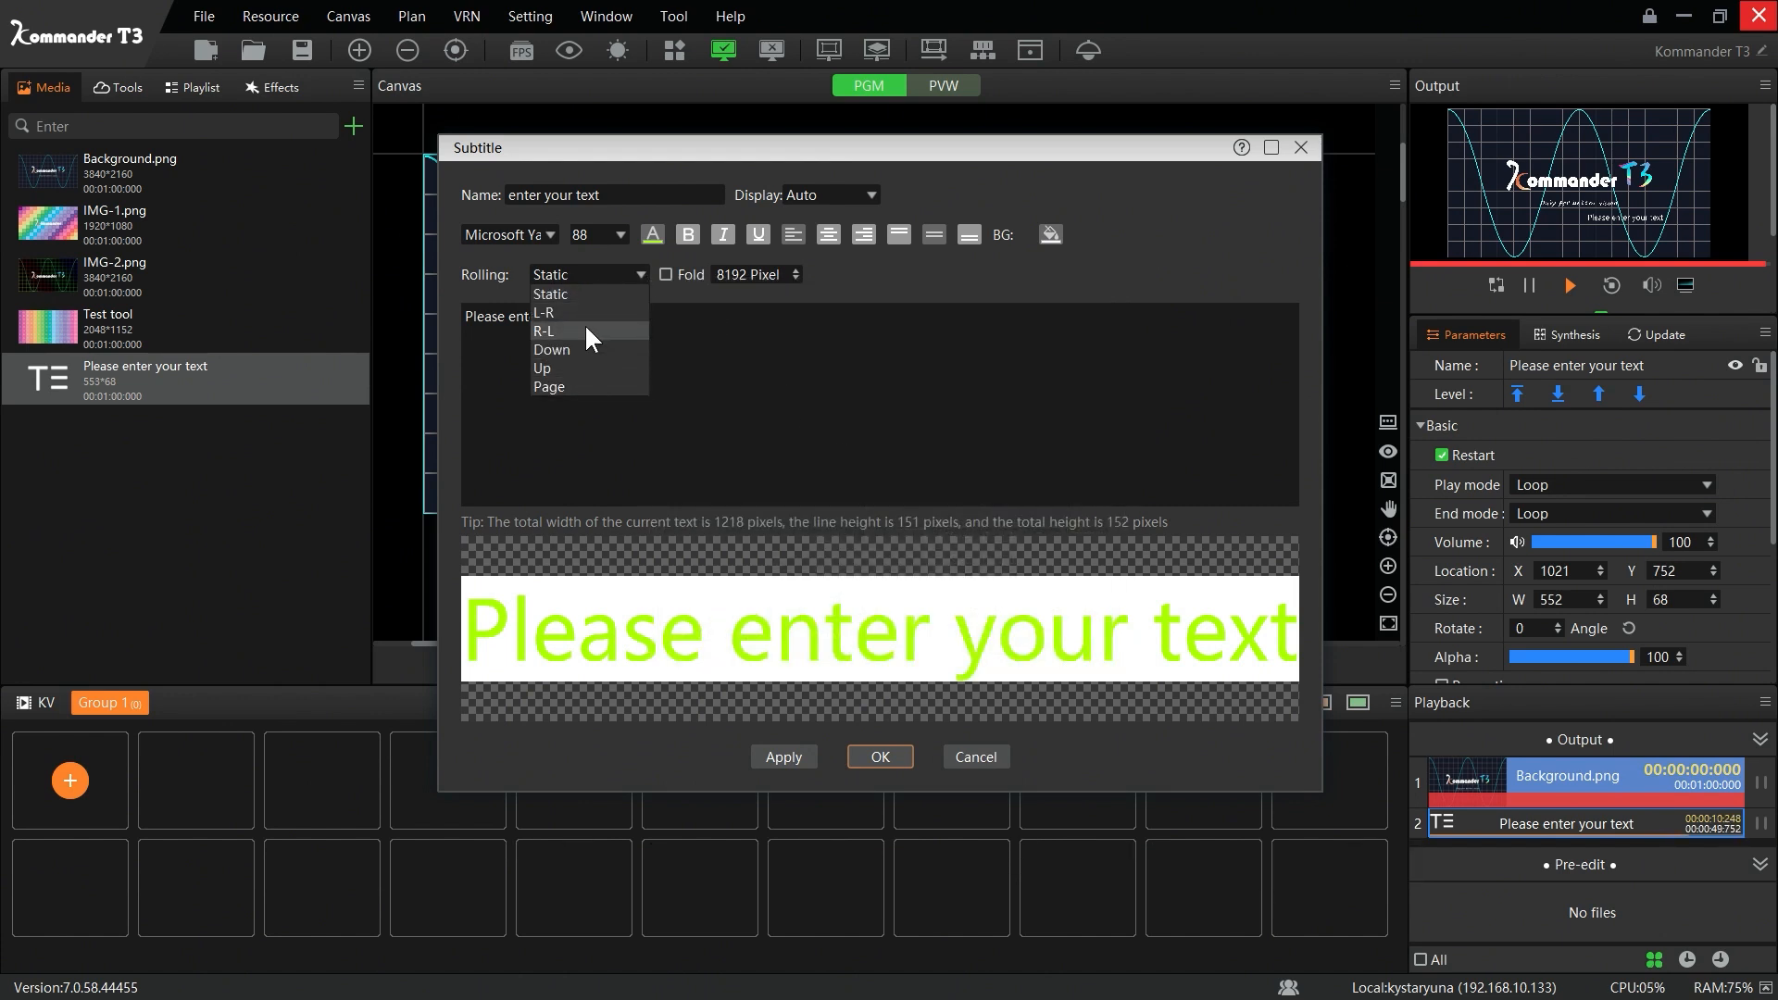
{"action": "left_click", "coordinate": [544, 330]}
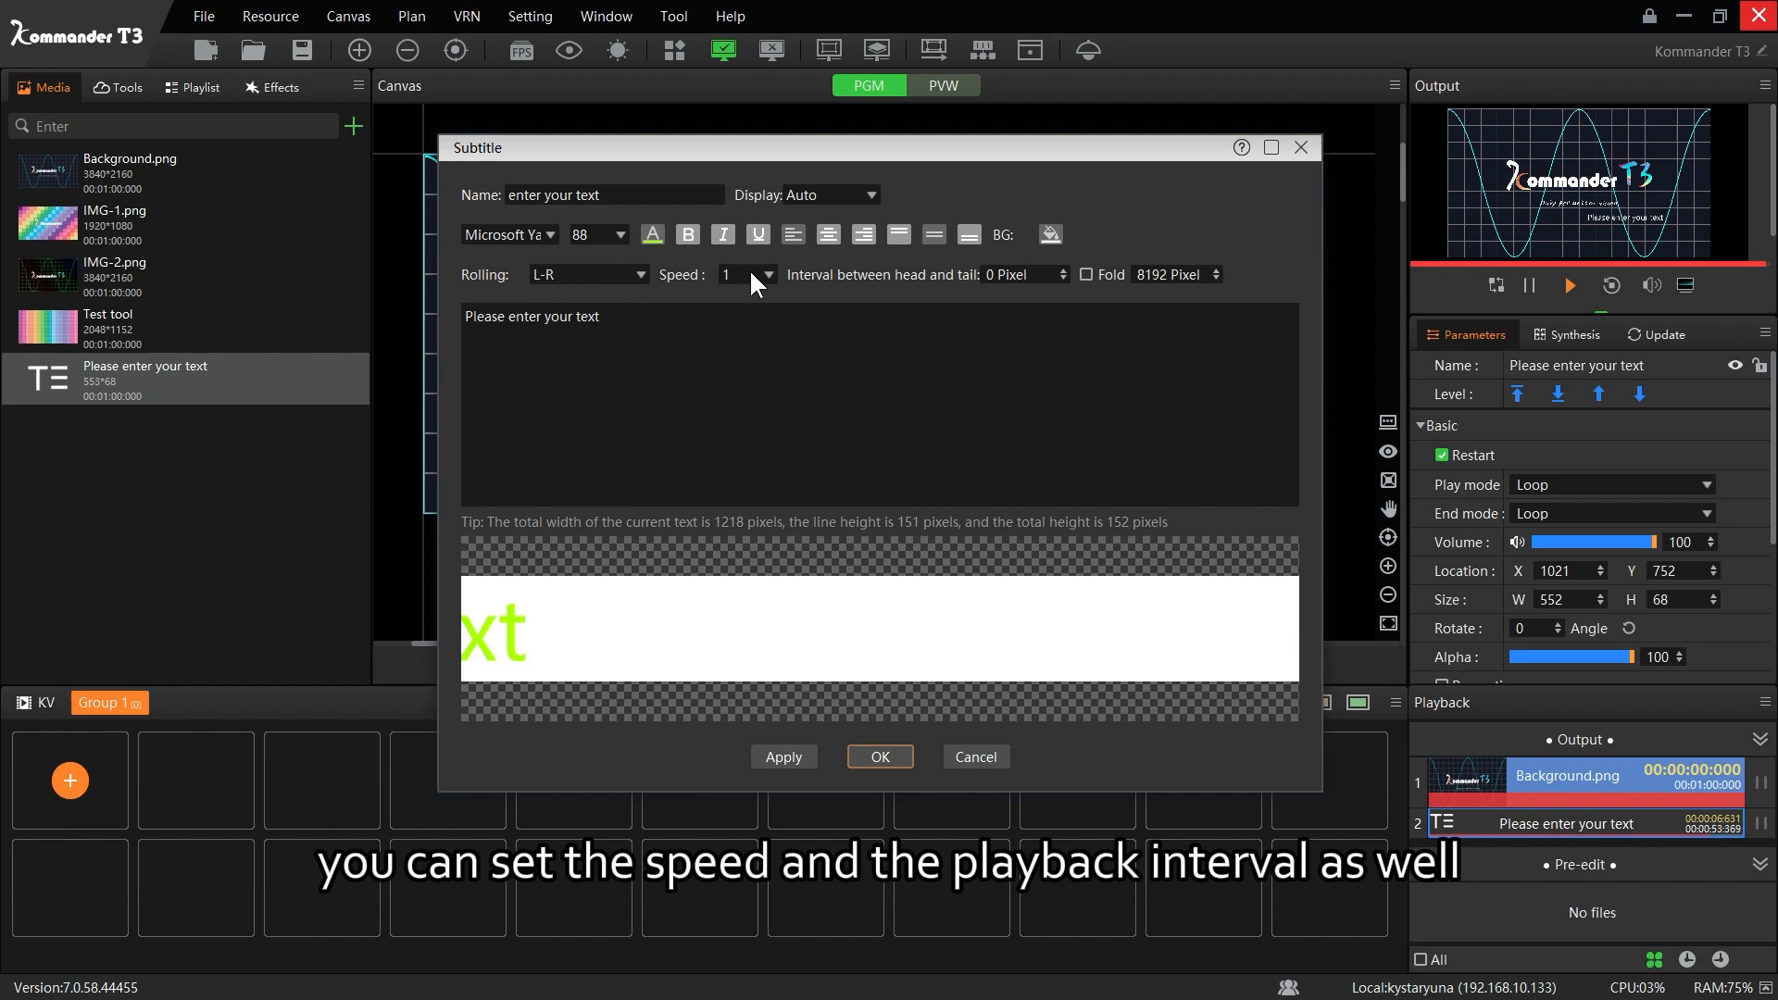
{"action": "left_click", "coordinate": [766, 274]}
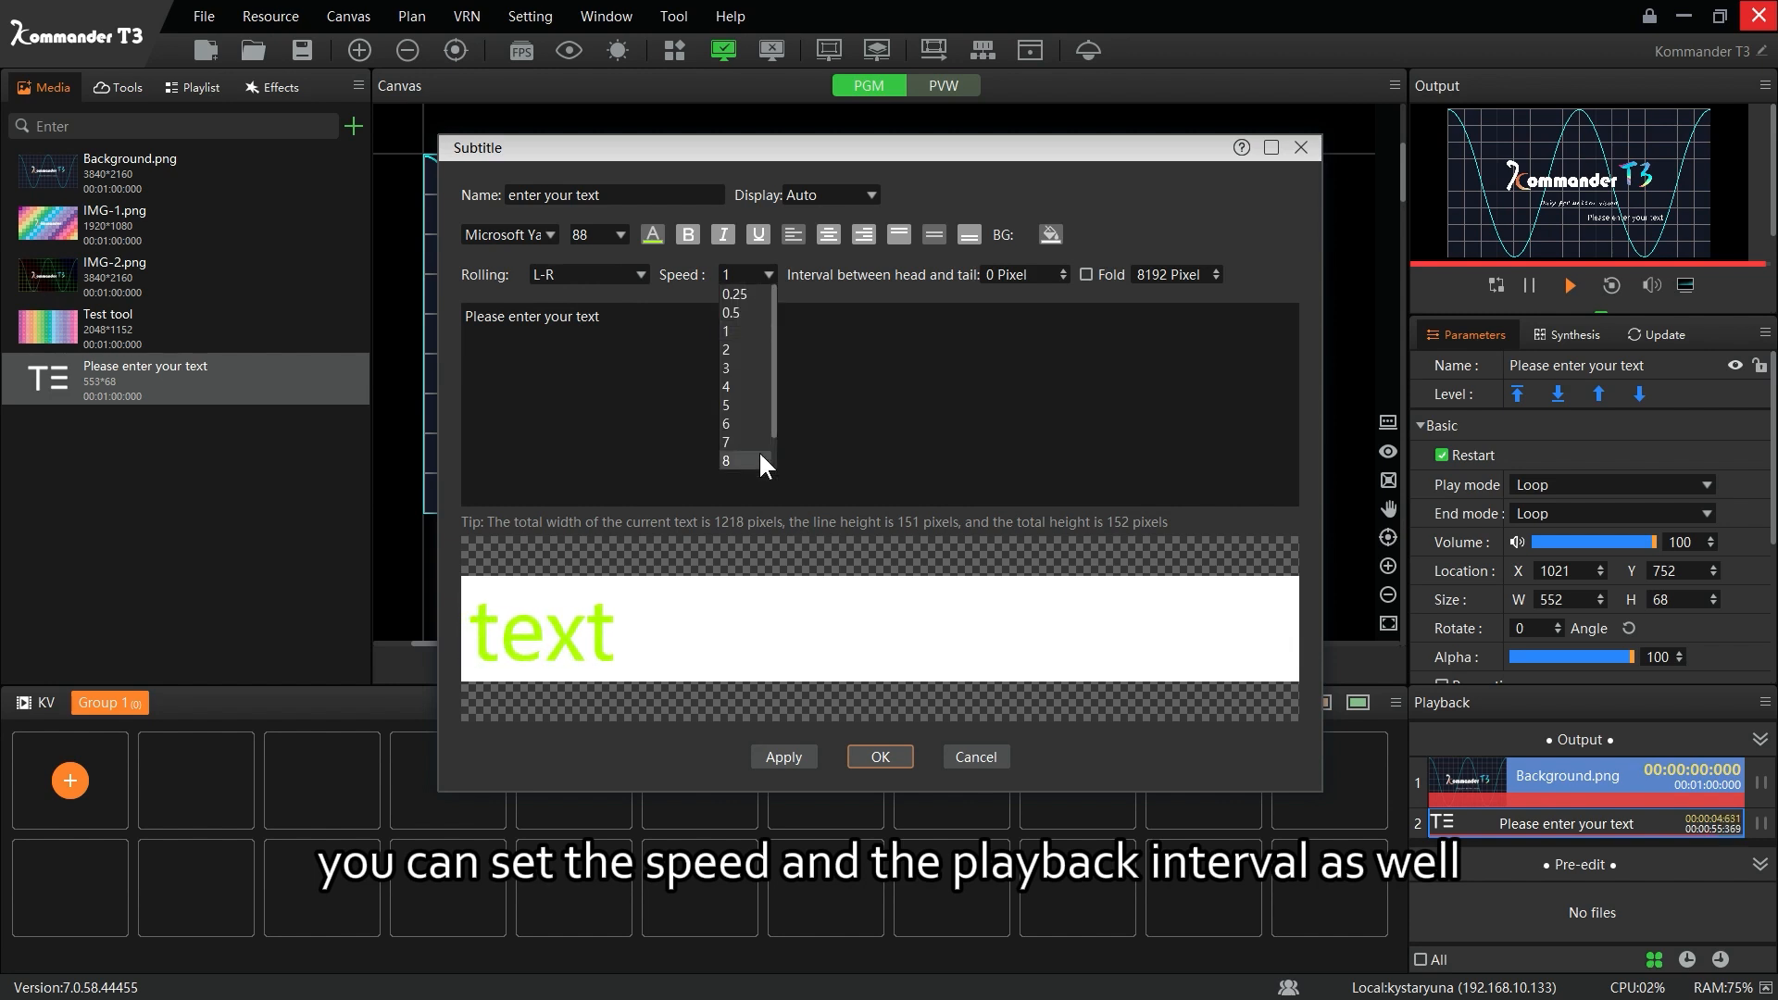
{"action": "left_click", "coordinate": [733, 422]}
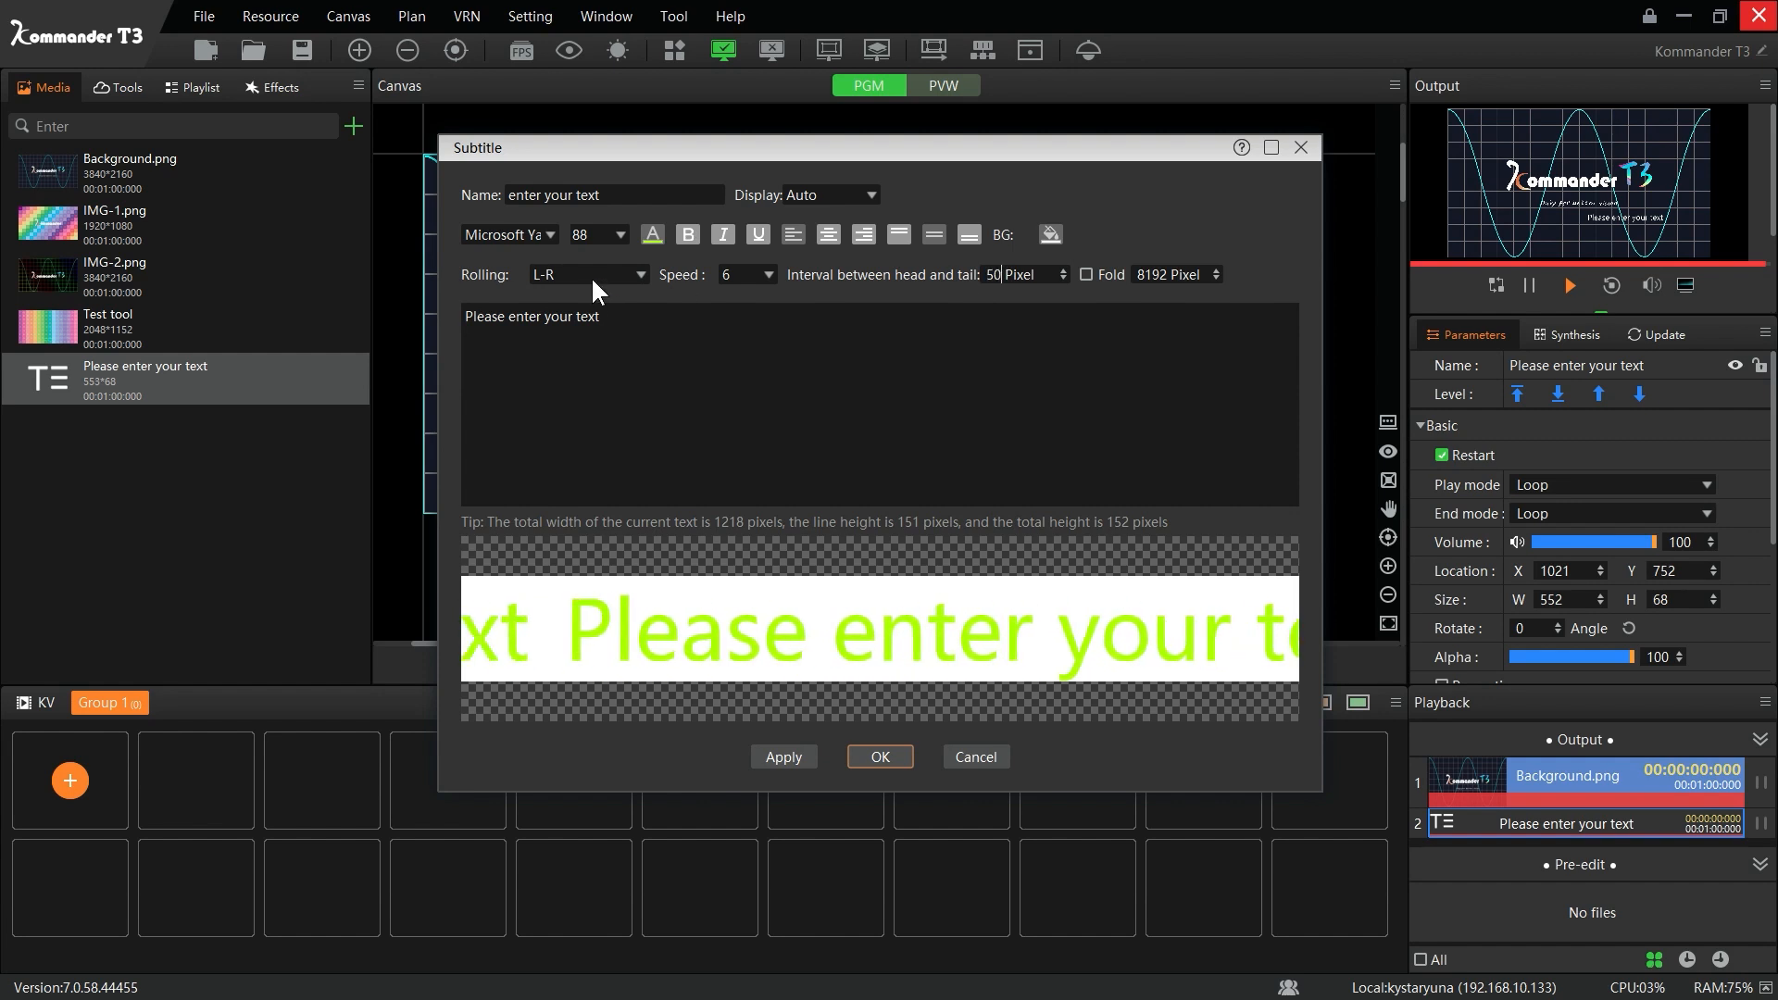
Step: Cycle the rolling direction through R-L, Down and Up, then confirm the subtitle onto the canvas
{"action": "left_click", "coordinate": [584, 274]}
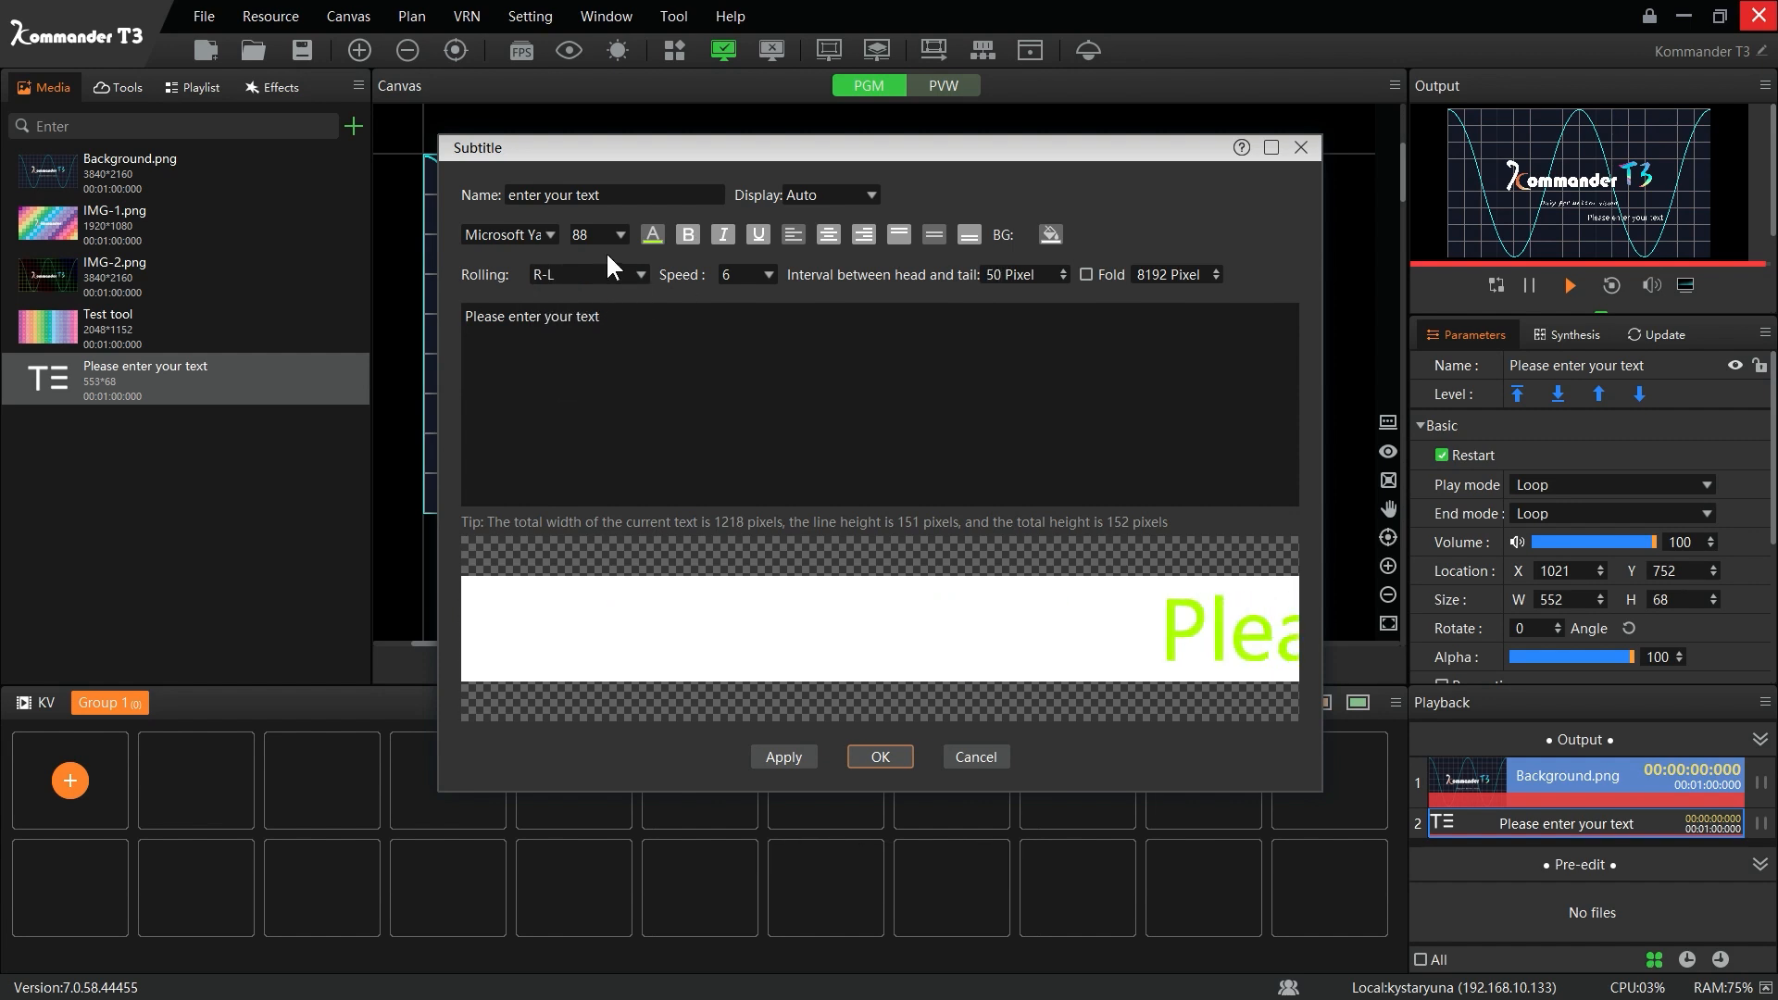
{"action": "left_click", "coordinate": [583, 274]}
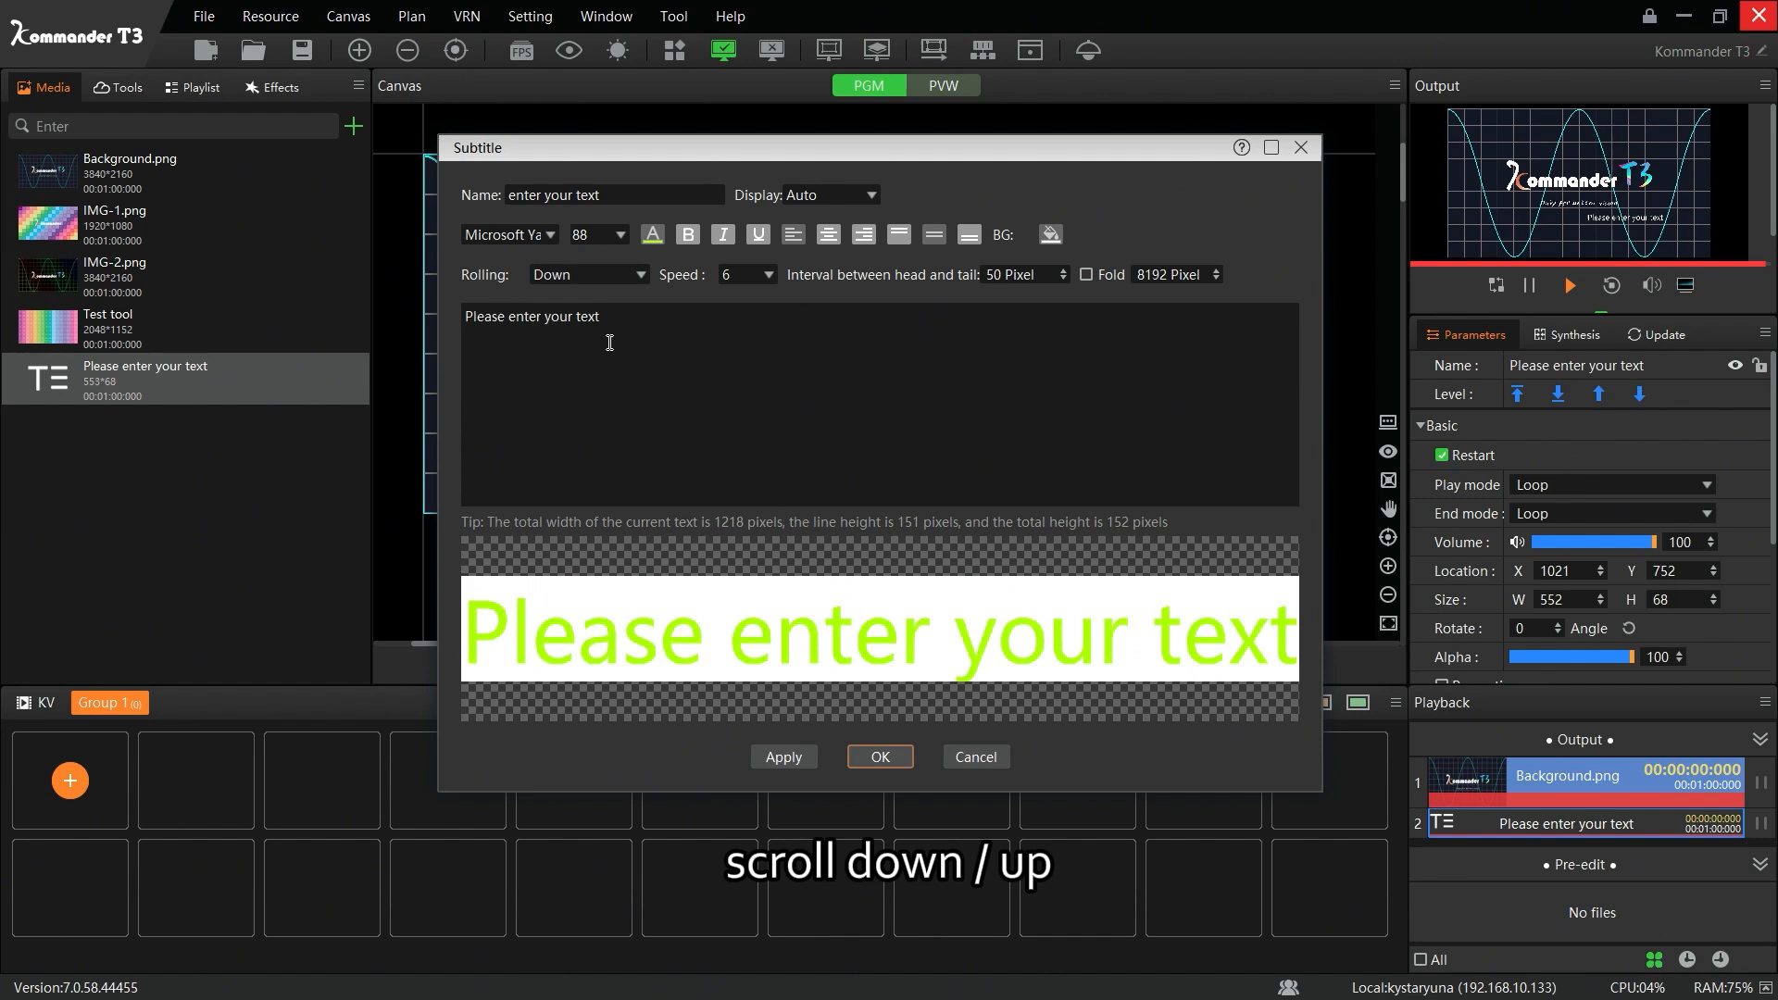
{"action": "left_click", "coordinate": [583, 274]}
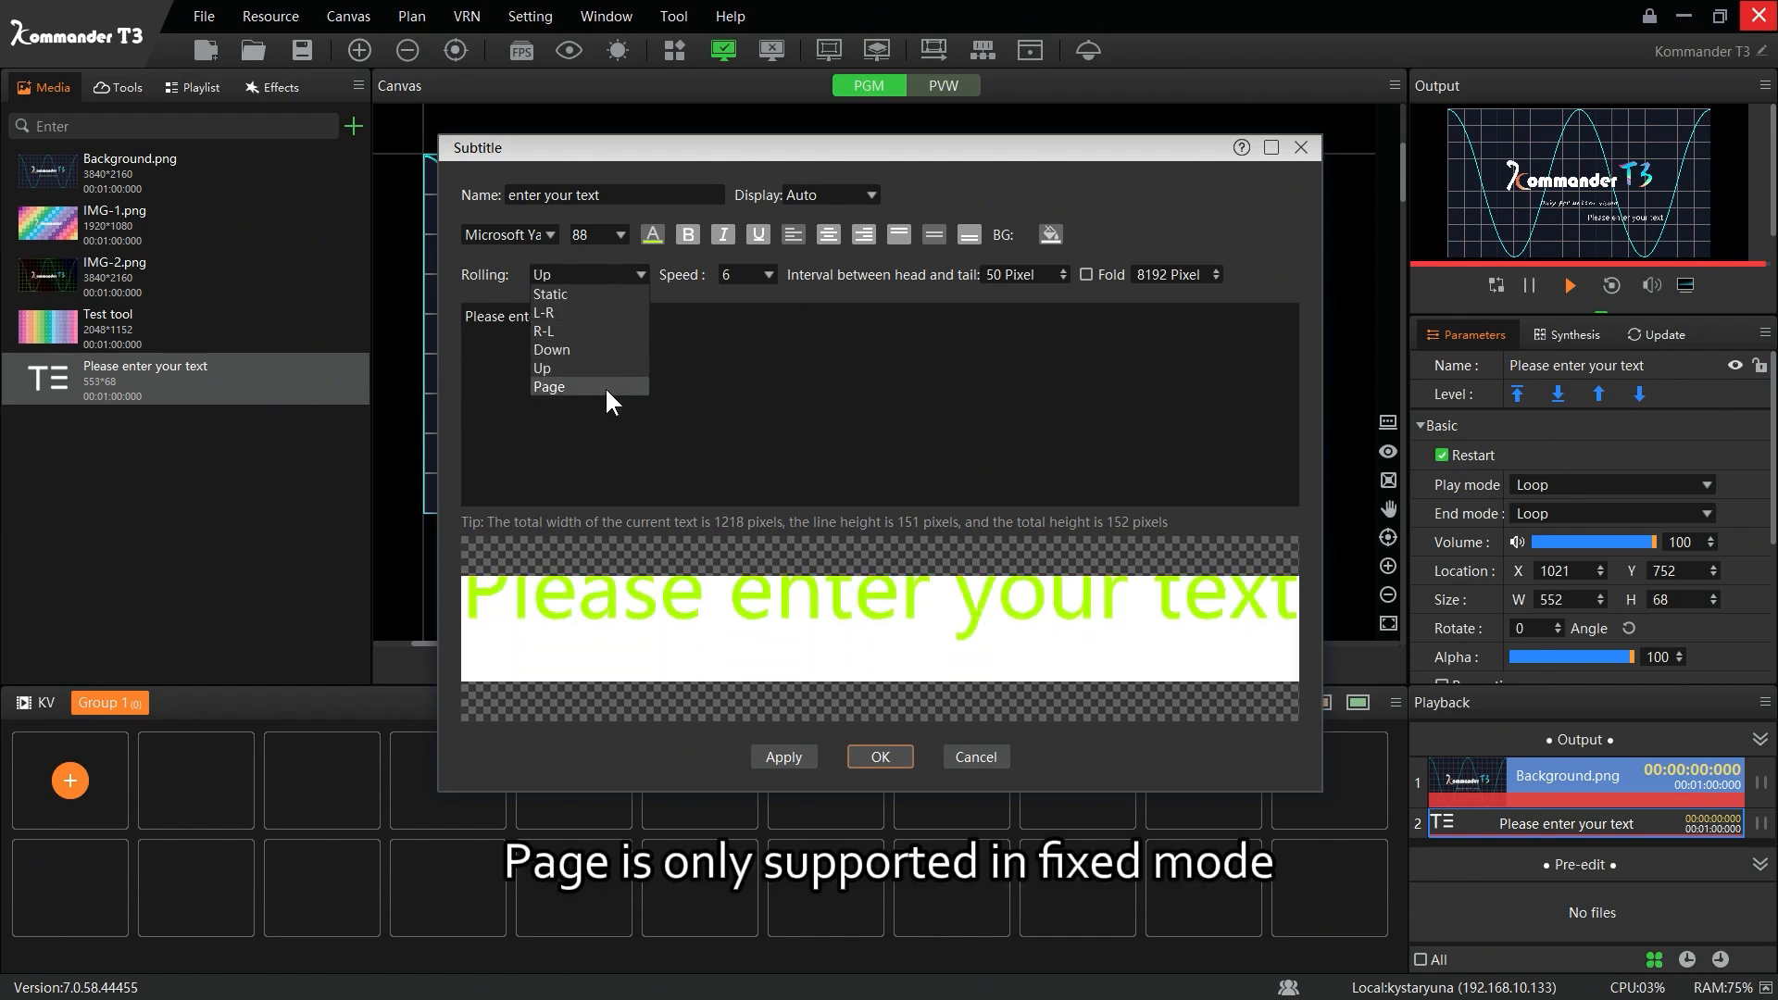
{"action": "left_click", "coordinate": [878, 755]}
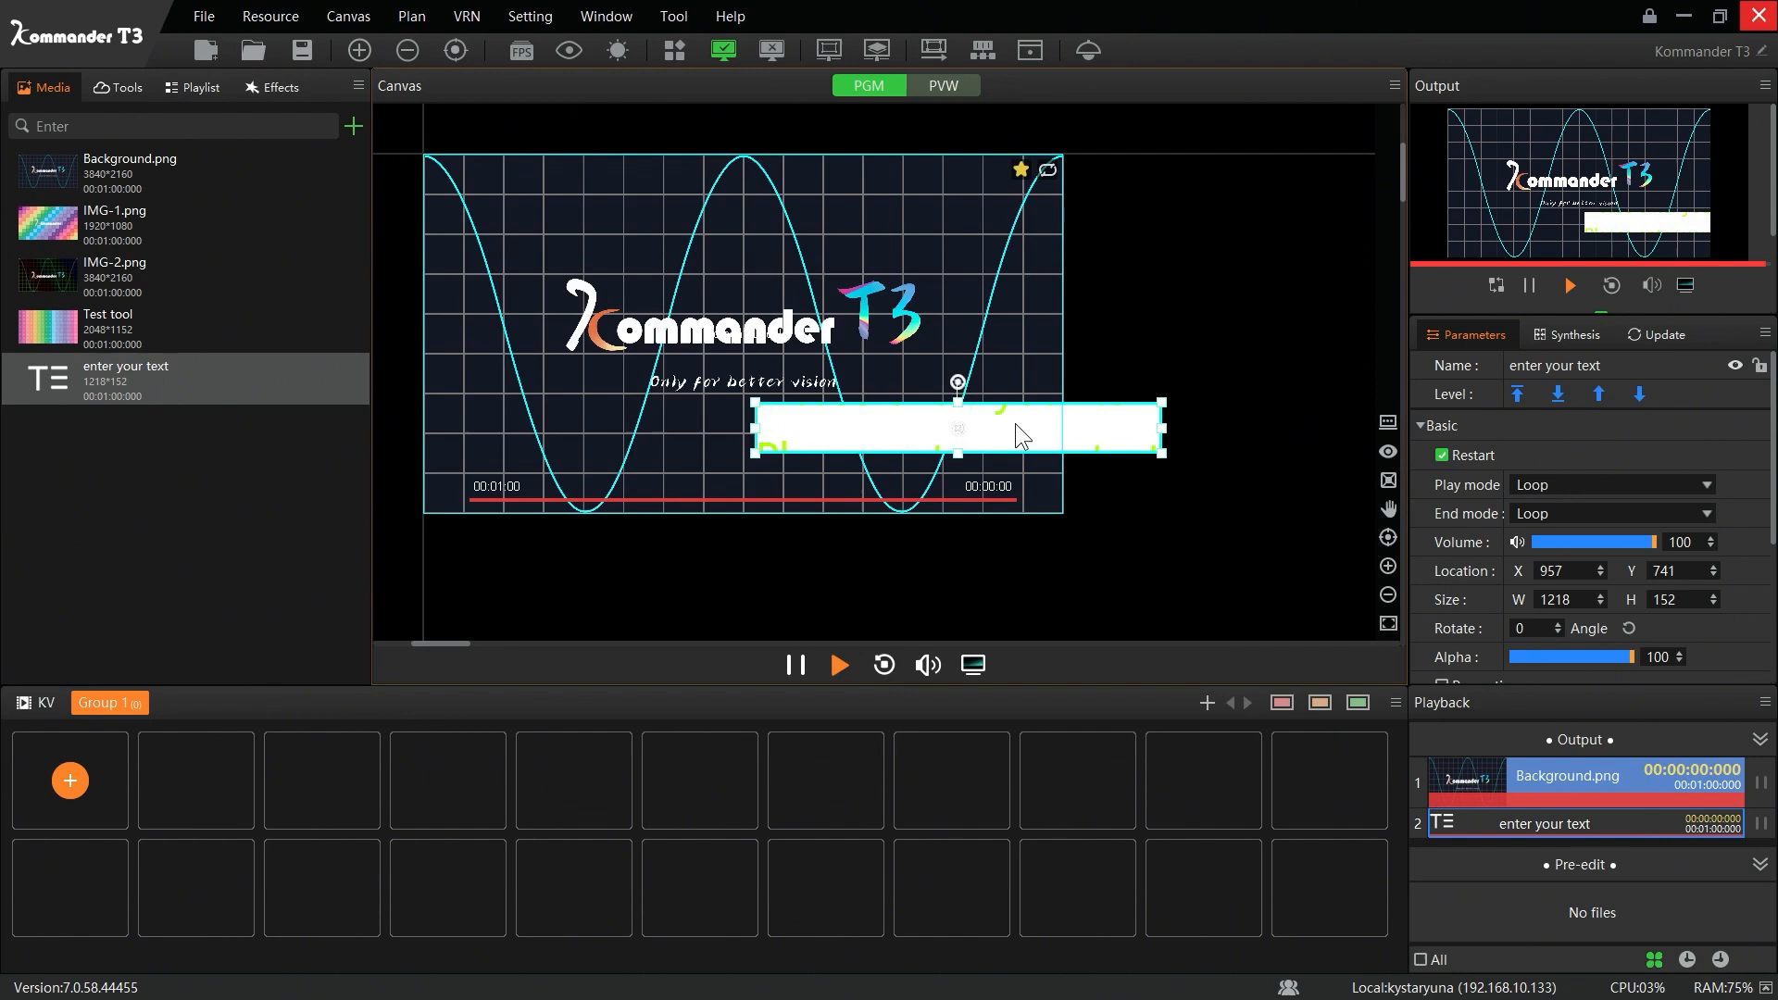
Step: Move the subtitle to the canvas top-left corner, then delete it from the canvas
{"action": "left_click_drag", "start_coordinate": [957, 427], "coordinate": [641, 198]}
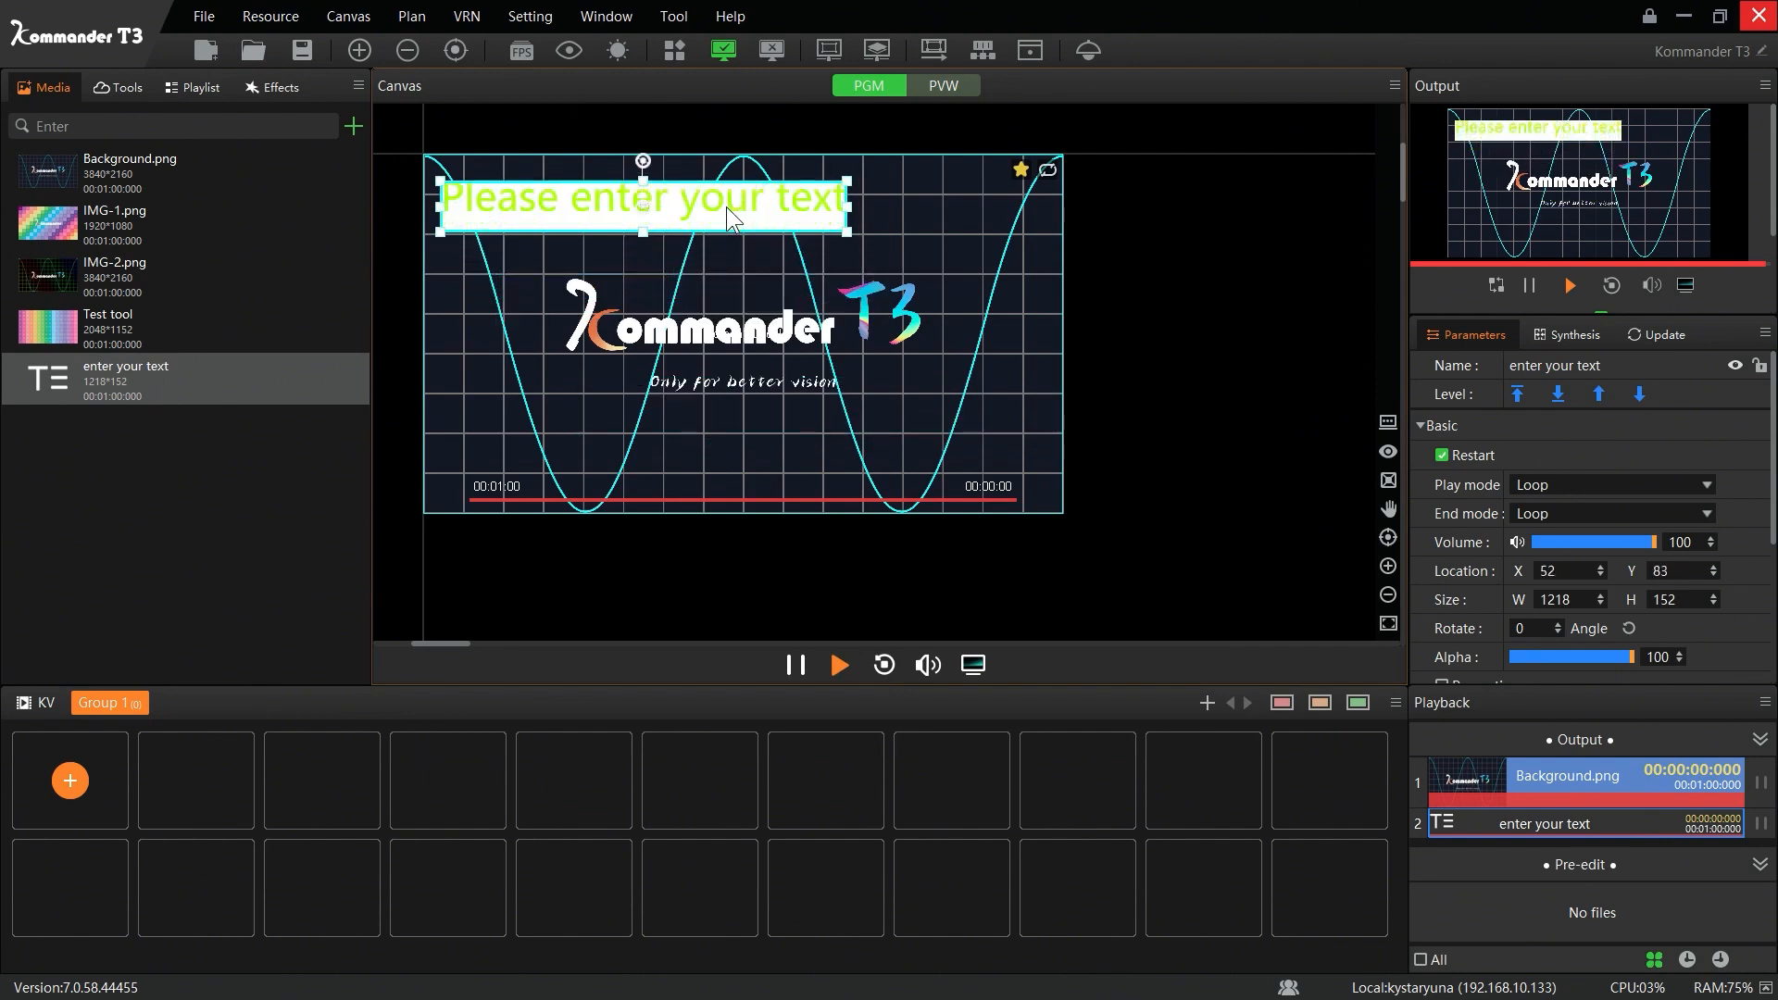
{"action": "right_click", "coordinate": [641, 198]}
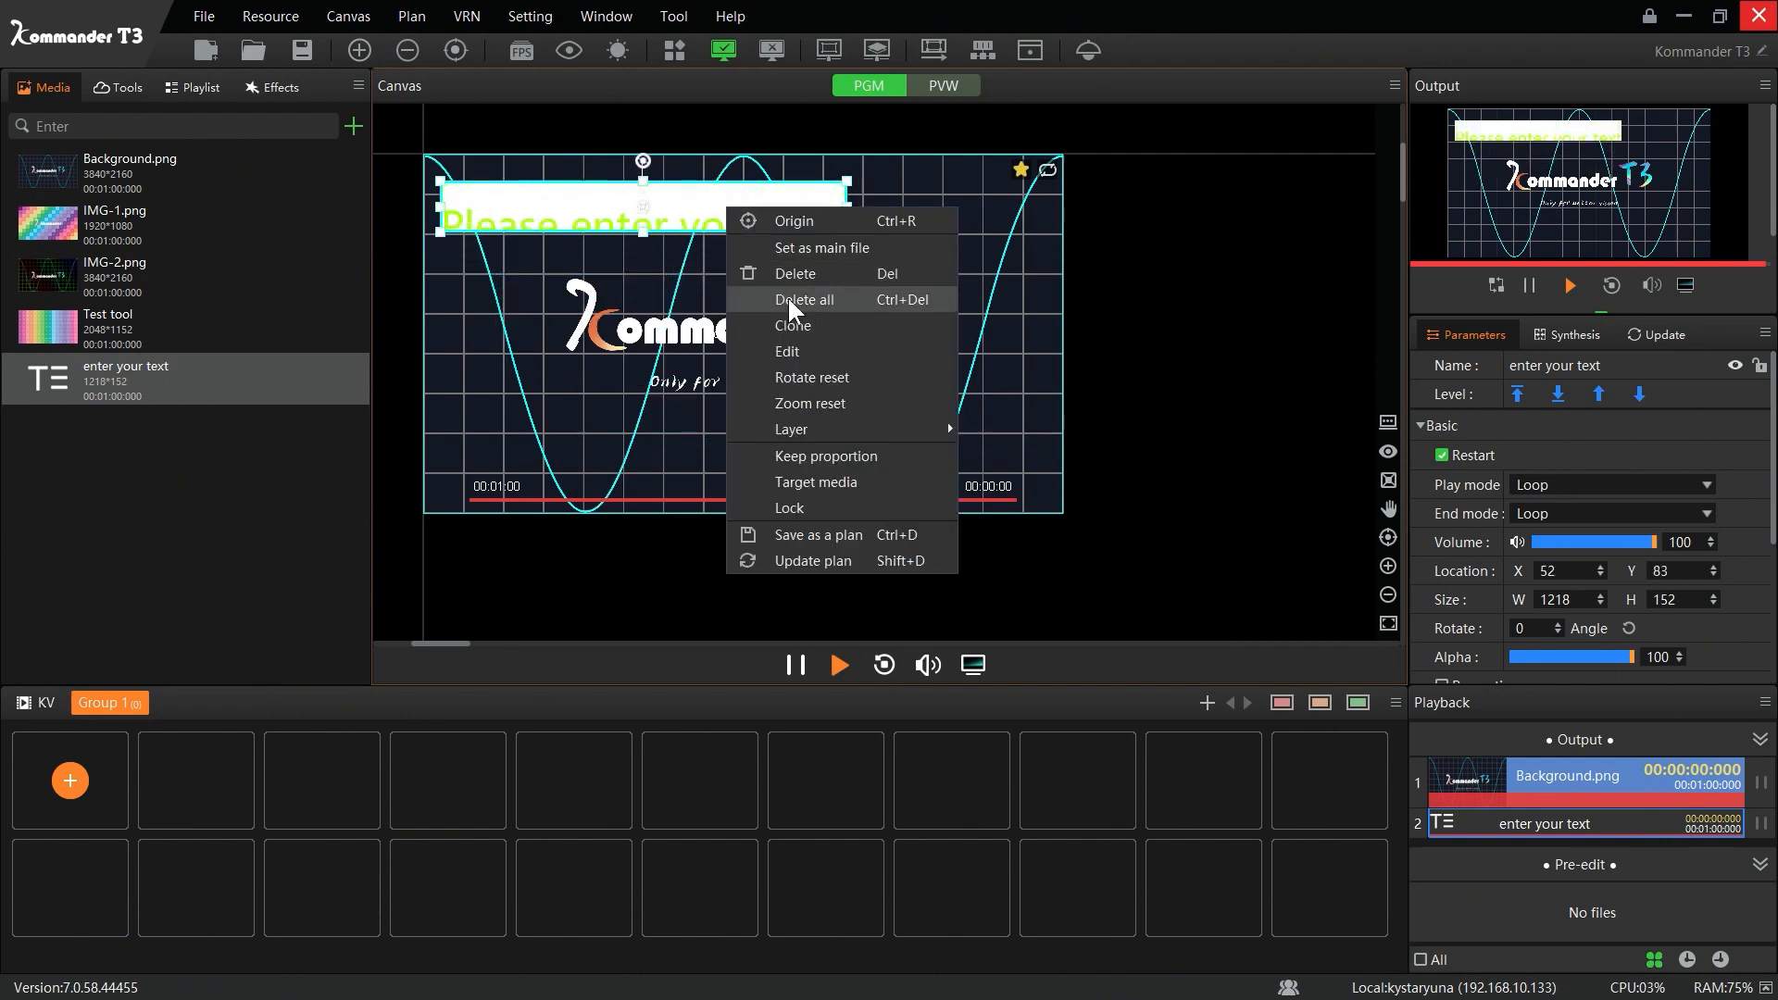
{"action": "left_click", "coordinate": [785, 352]}
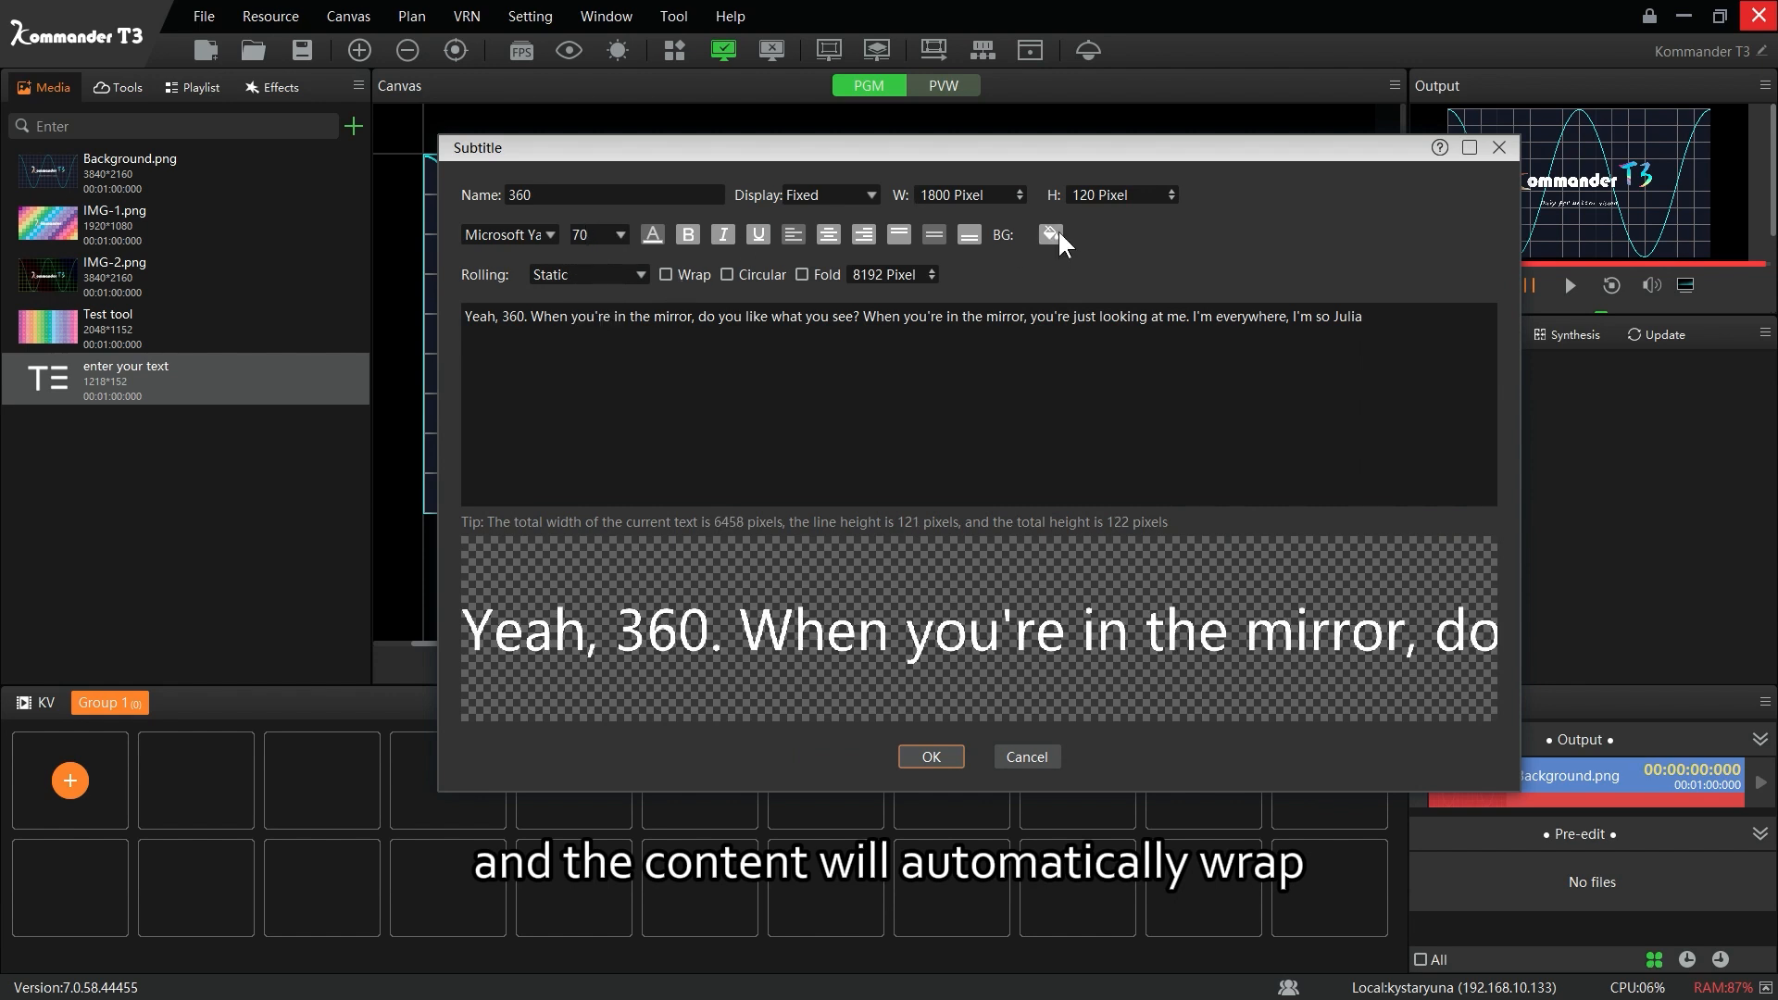
Step: Give the 360 subtitle a green background, Page rolling with Wrap on, and add it to the canvas
{"action": "left_click", "coordinate": [1046, 235]}
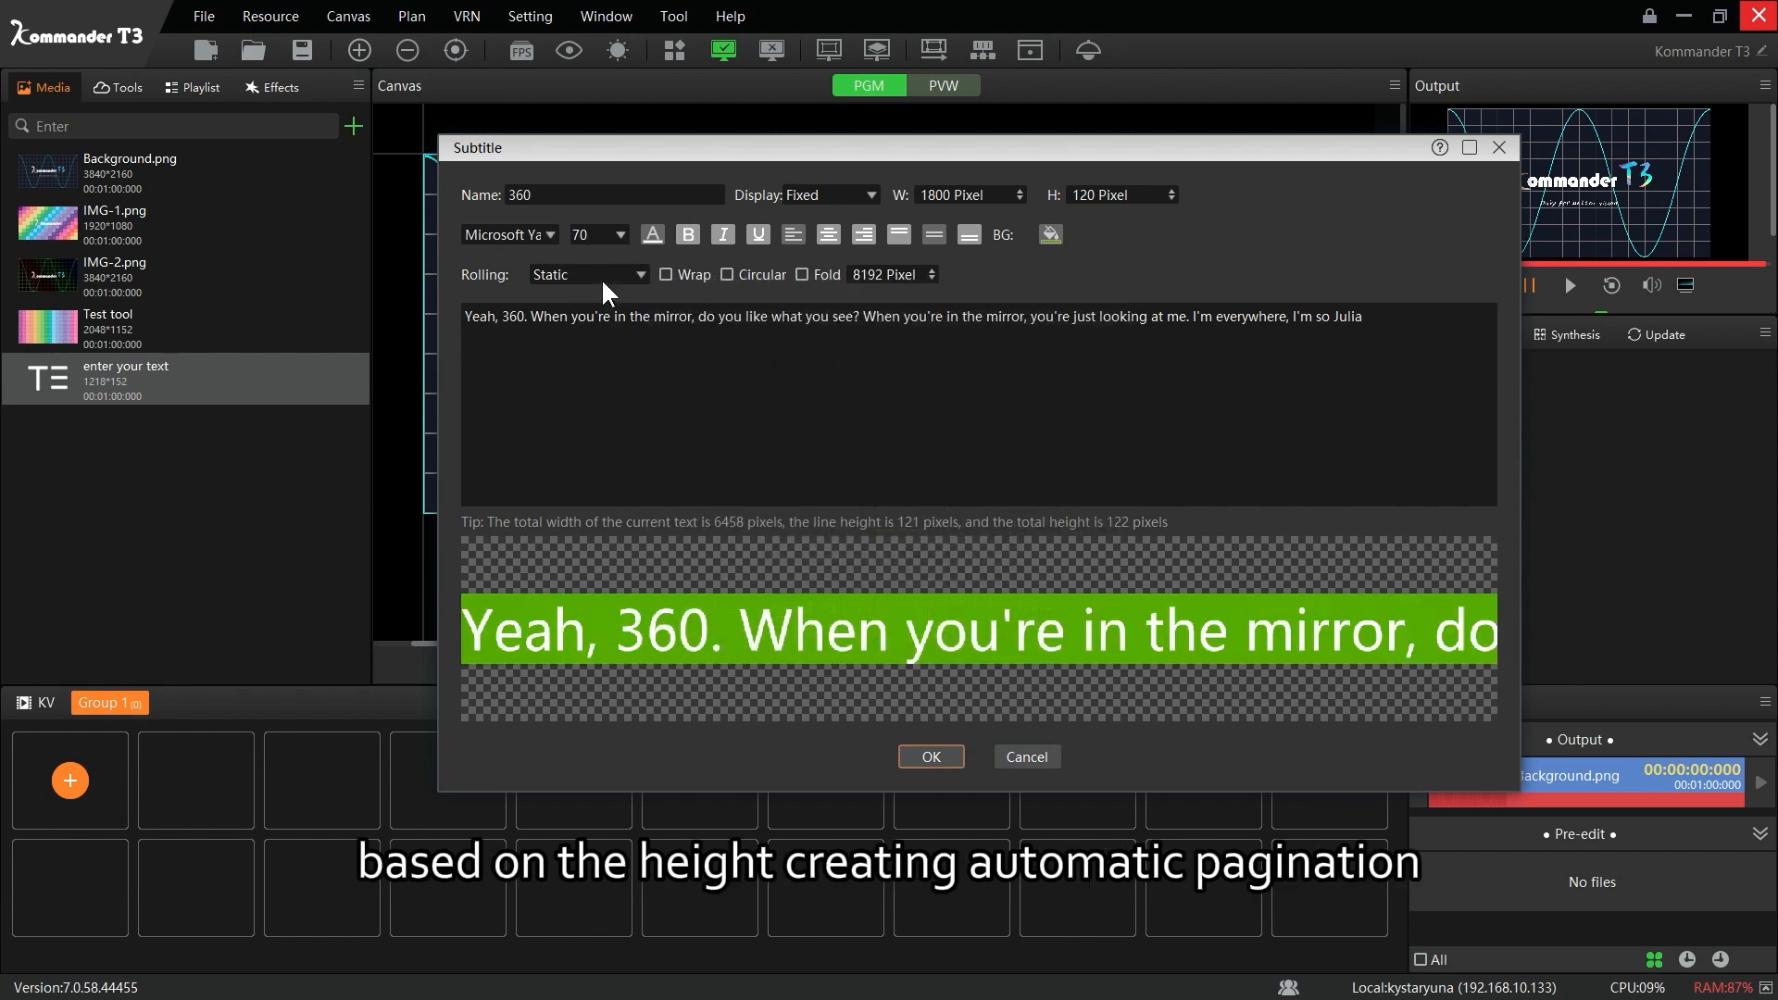
{"action": "left_click", "coordinate": [640, 274]}
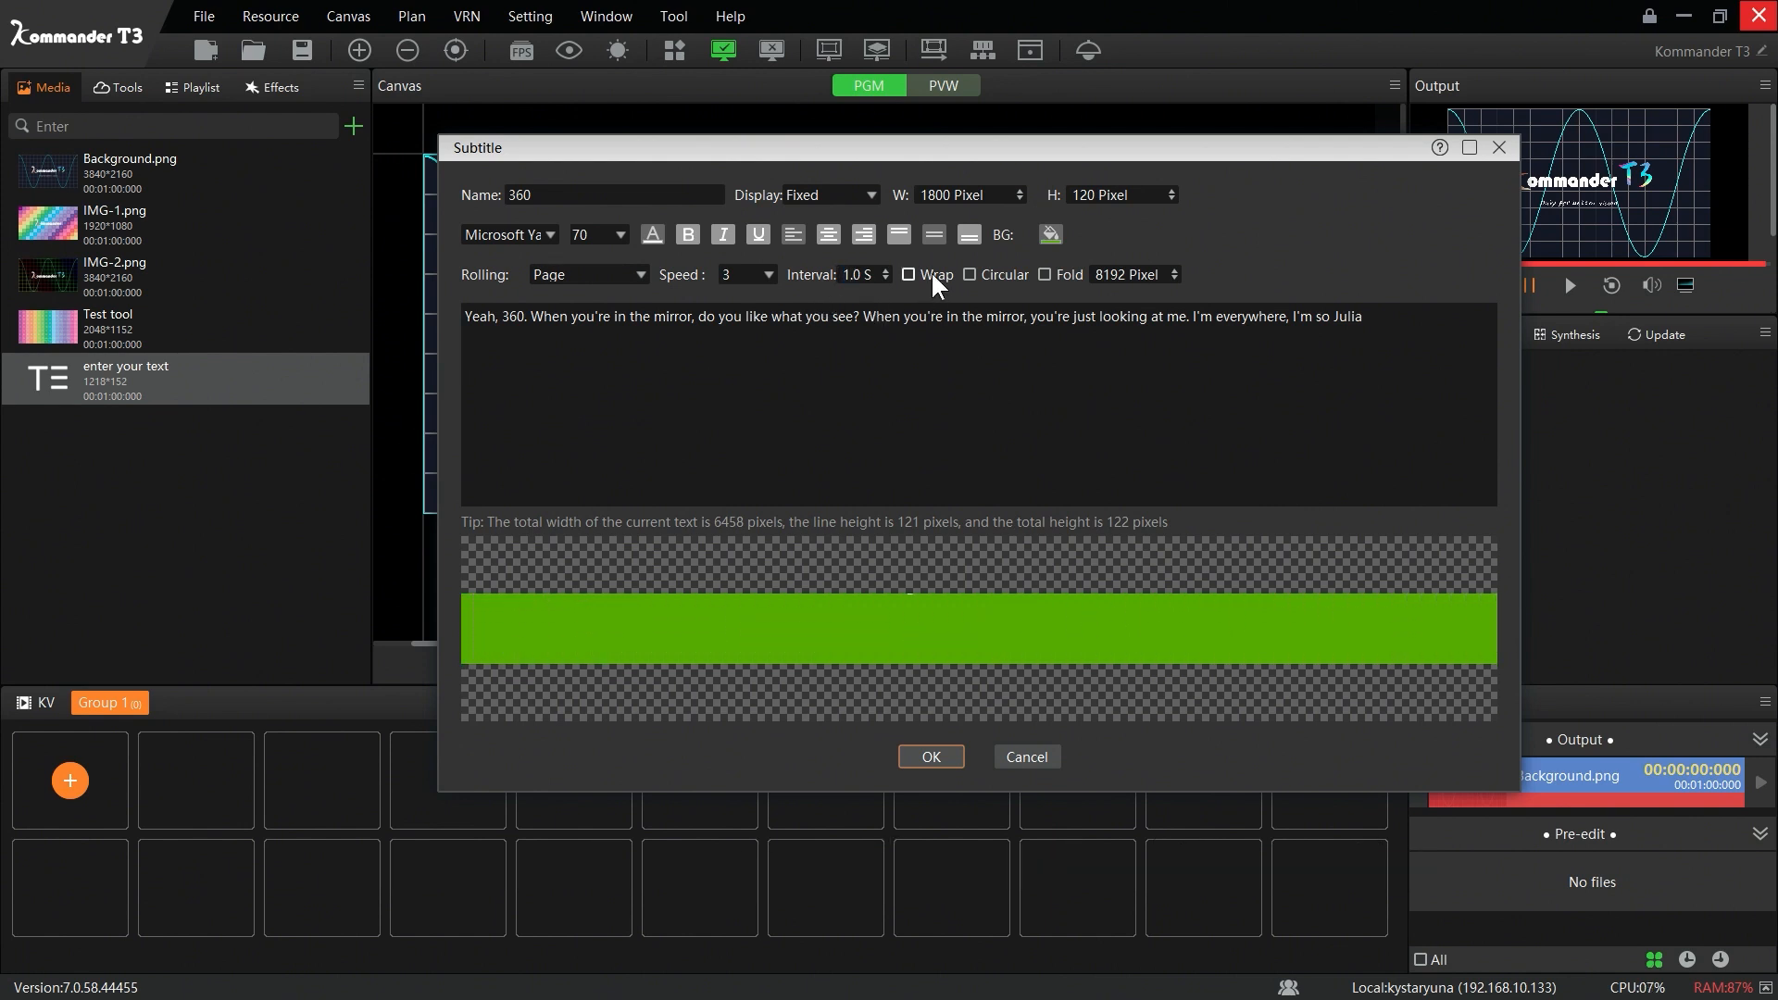
{"action": "left_click", "coordinate": [907, 274]}
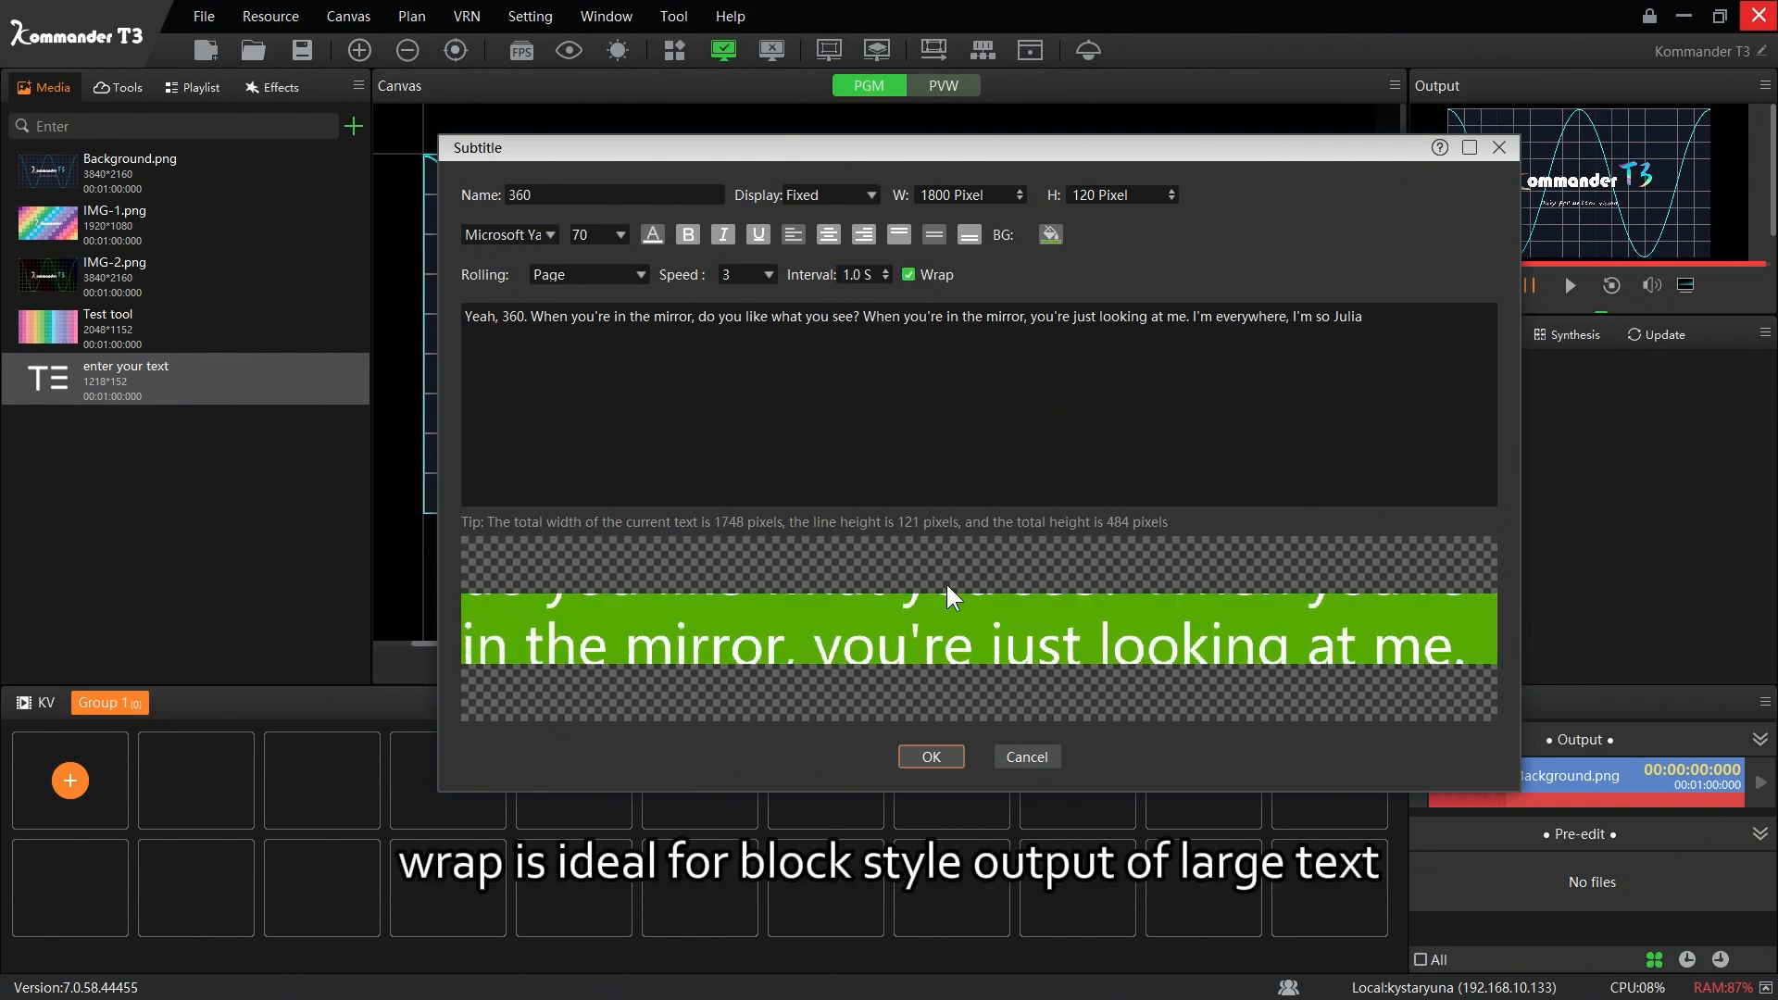
{"action": "left_click", "coordinate": [927, 756]}
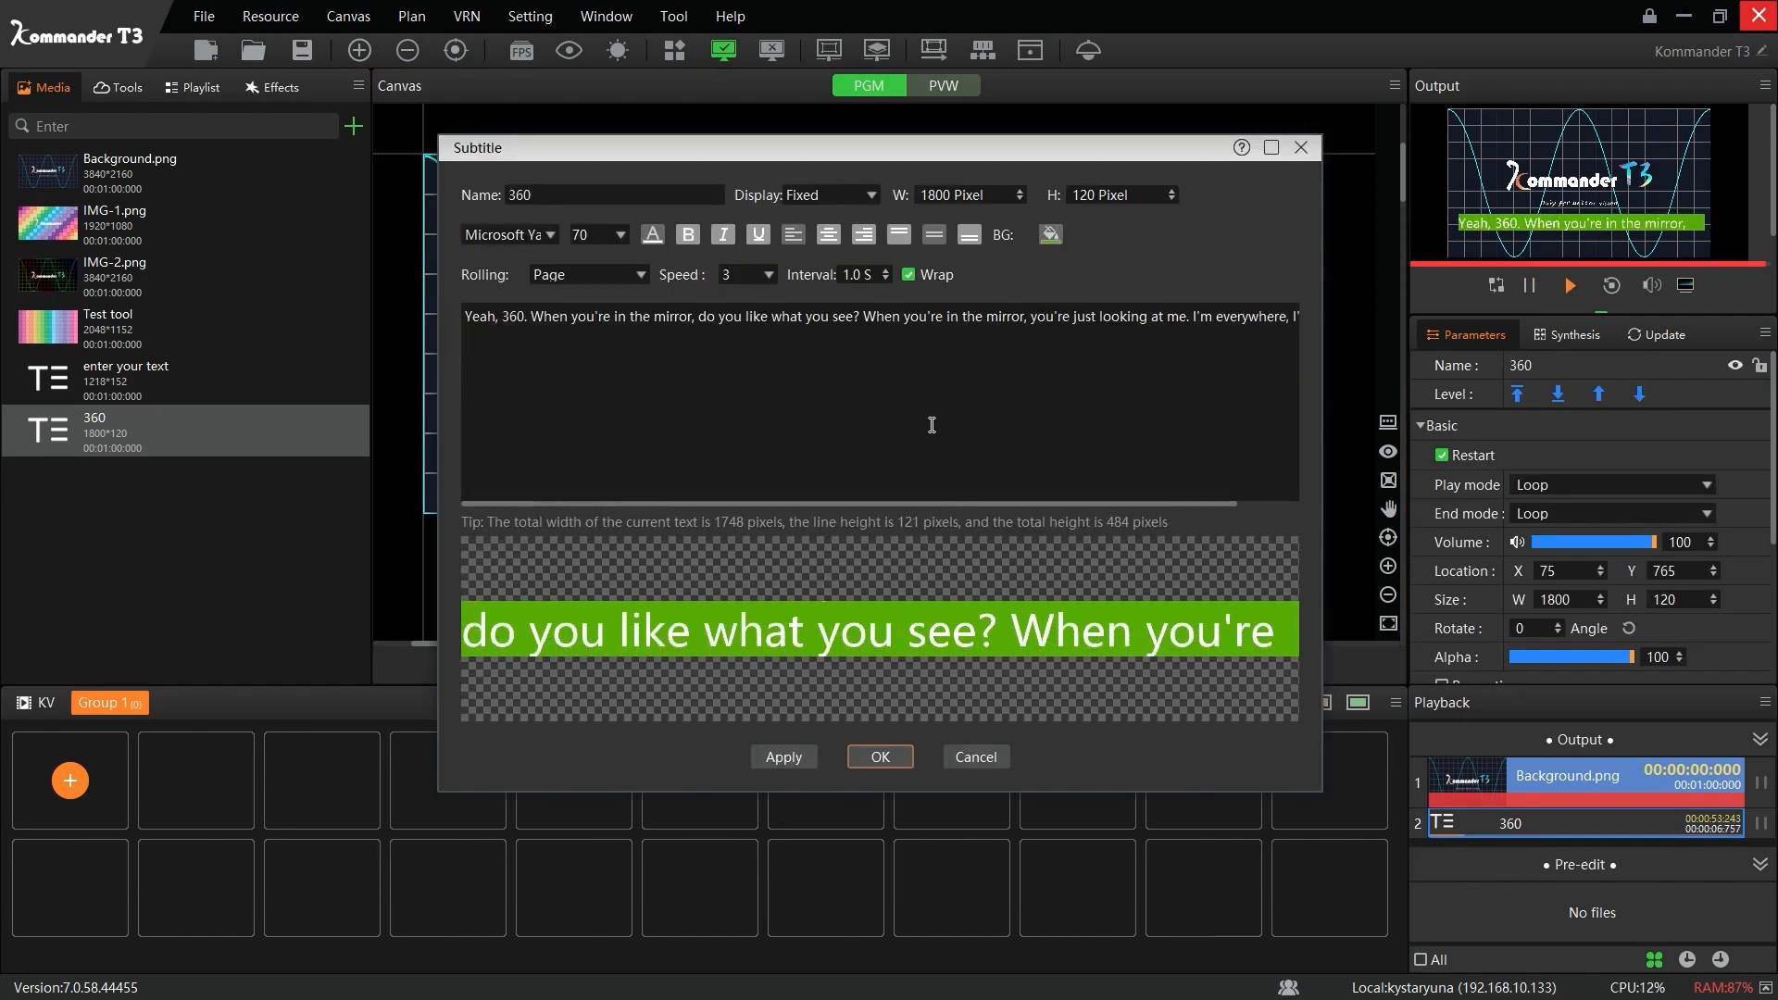
Step: Turn Wrap off and Circular on, and set the 360 subtitle to scroll right-to-left
{"action": "left_click", "coordinate": [909, 274]}
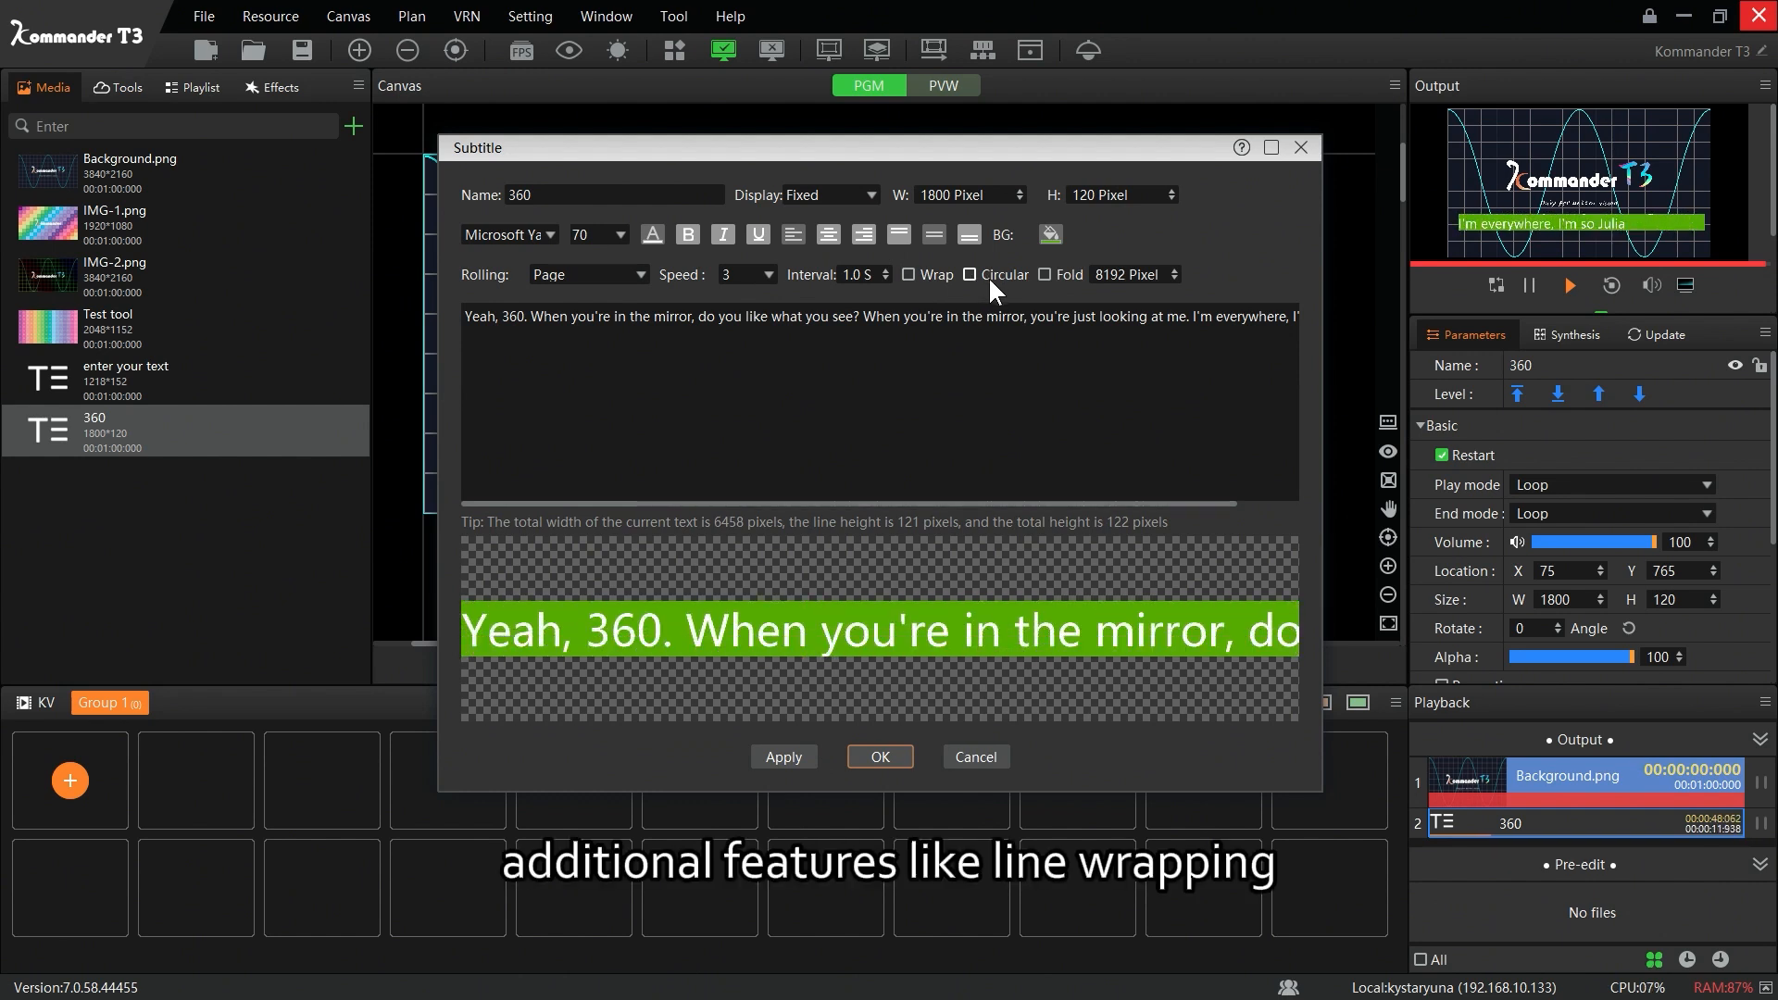
{"action": "left_click", "coordinate": [1044, 274]}
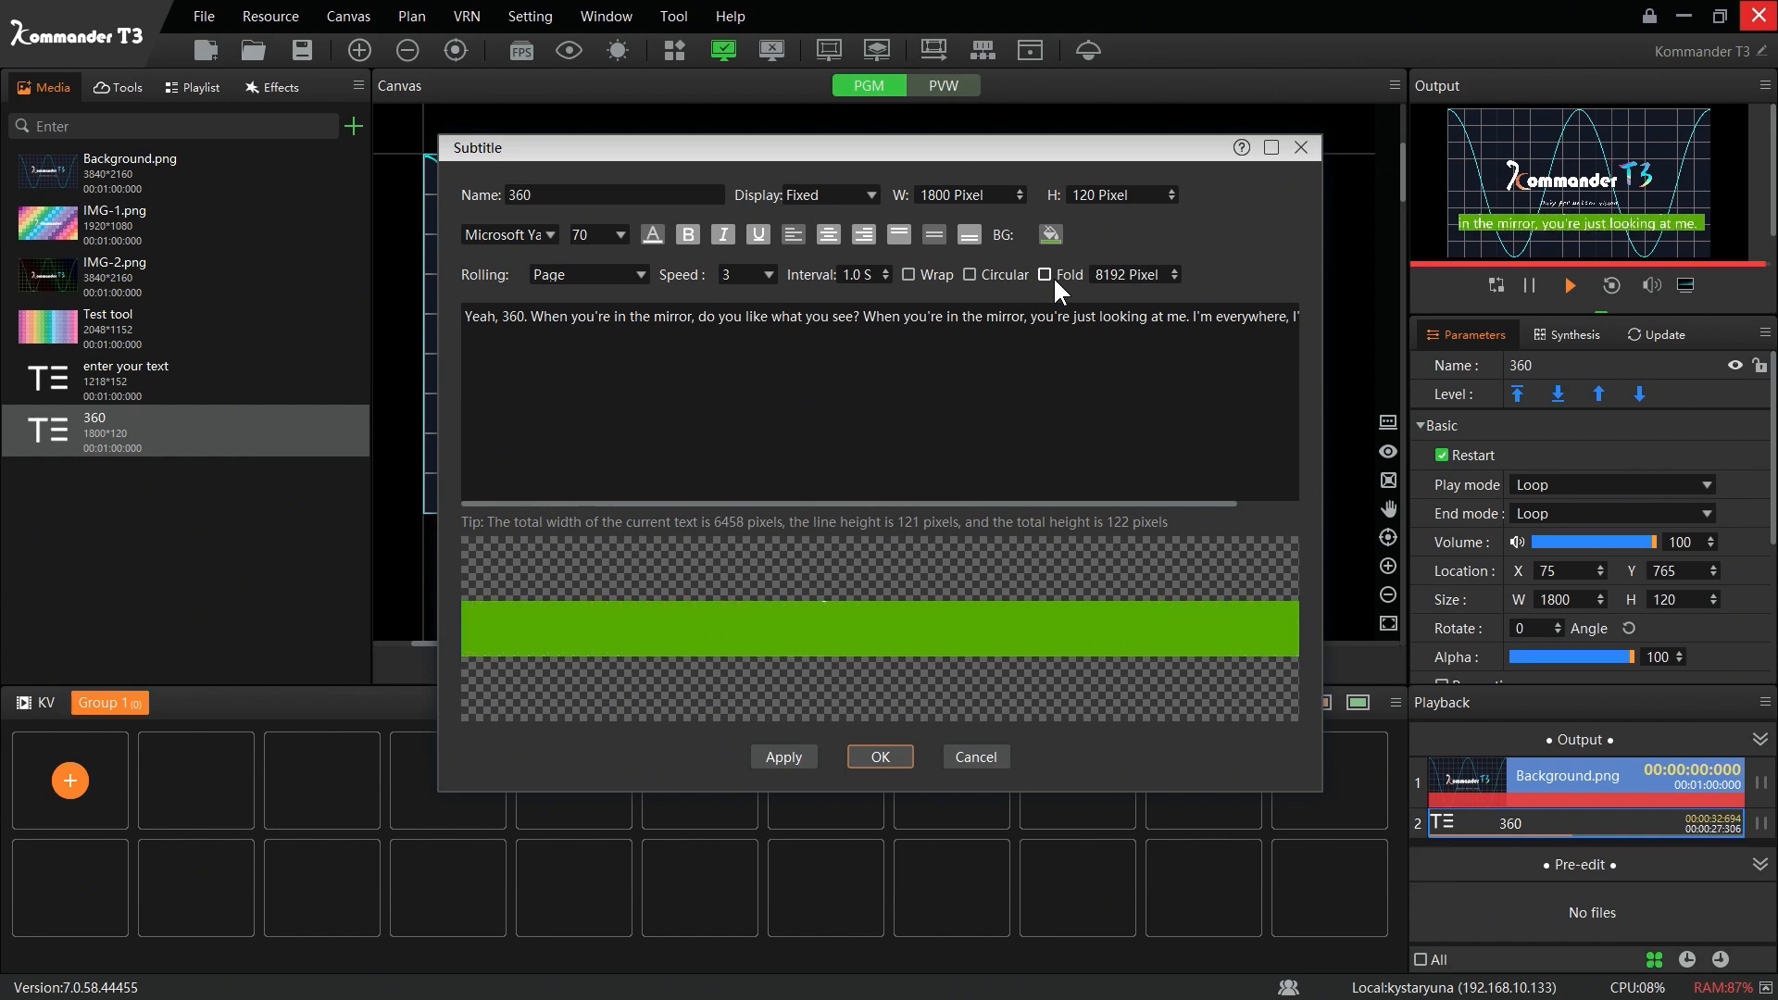
{"action": "left_click", "coordinate": [966, 274]}
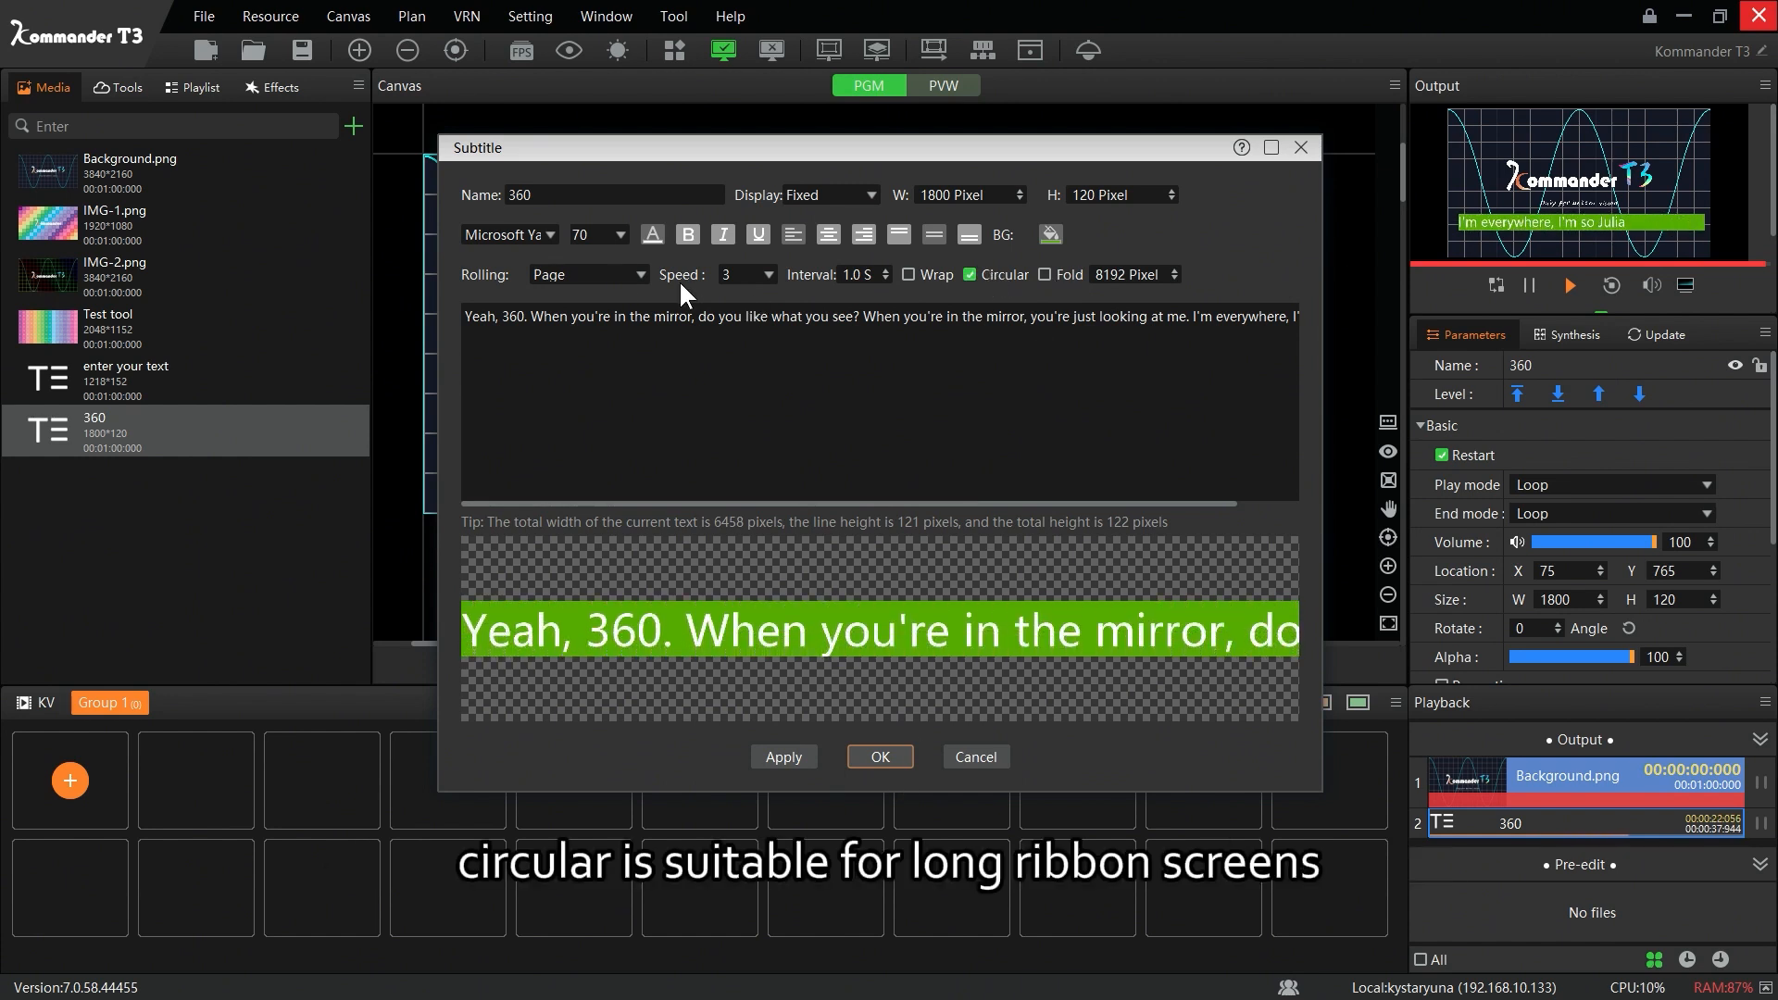
{"action": "left_click", "coordinate": [587, 274]}
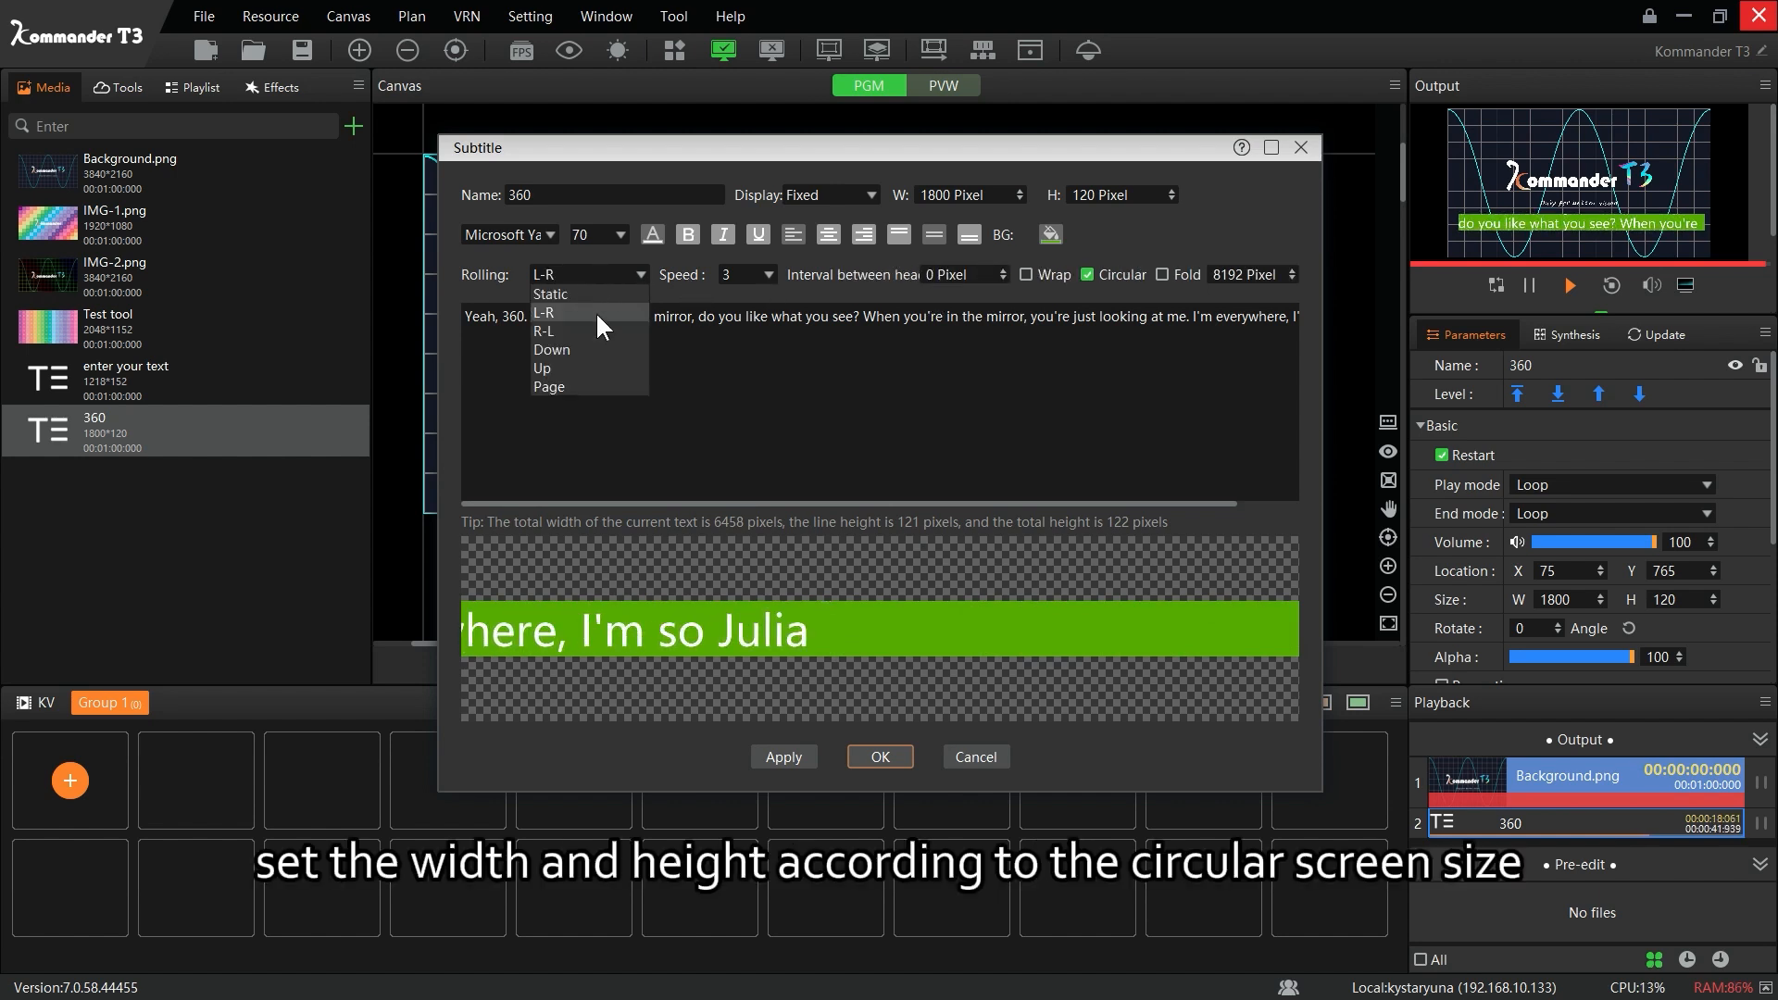
{"action": "left_click", "coordinate": [542, 331]}
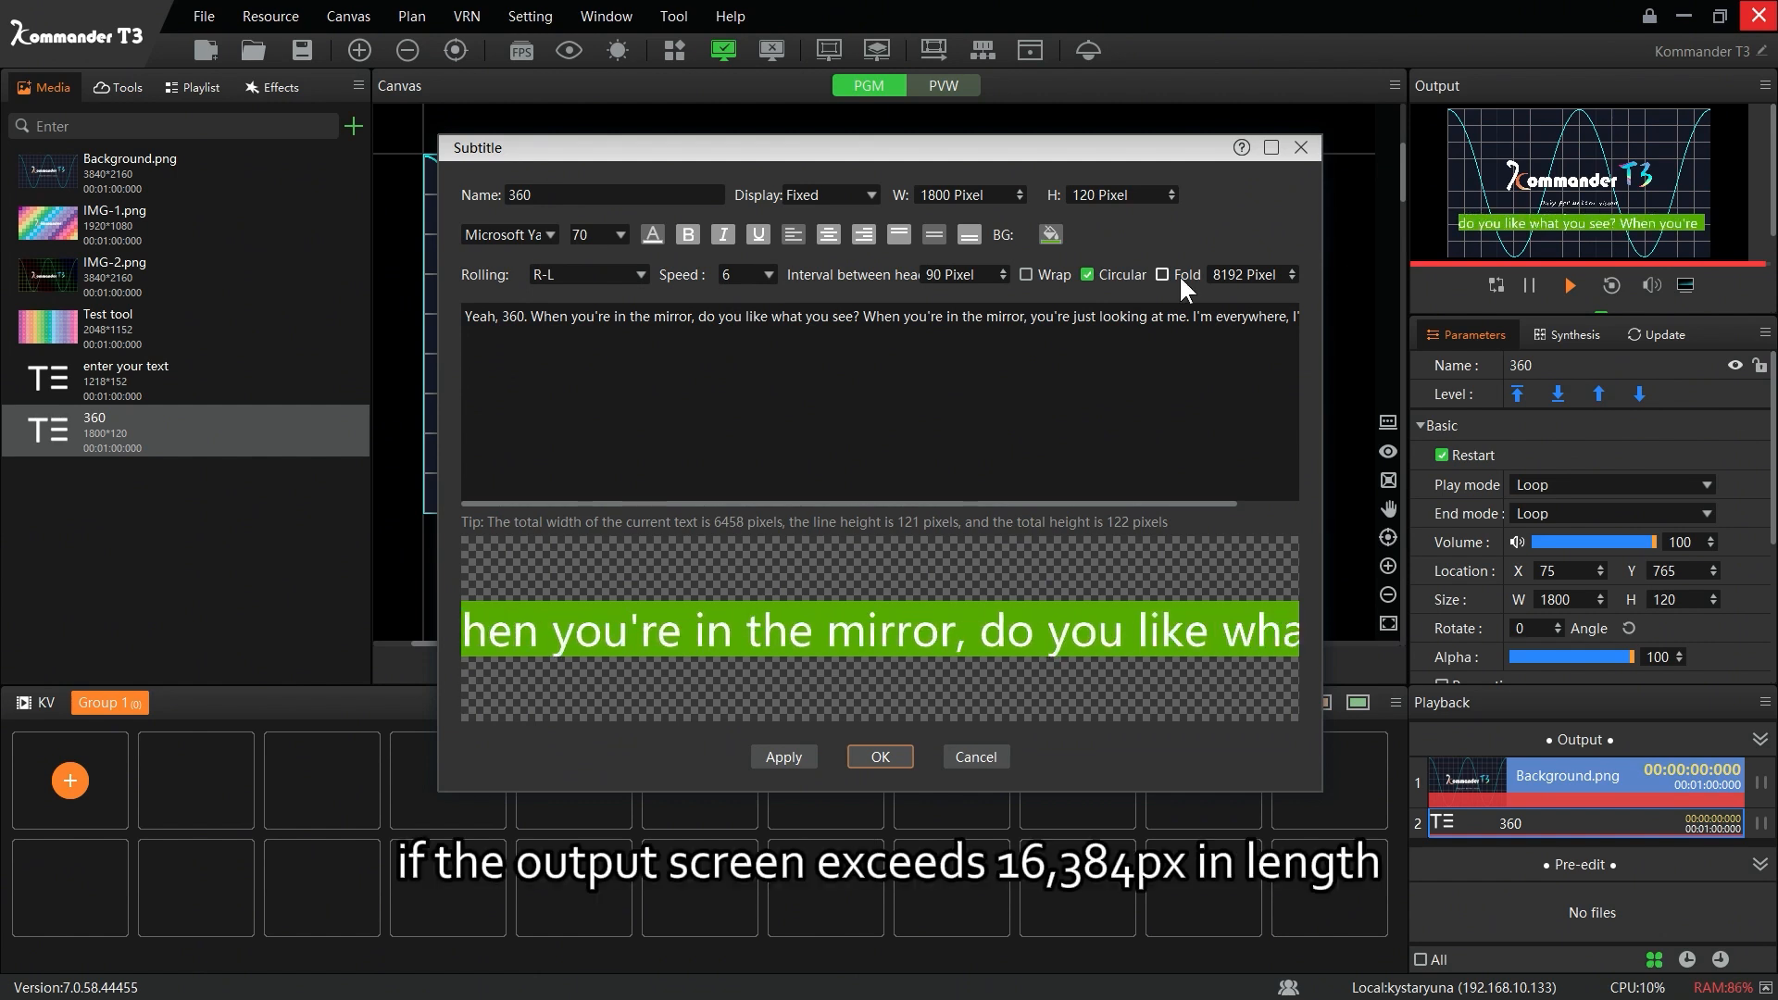
Step: Enable Fold at 1600 pixels with Page rolling and confirm the 360 subtitle
{"action": "left_click", "coordinate": [1163, 274]}
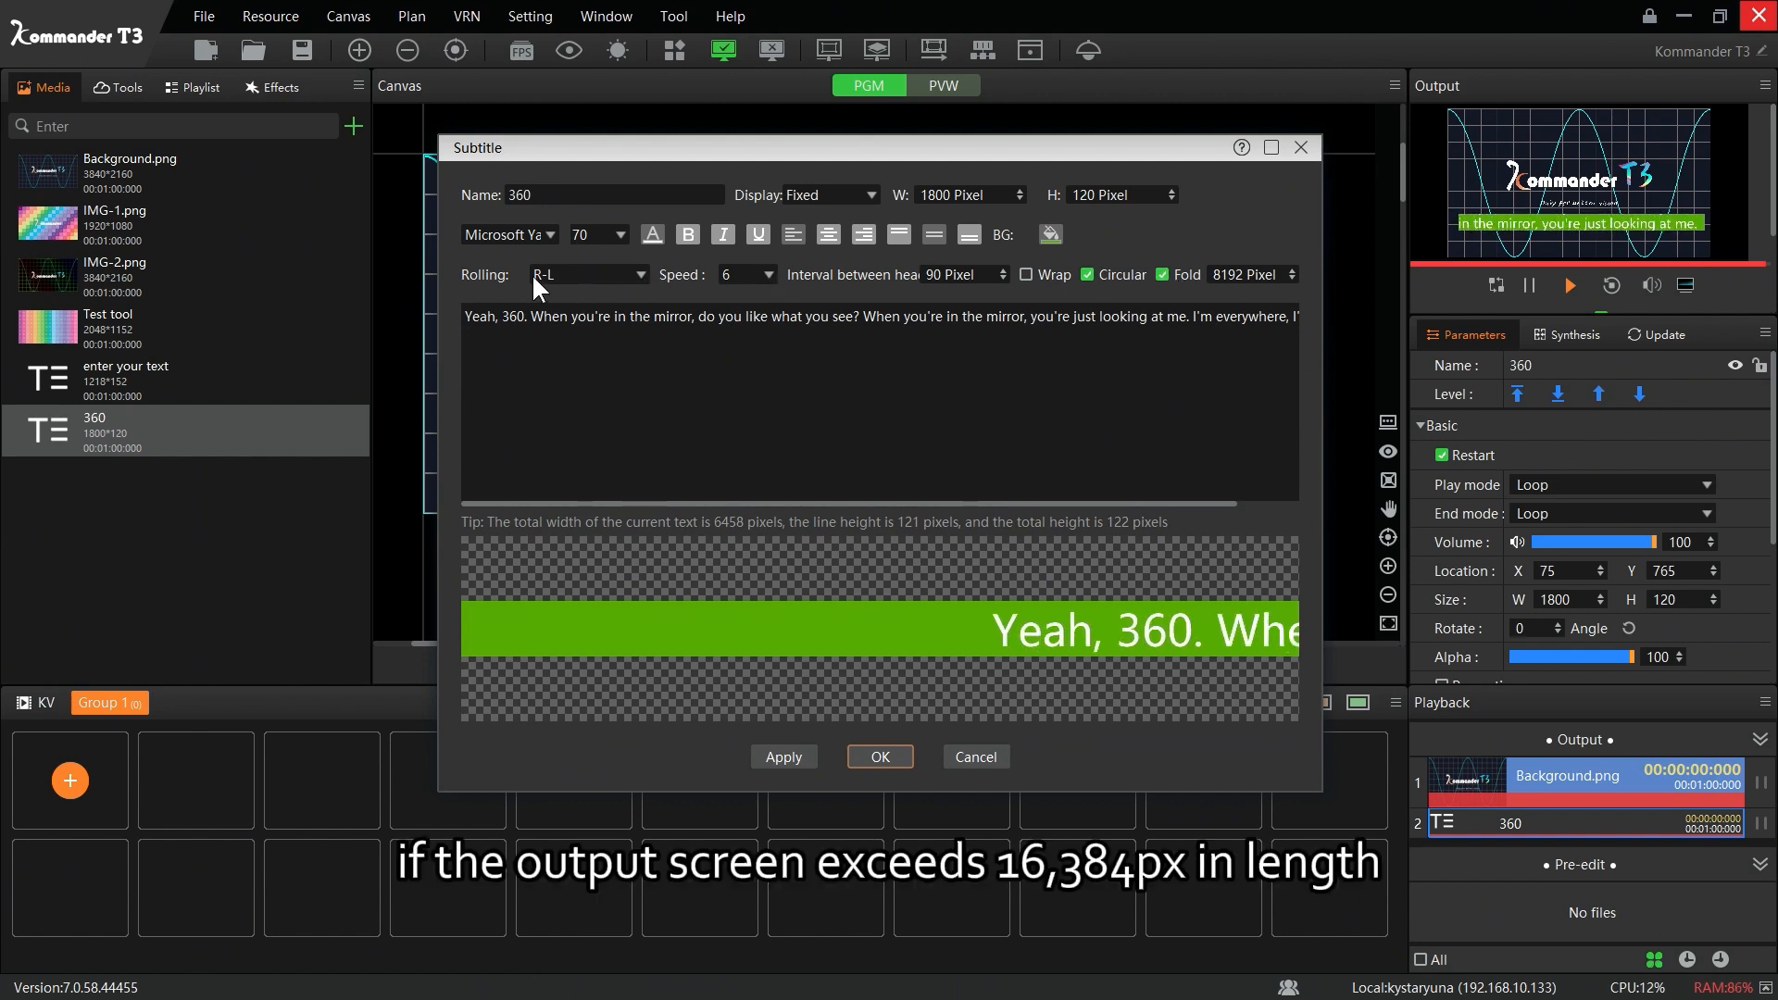
{"action": "left_click", "coordinate": [585, 274]}
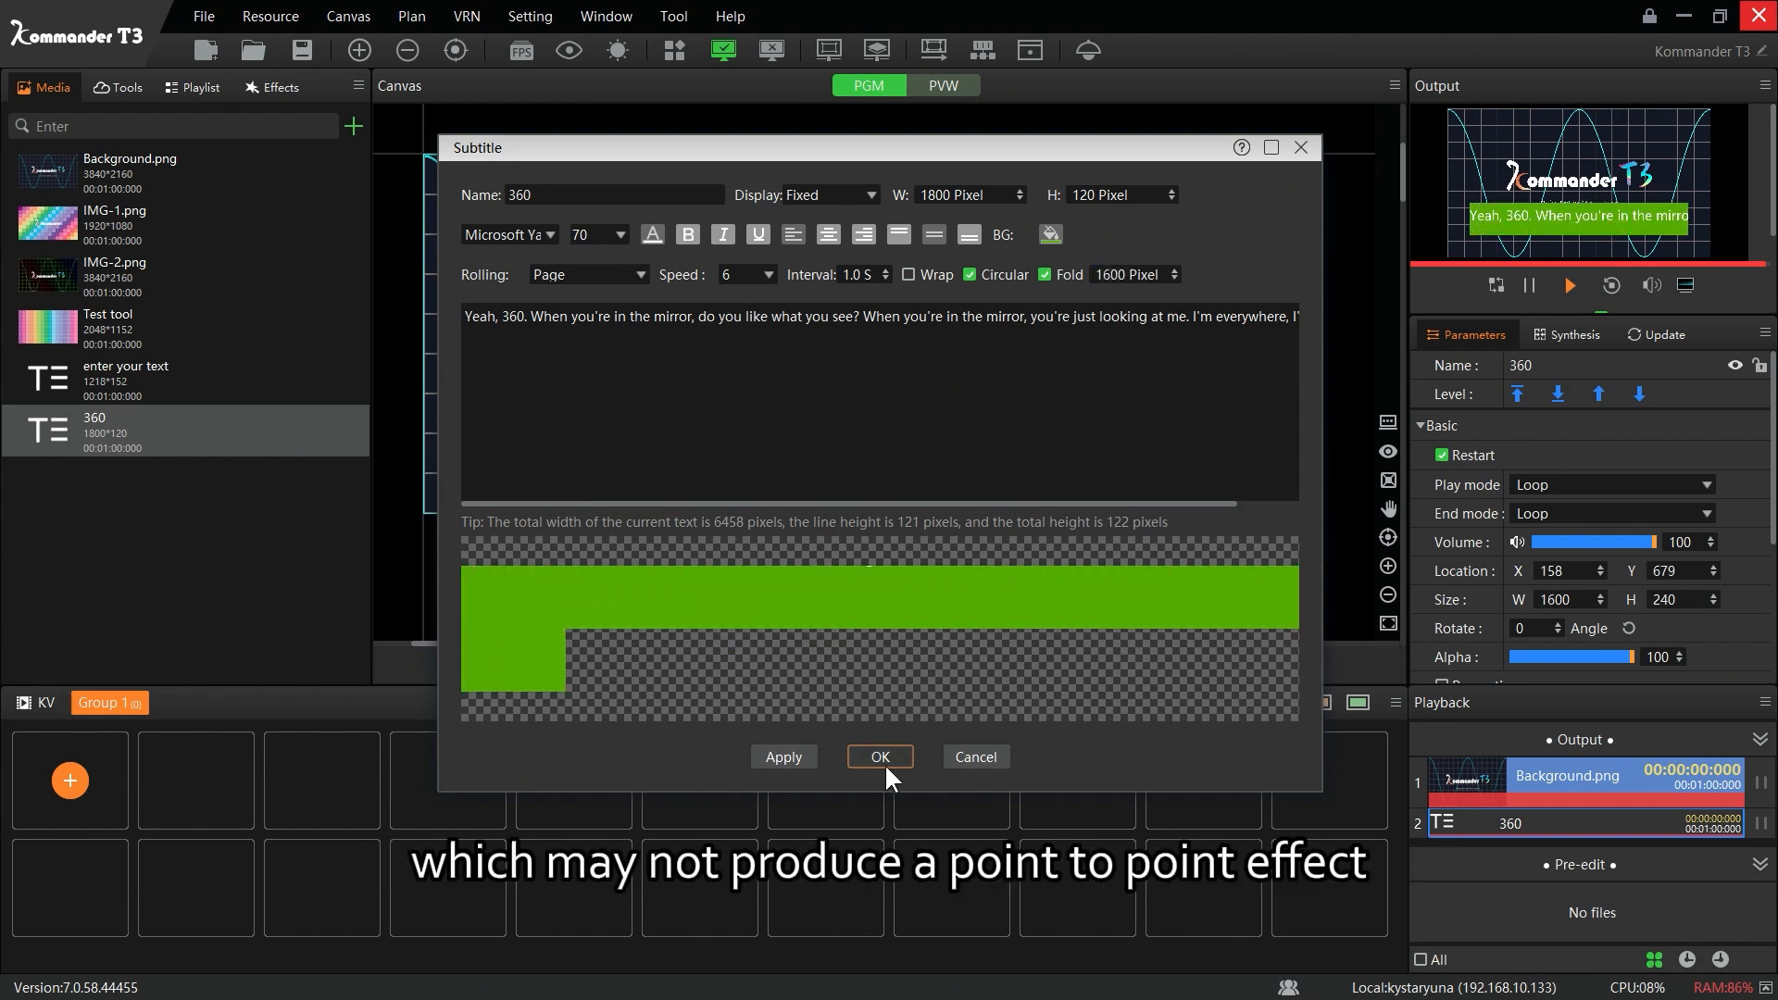
{"action": "left_click", "coordinate": [878, 755]}
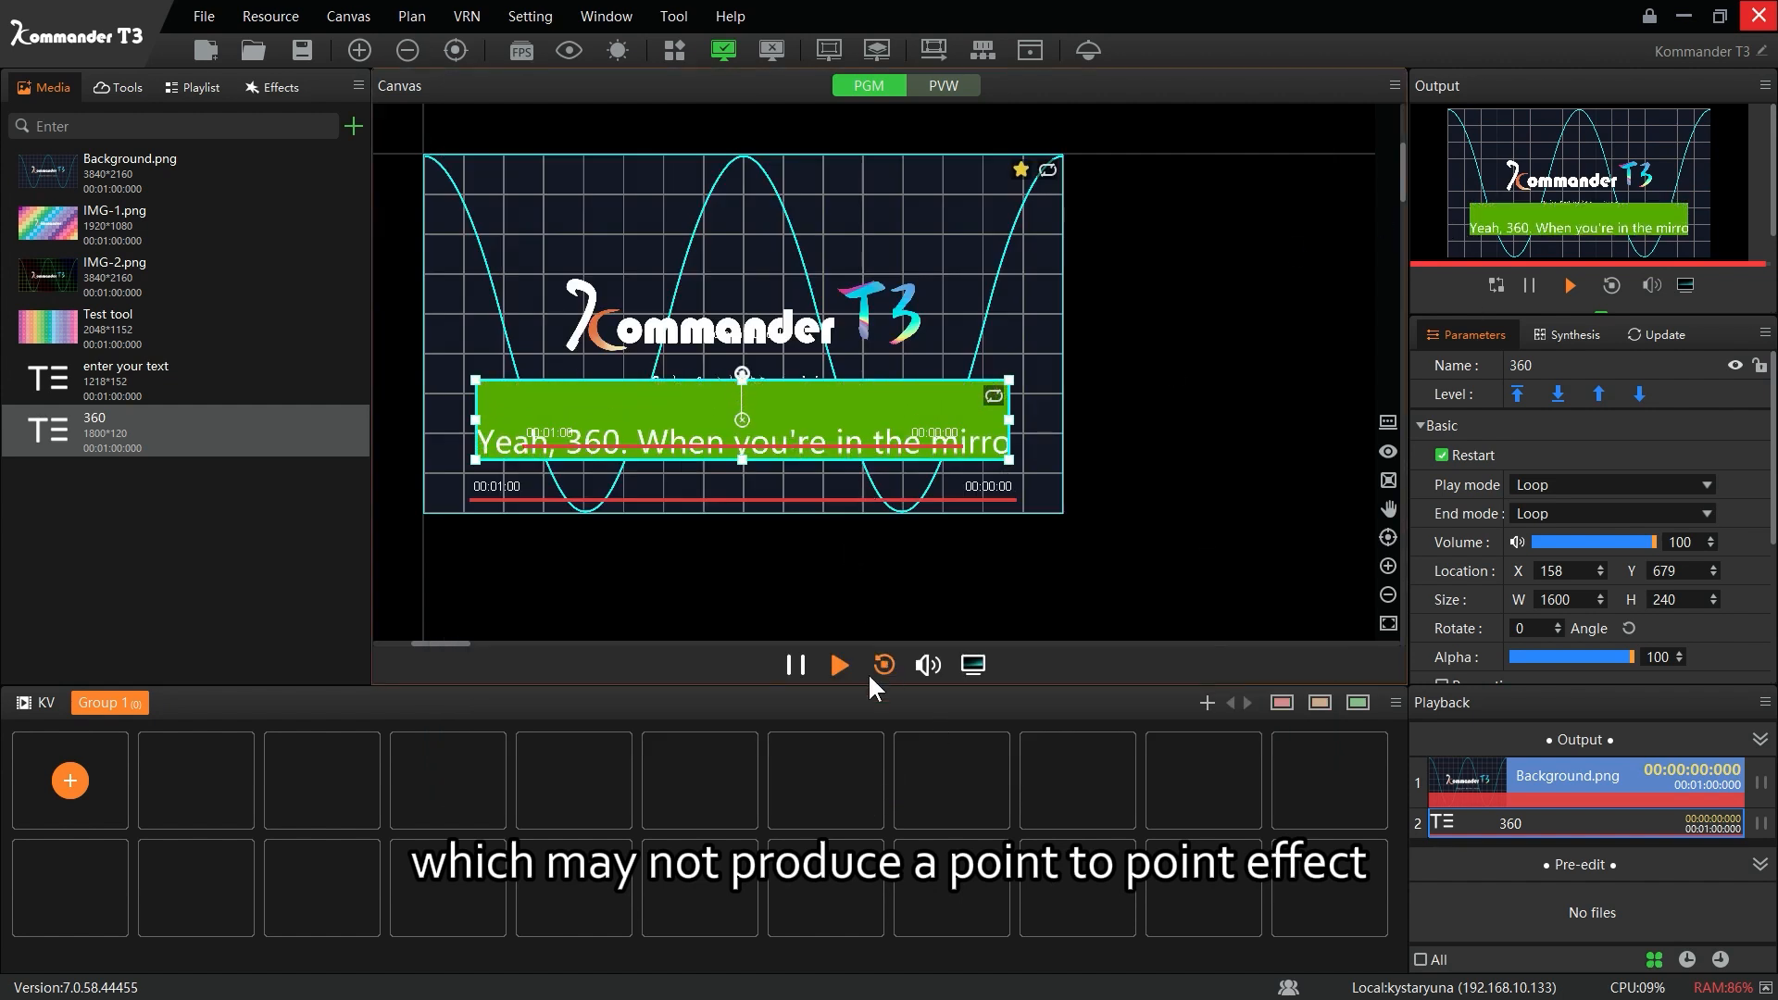